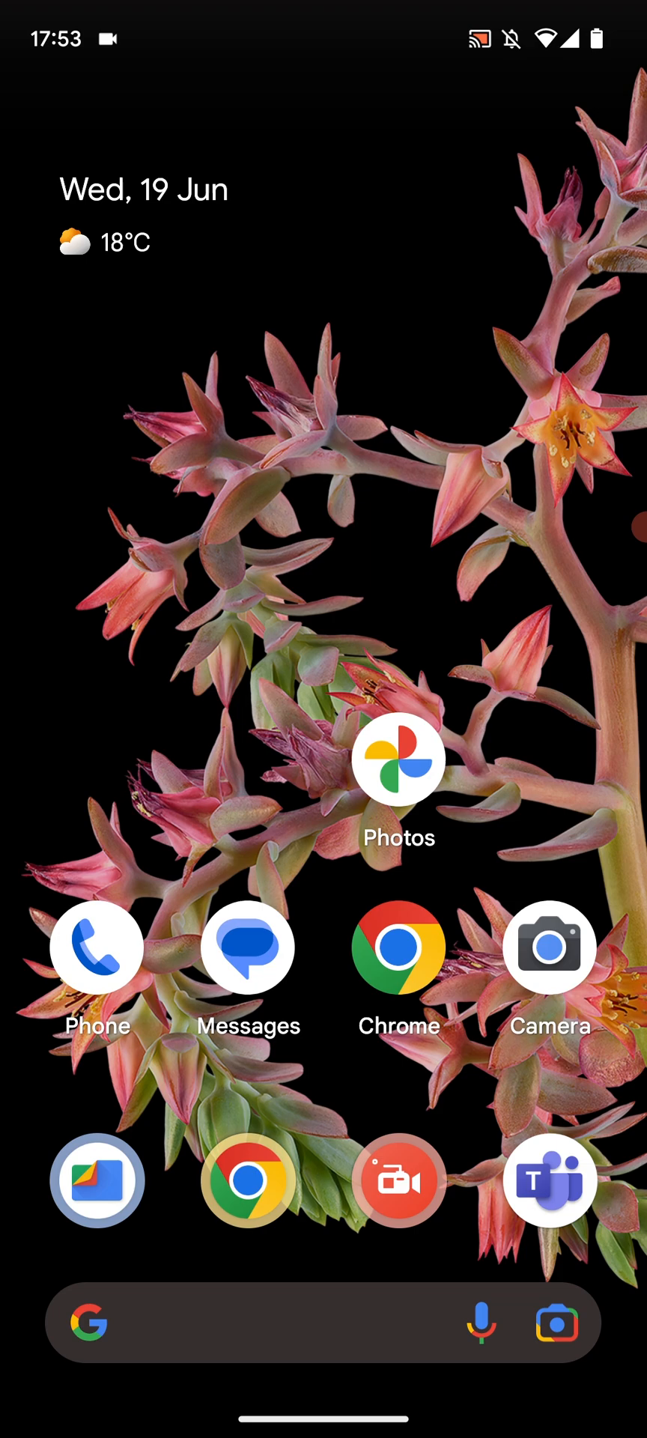
- In Chrome, download lime3ds-2114.1-android-universal.apk from the GitHub release assets
click(398, 949)
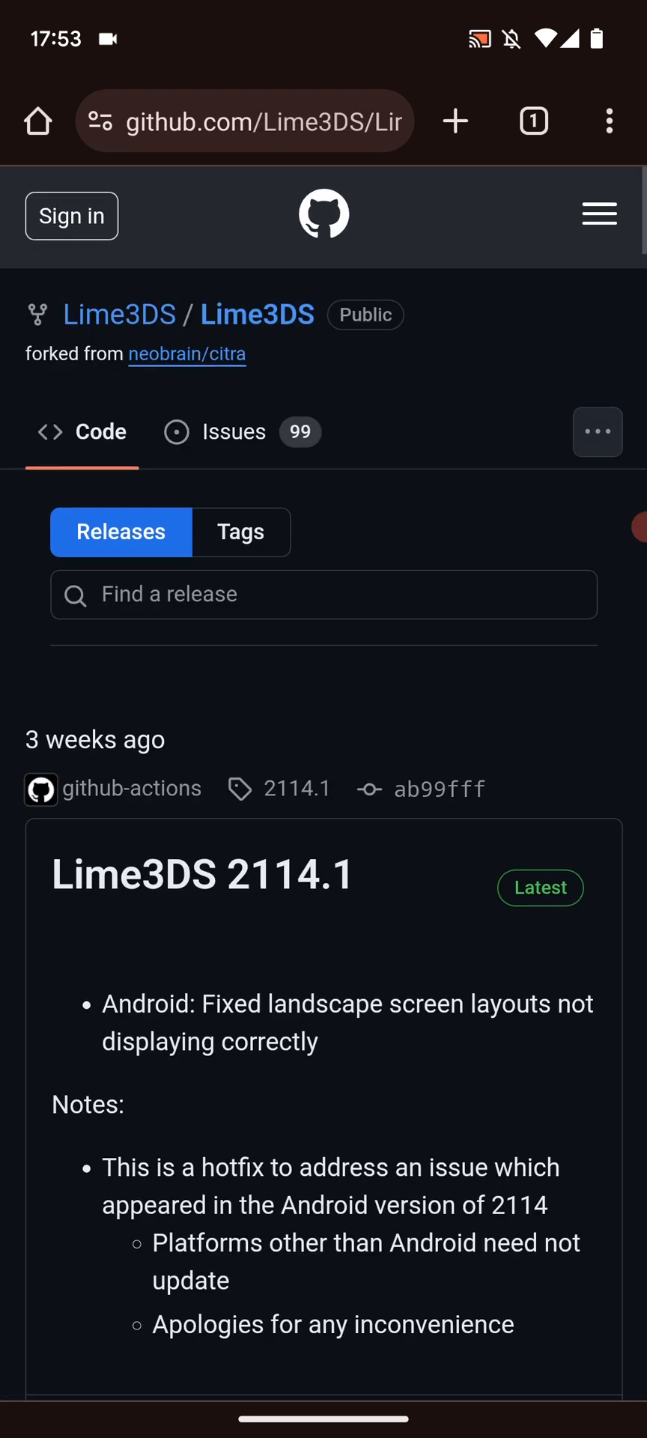
scroll(down, 3)
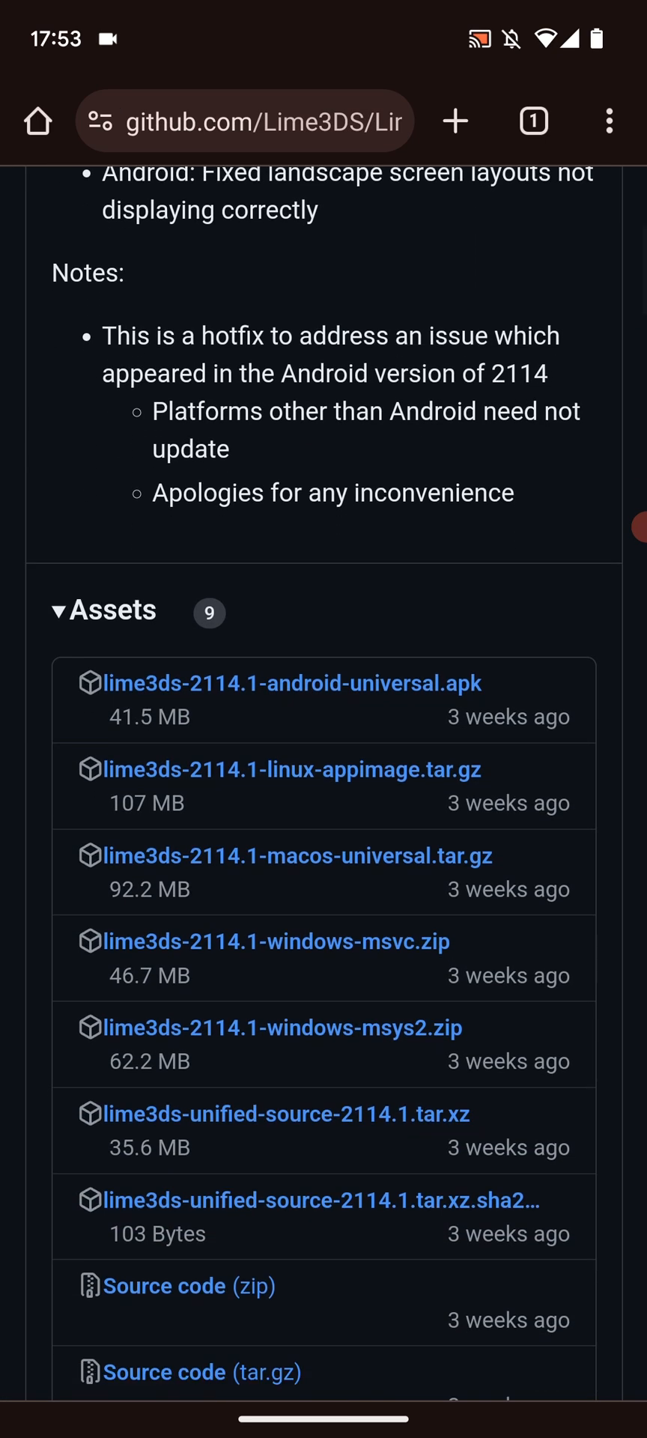
click(290, 684)
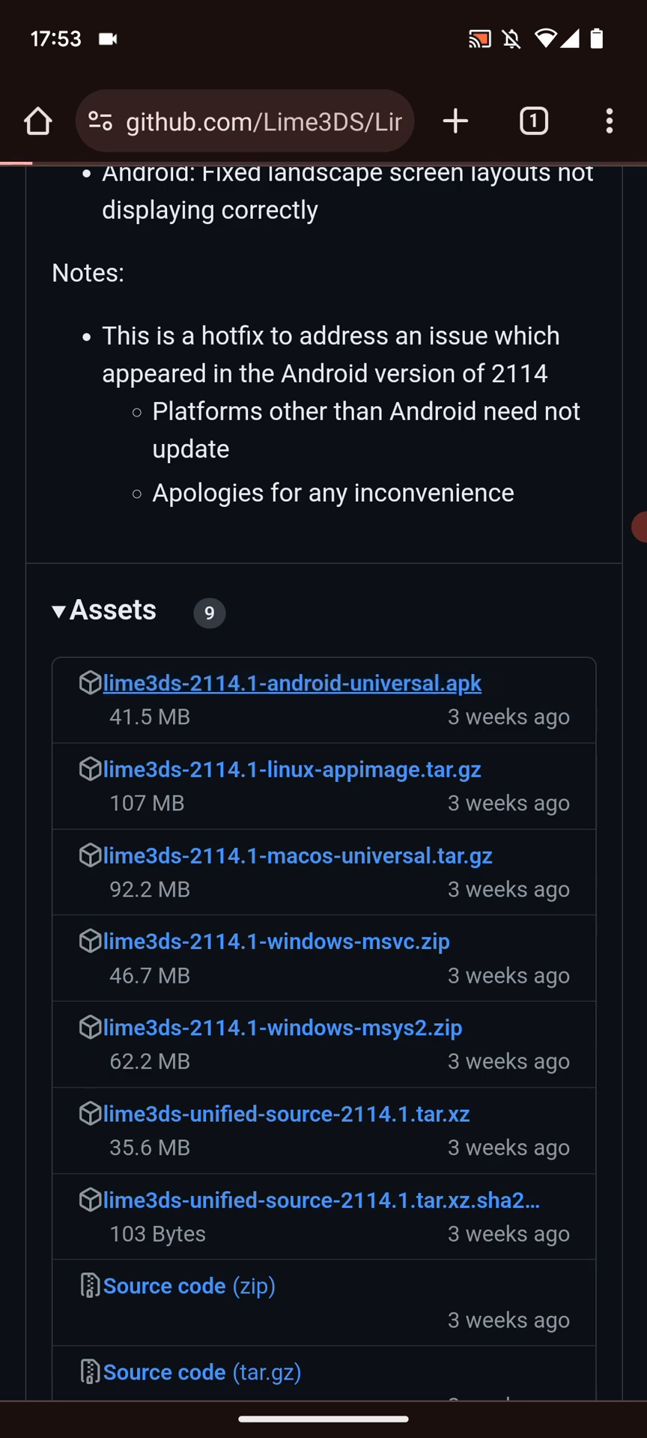
click(292, 683)
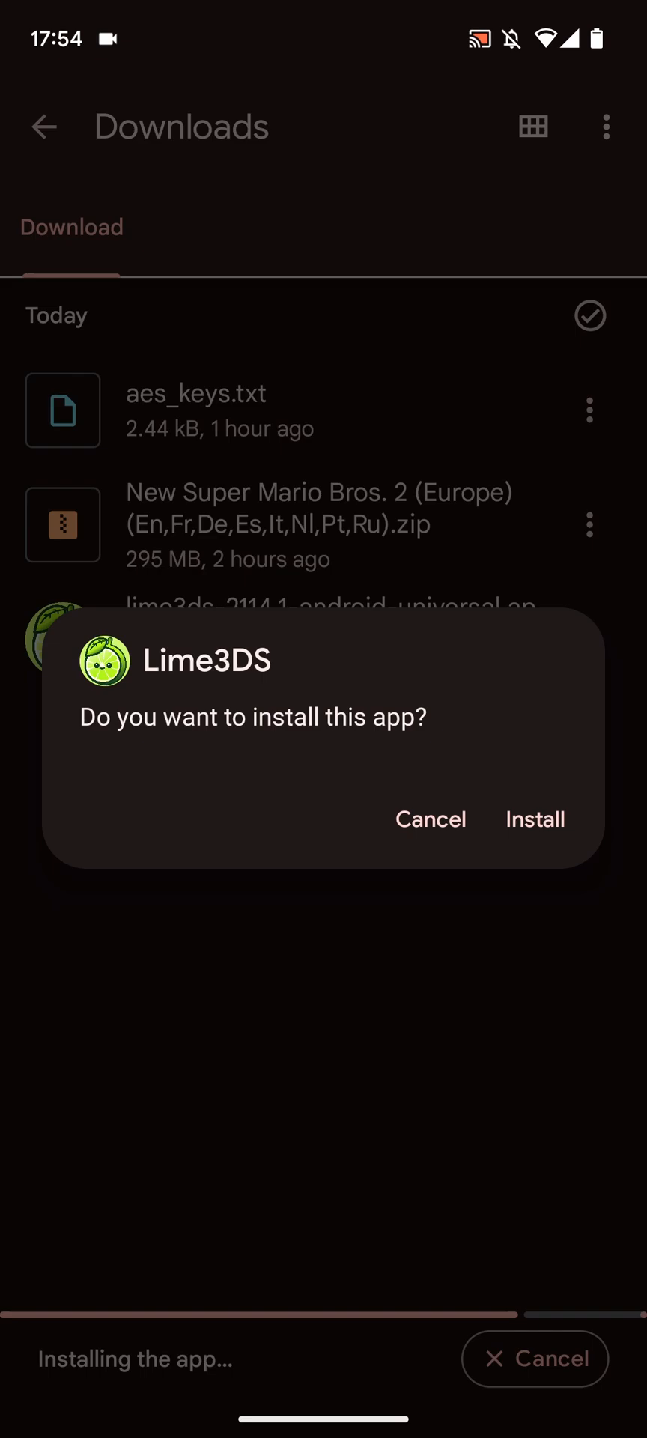
- Approve installing the downloaded Lime3DS APK
click(535, 820)
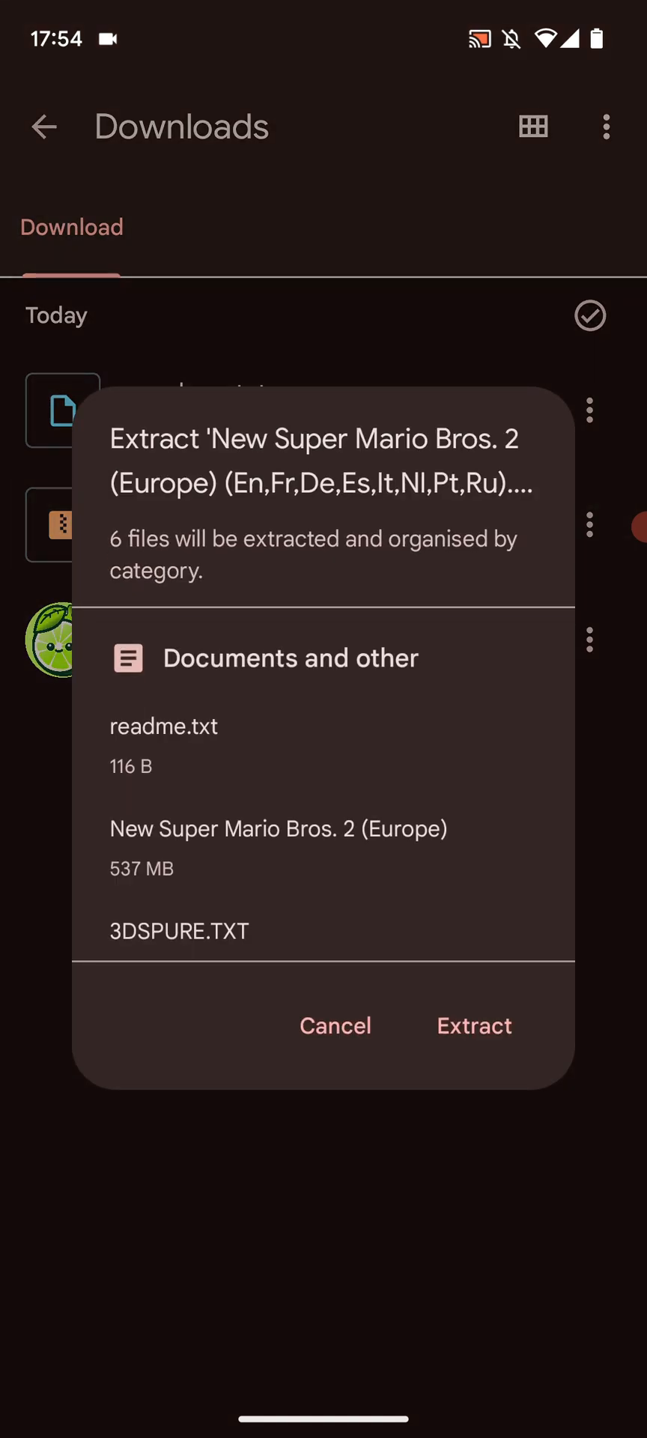
- Extract the six files from the Mario zip, then delete 3DSPURE.TXT and the other four text files
click(474, 1027)
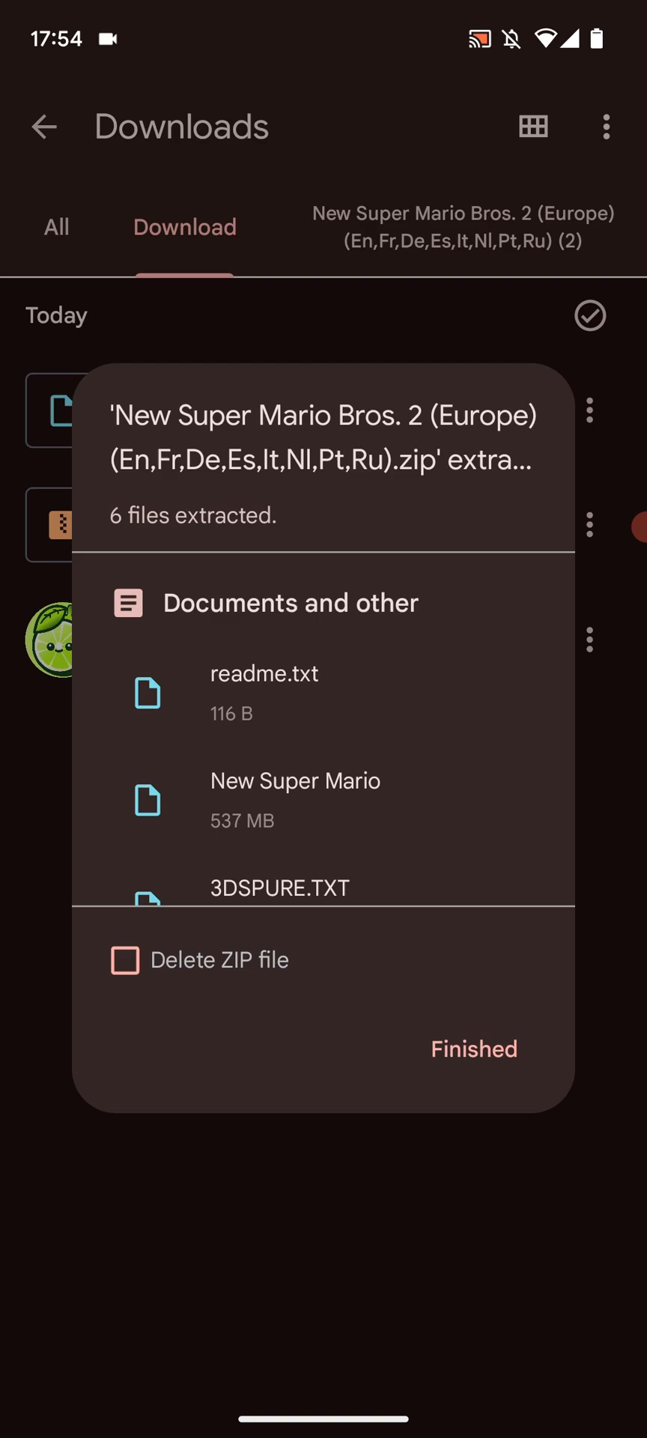
click(473, 1050)
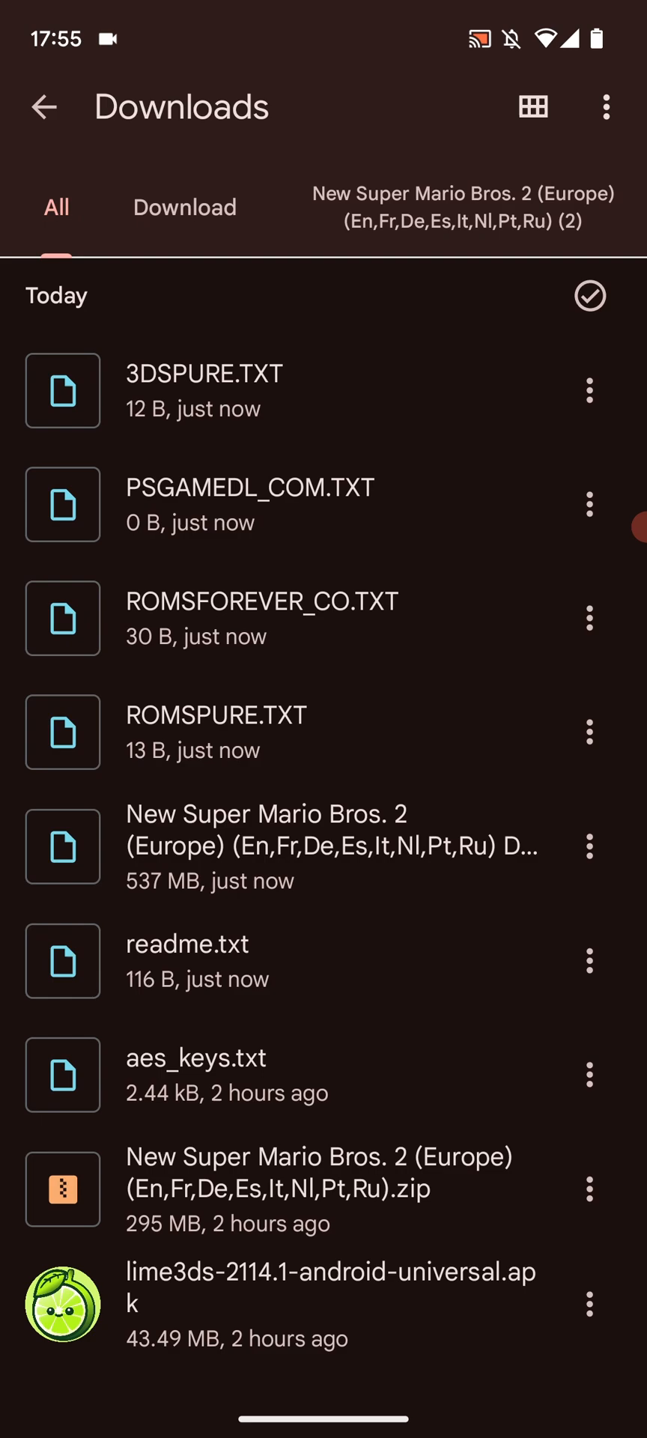
scroll(down, 3)
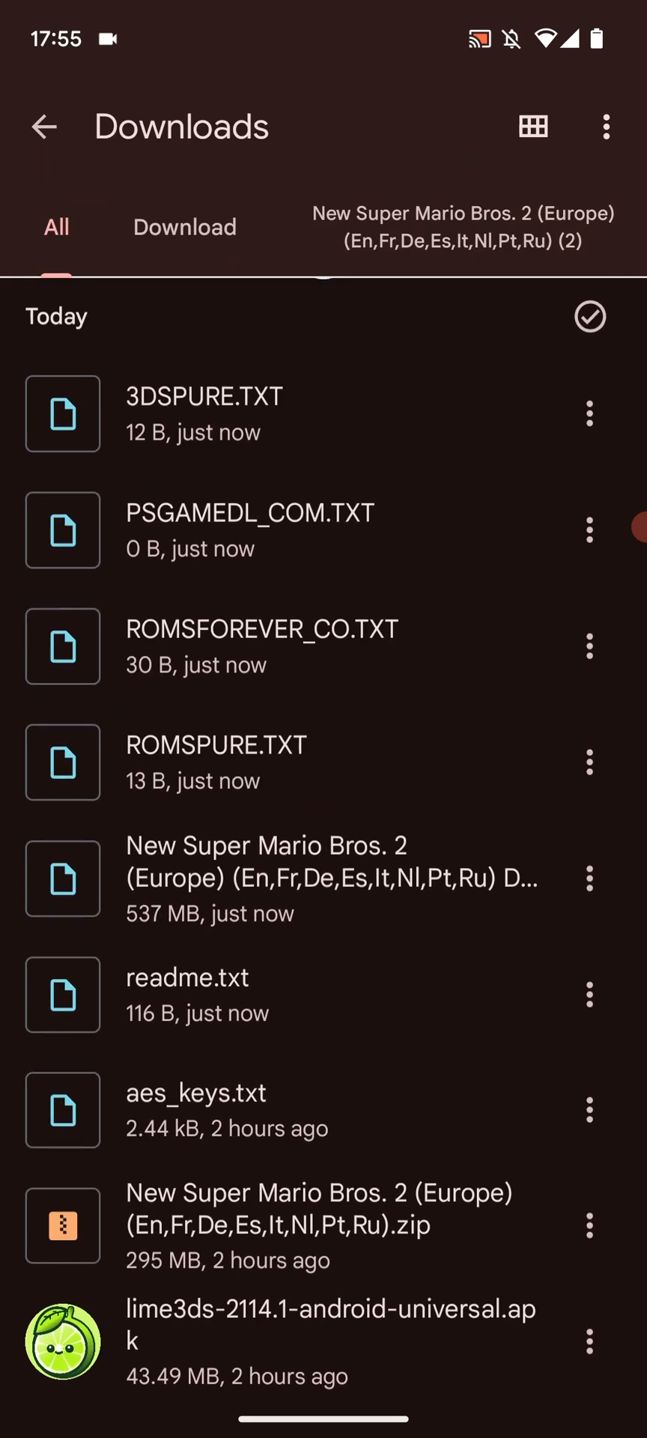
click(589, 413)
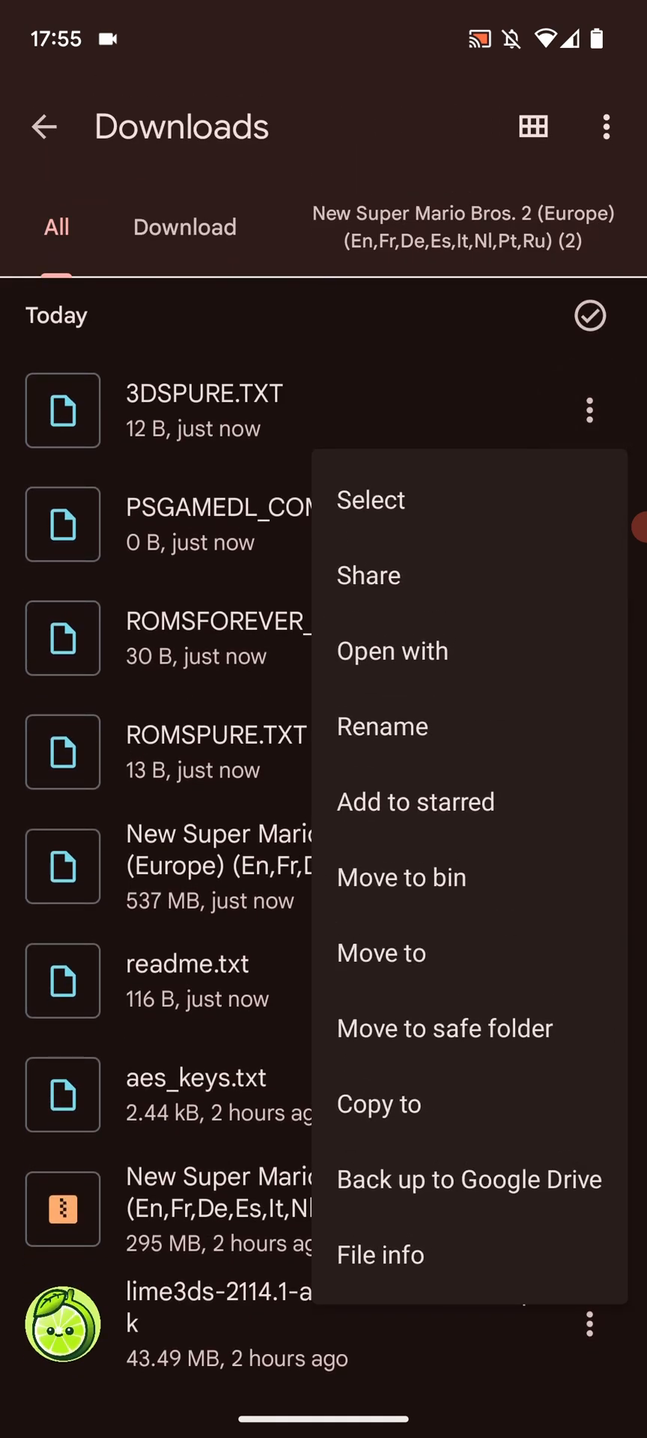
click(370, 501)
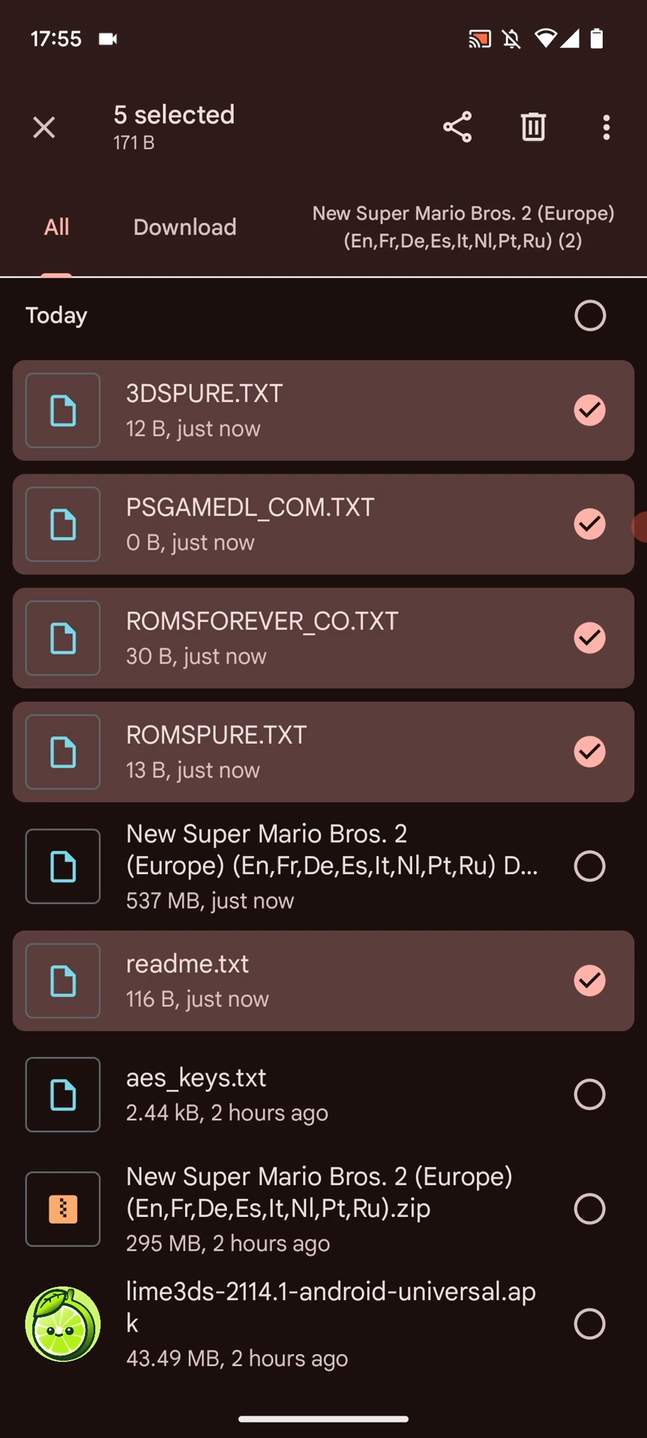
click(533, 126)
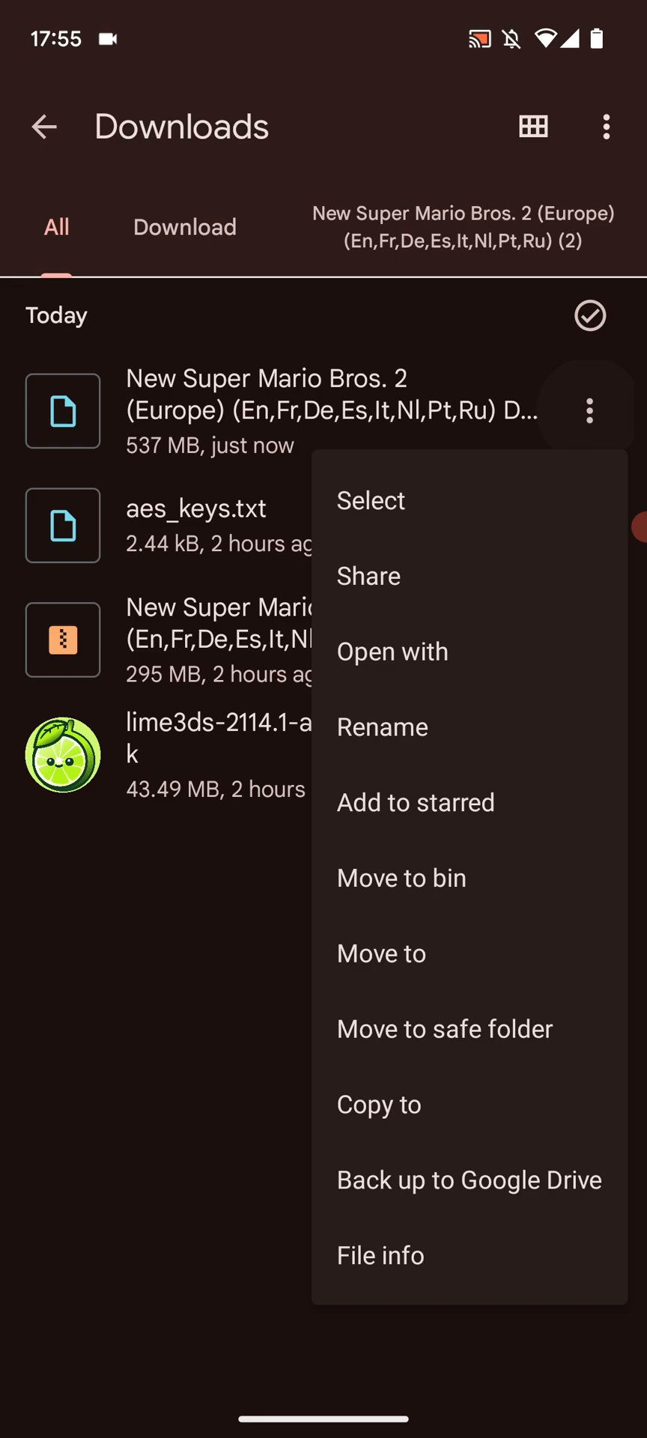
- Copy the 537 MB game file into a new internal-storage folder named Emulation
click(379, 1106)
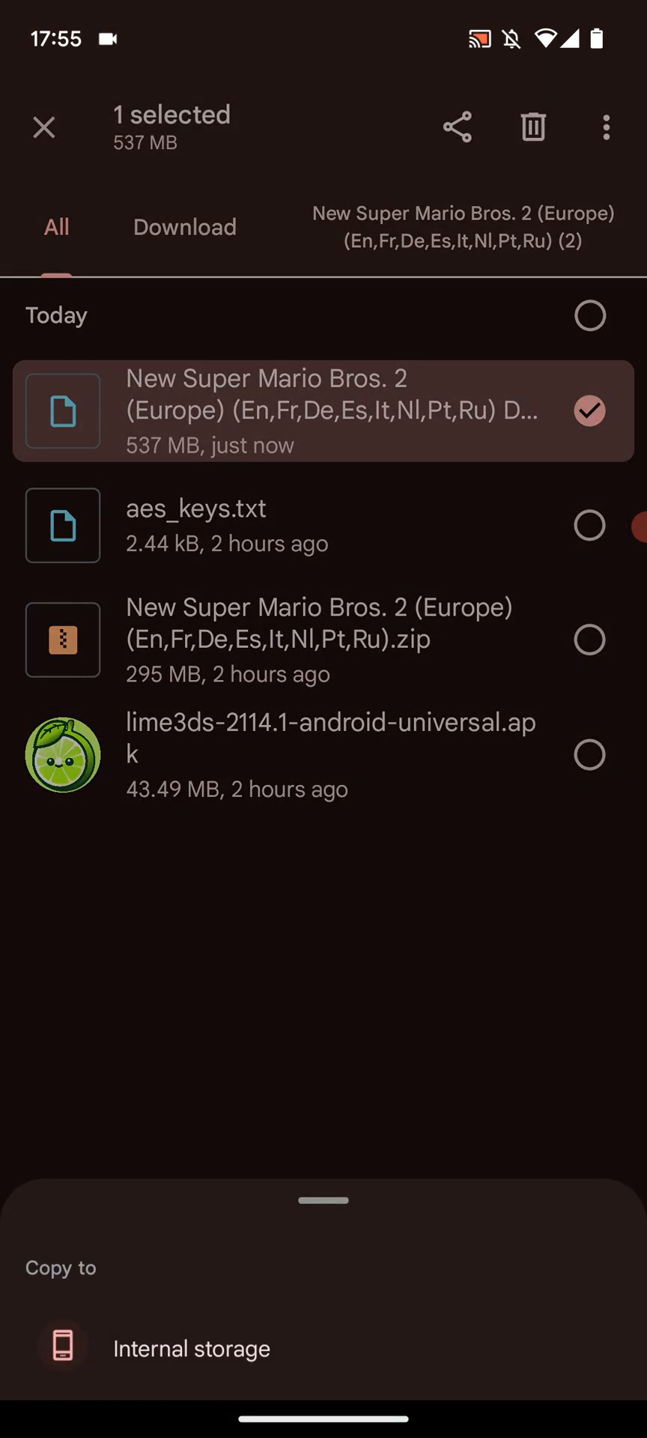
click(191, 1348)
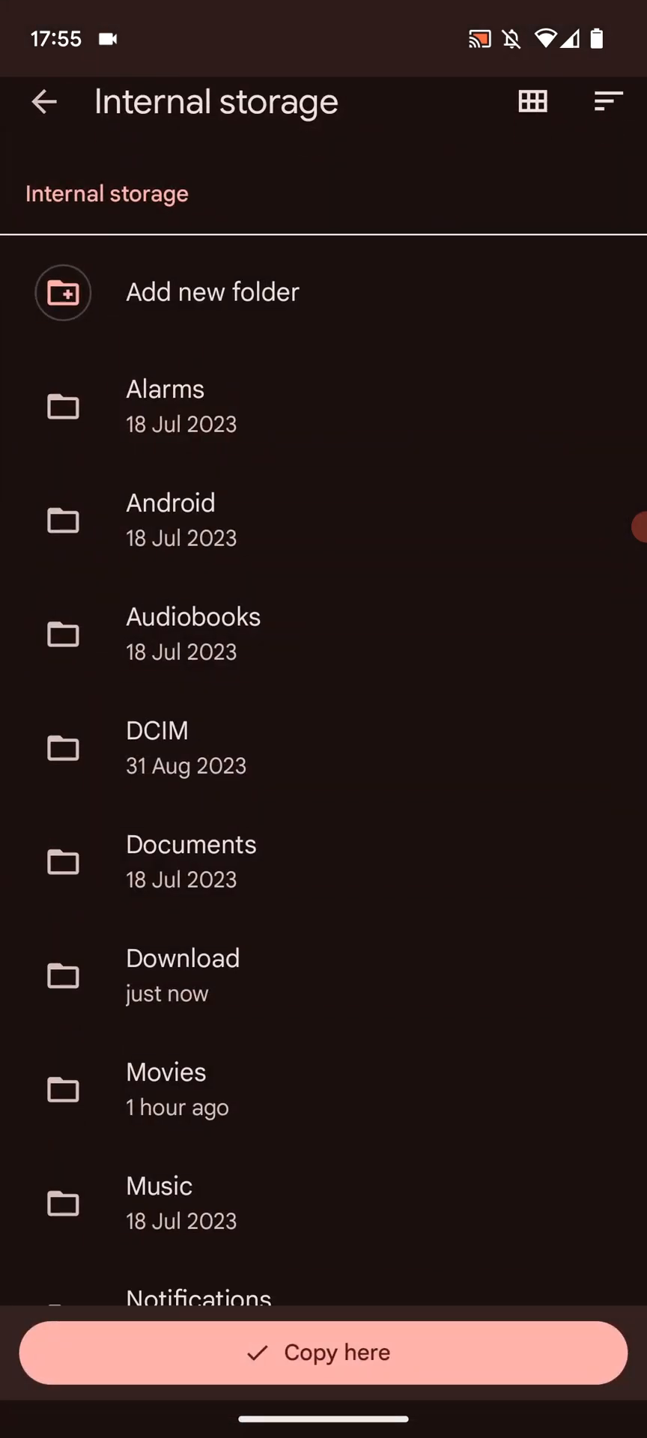
scroll(down, 3)
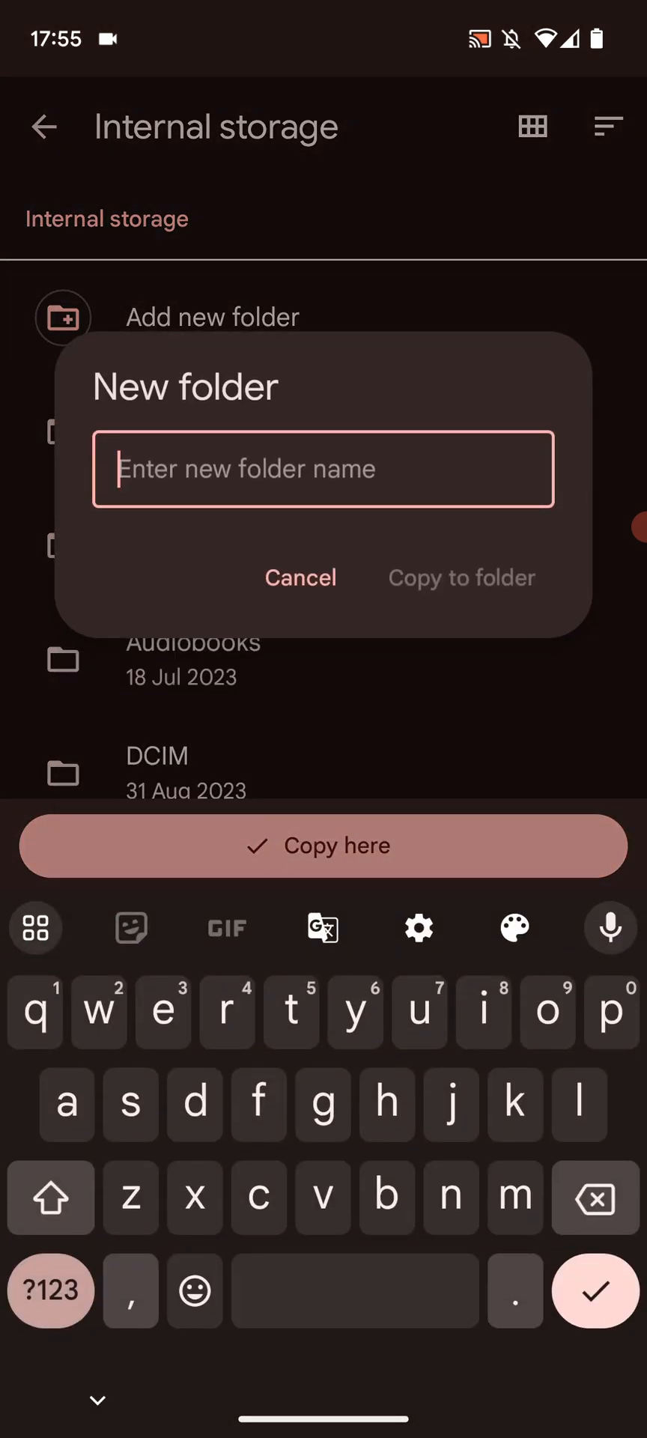
text(Emulation)
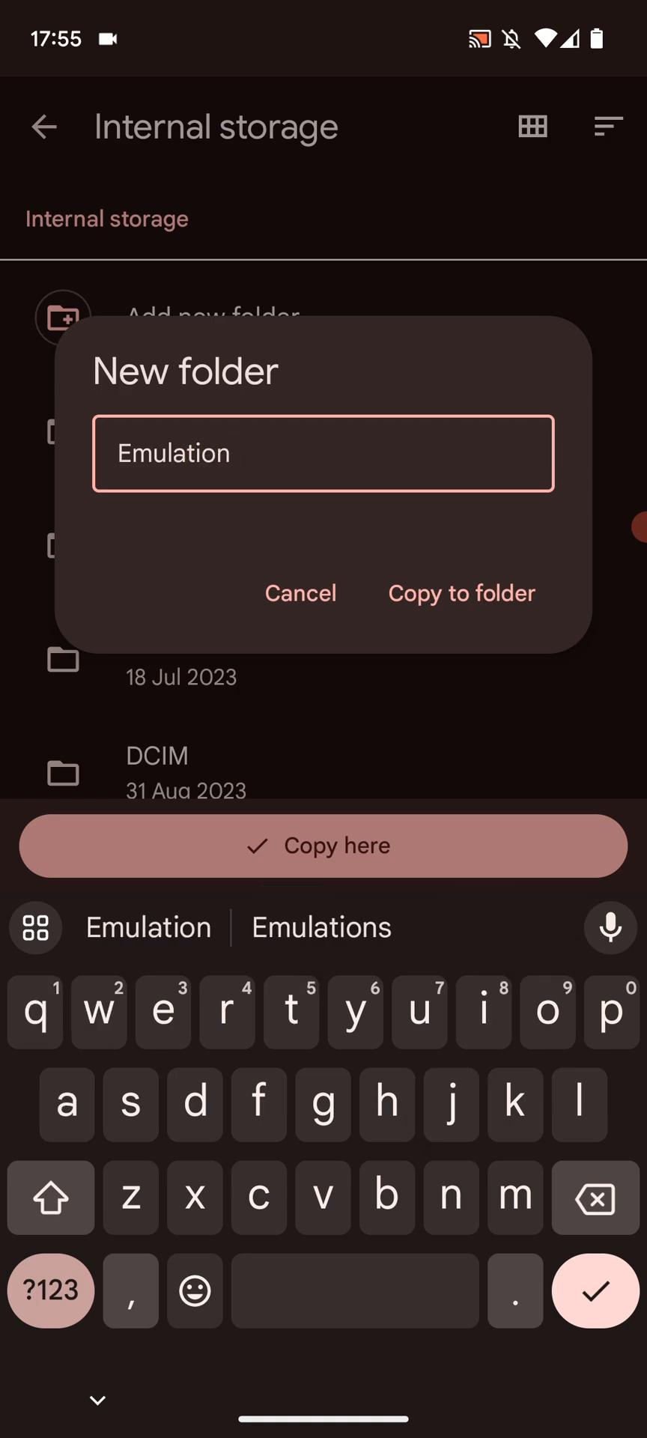
click(461, 593)
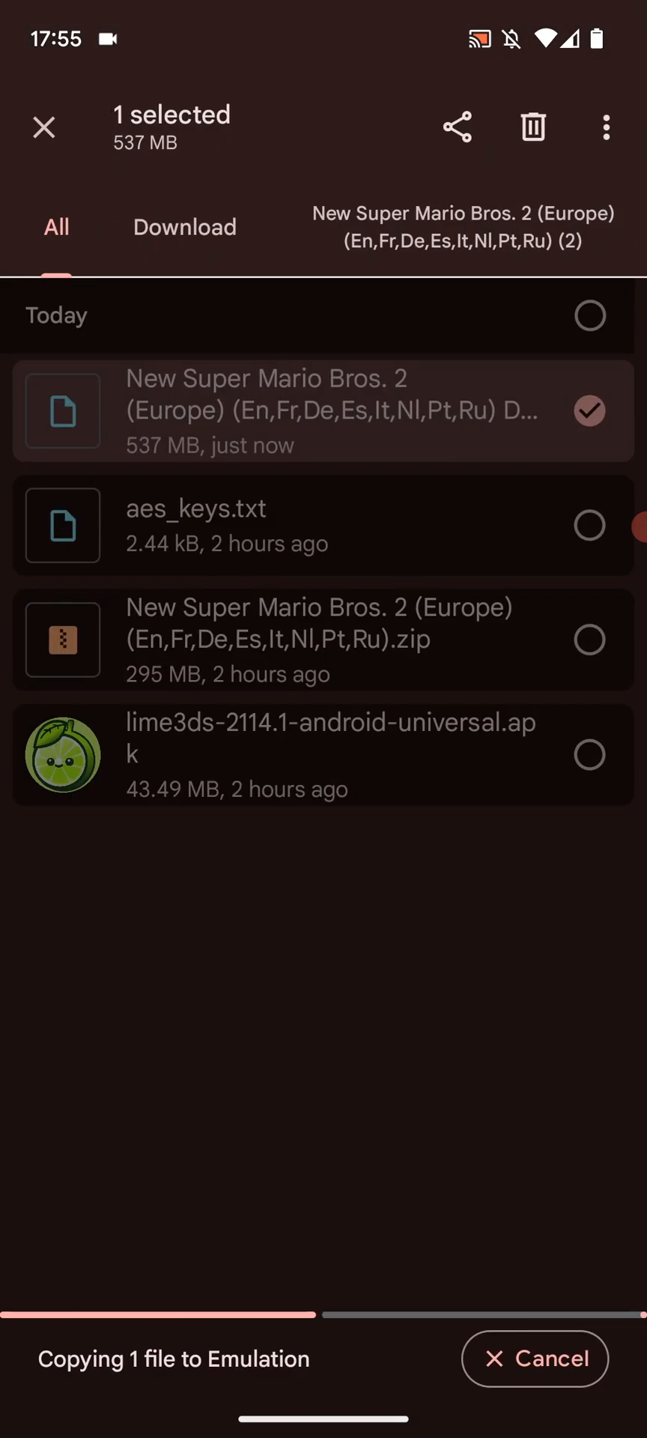
click(44, 126)
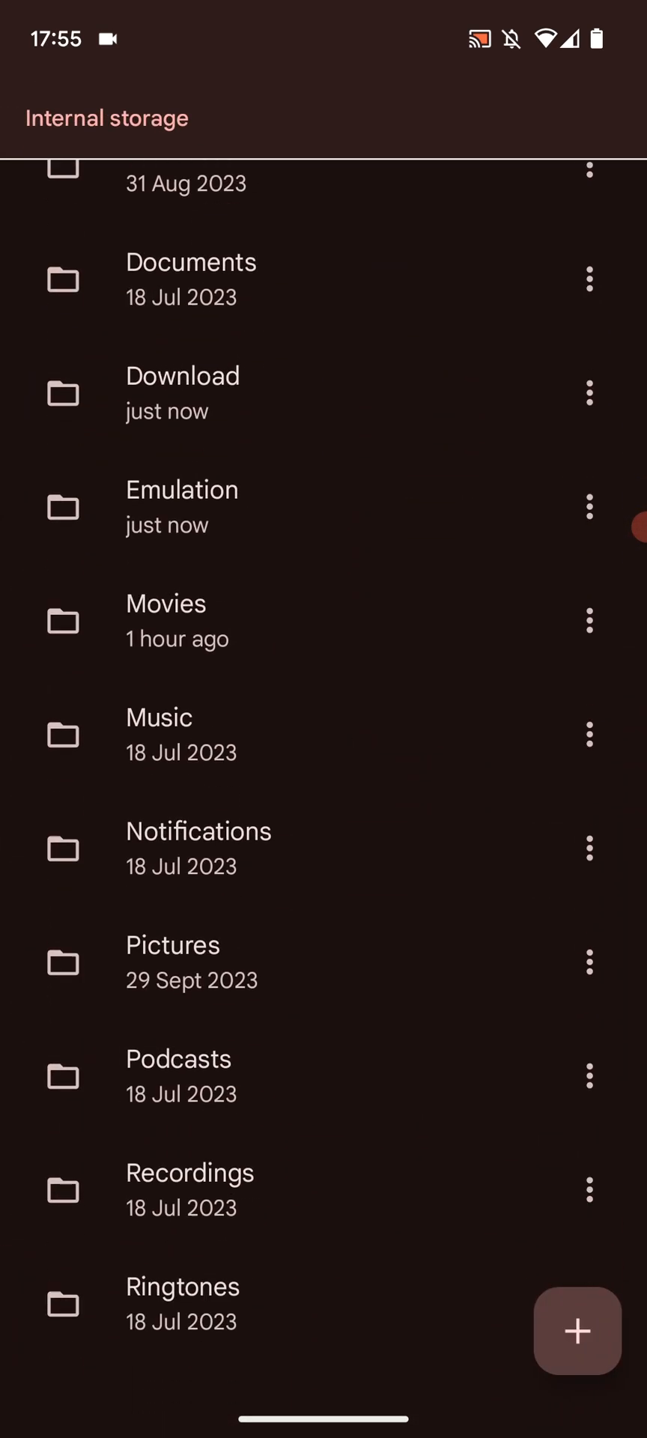
- Inside Emulation, create Lime3ds with a ROMS subfolder and move the game file into ROMS
click(578, 1332)
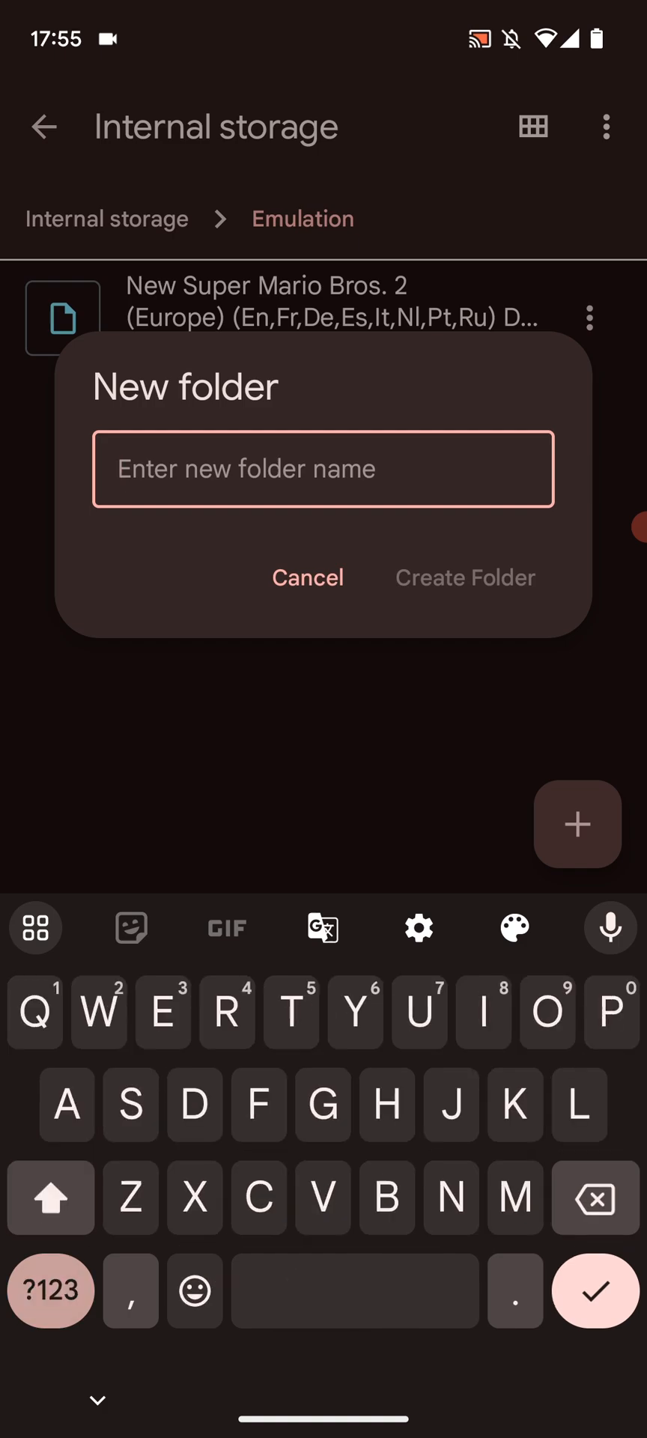
text(Lime)
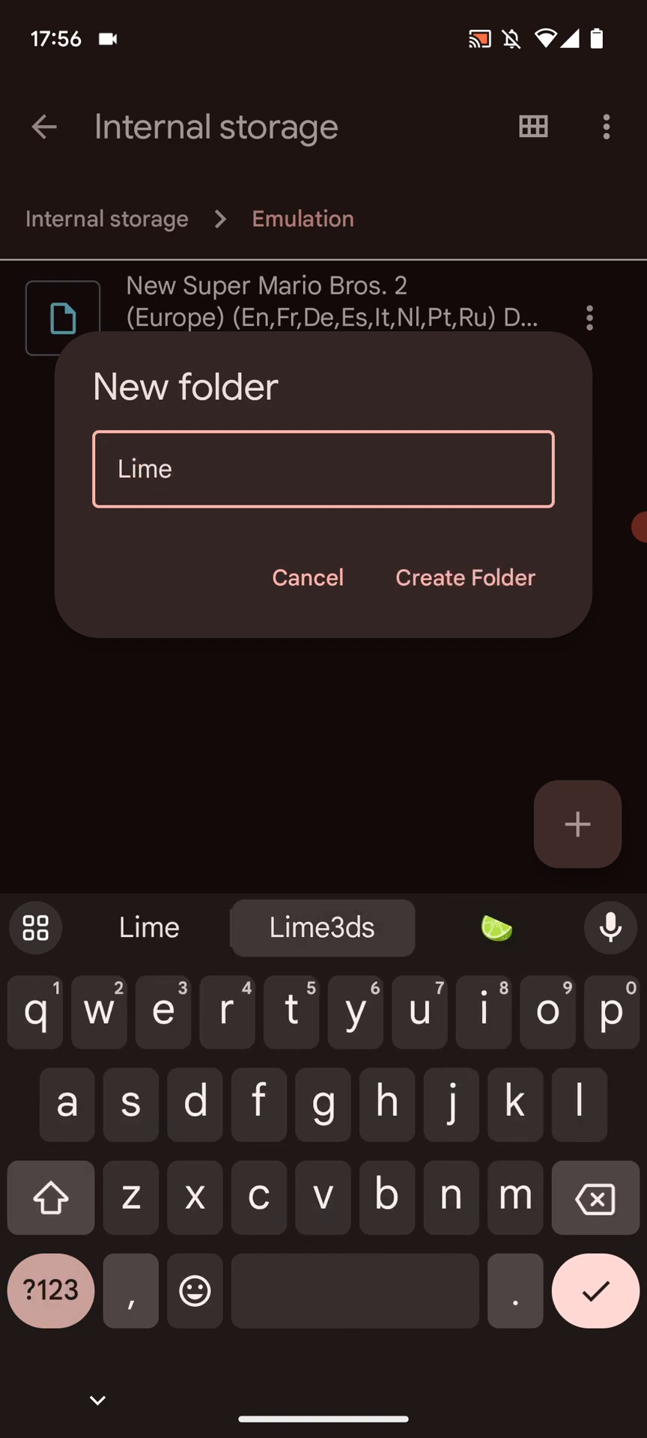
click(465, 577)
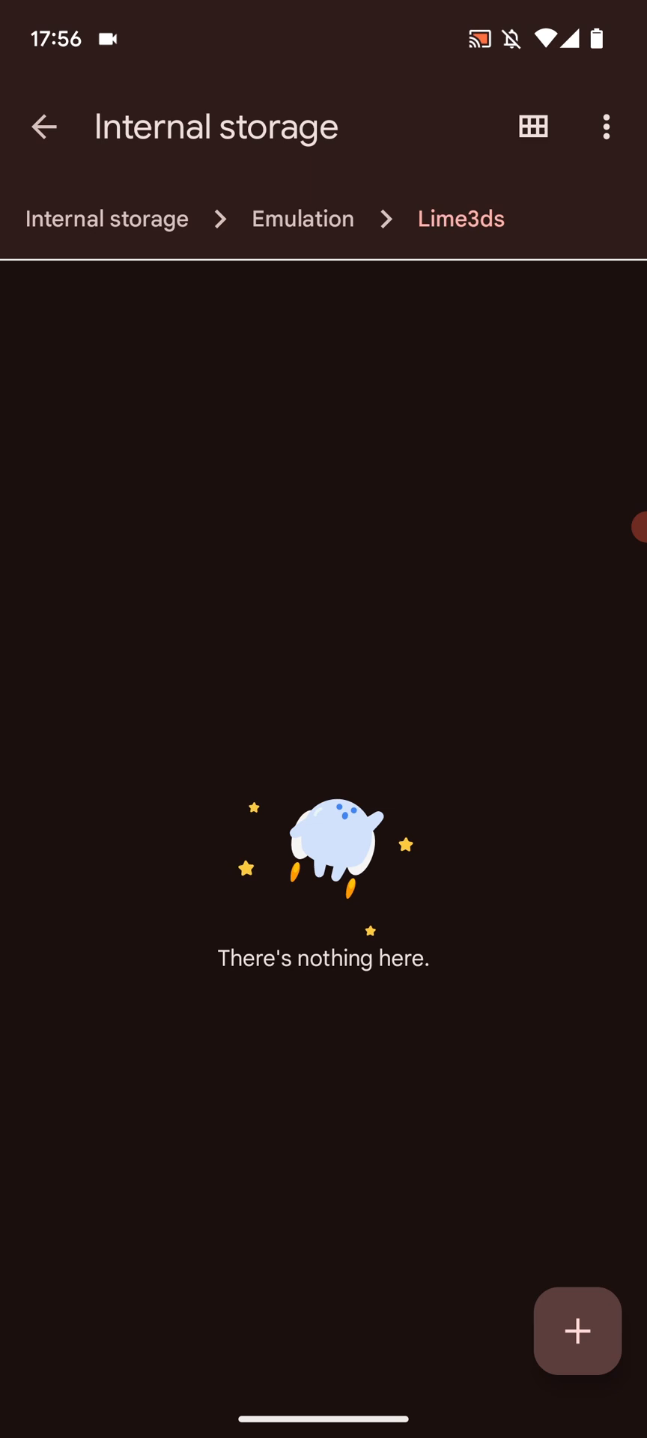
click(576, 1332)
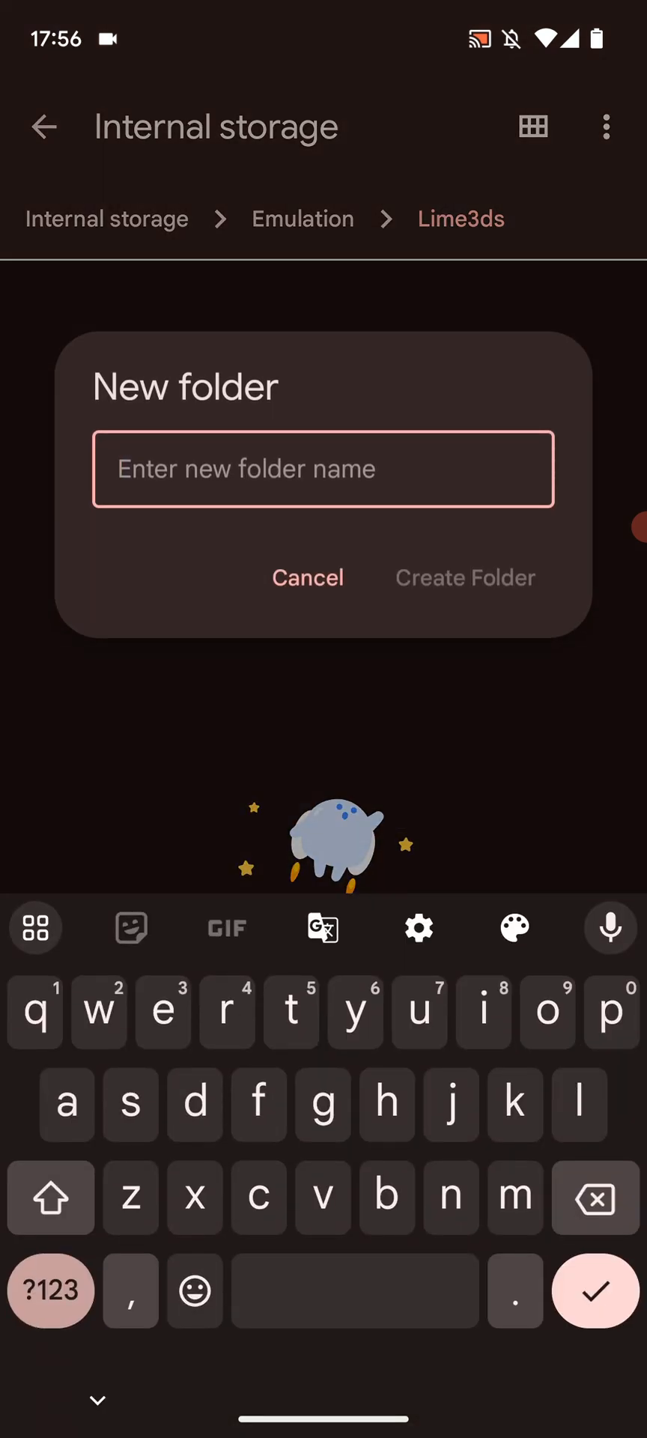
click(50, 1202)
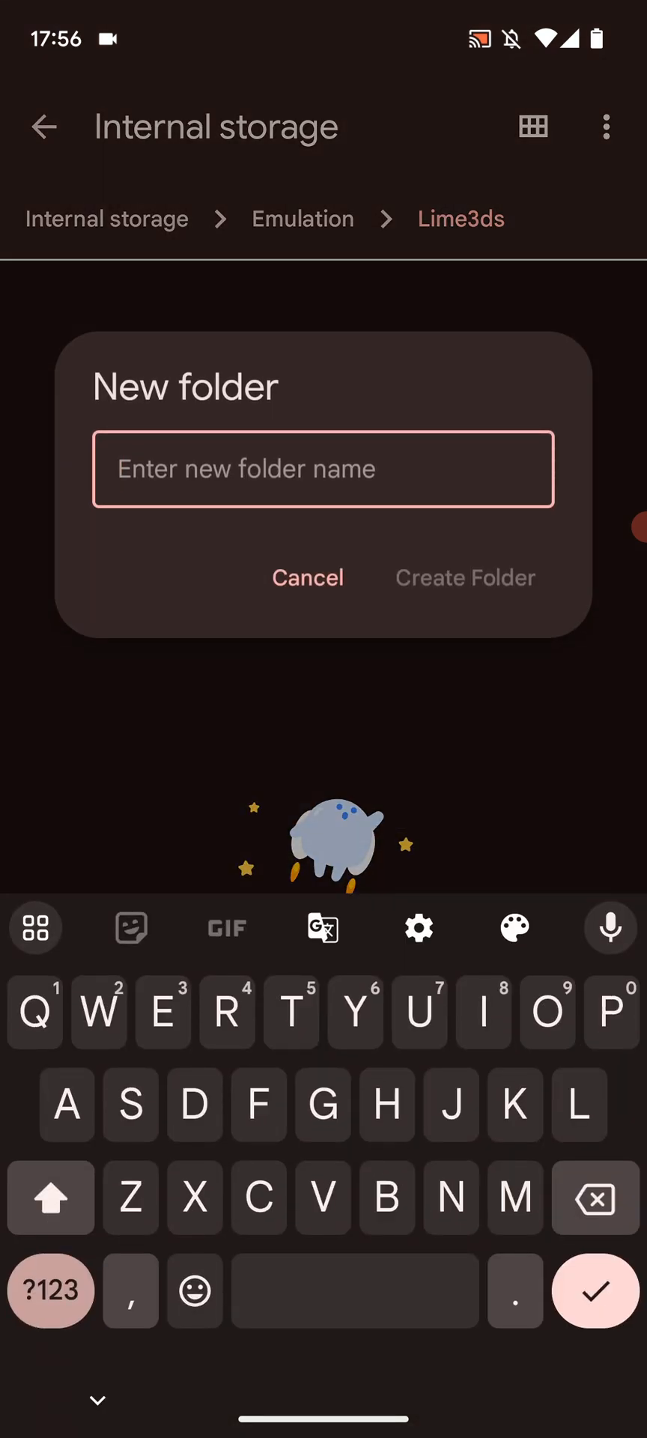
text(ROM)
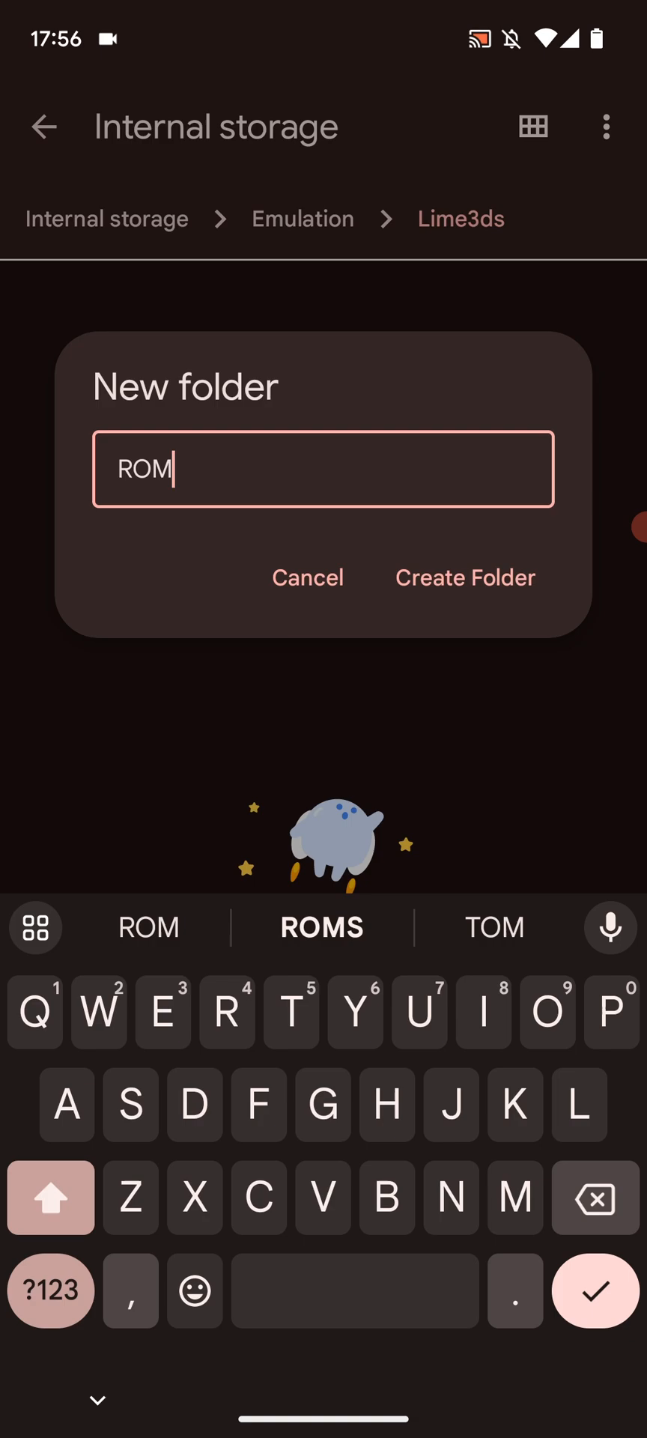
click(464, 578)
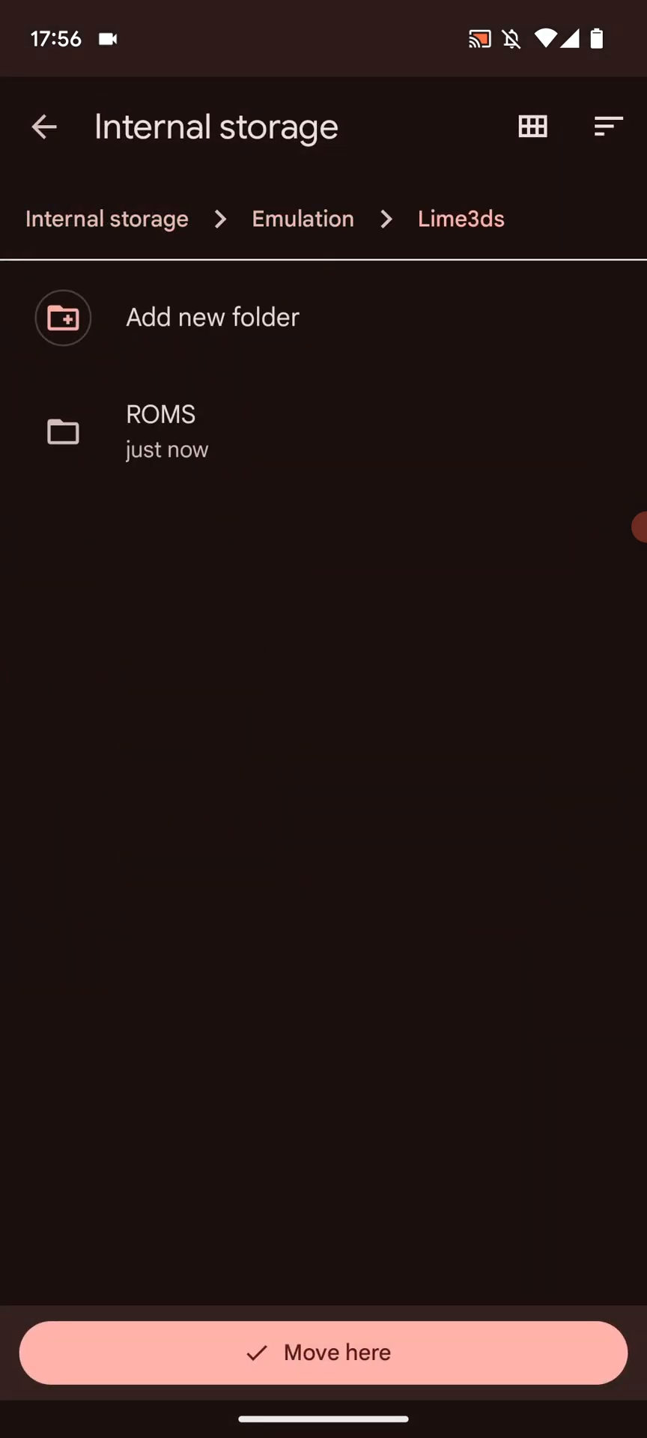
click(317, 1352)
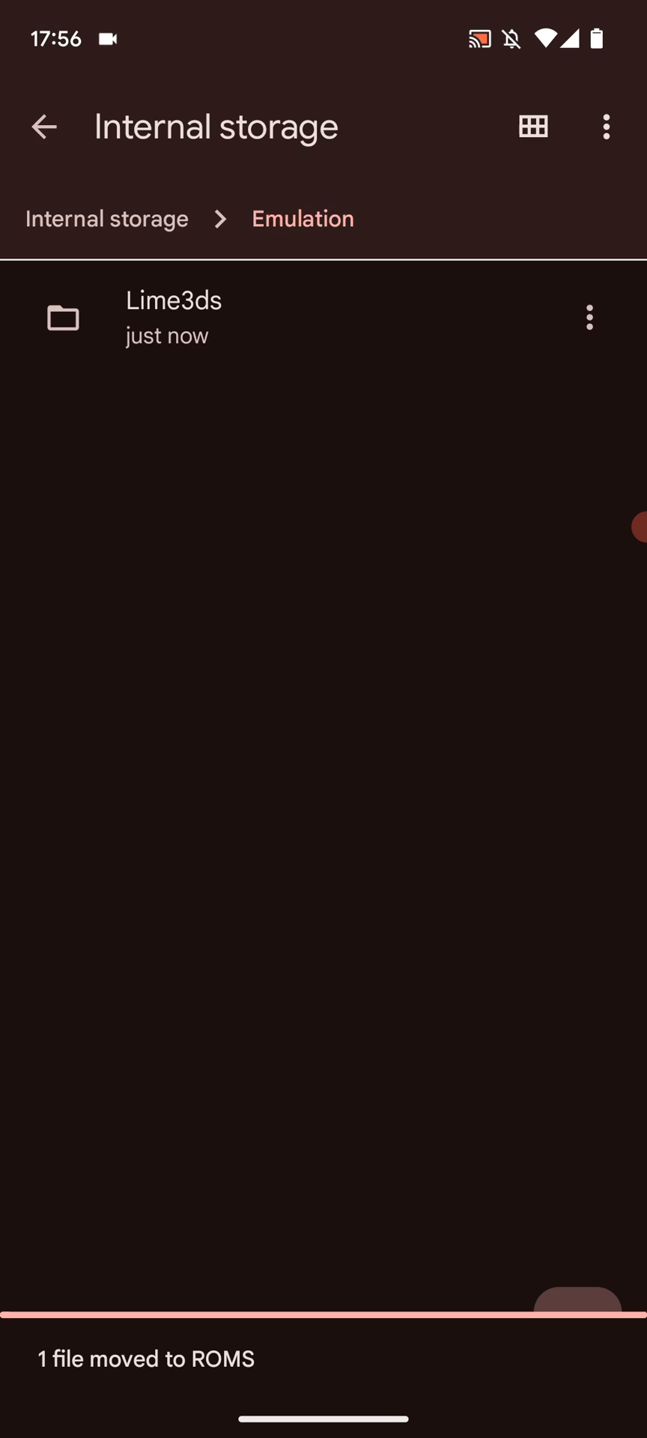
- Grant Lime3DS notification and microphone permissions and allow camera access while using the app
key(HOME)
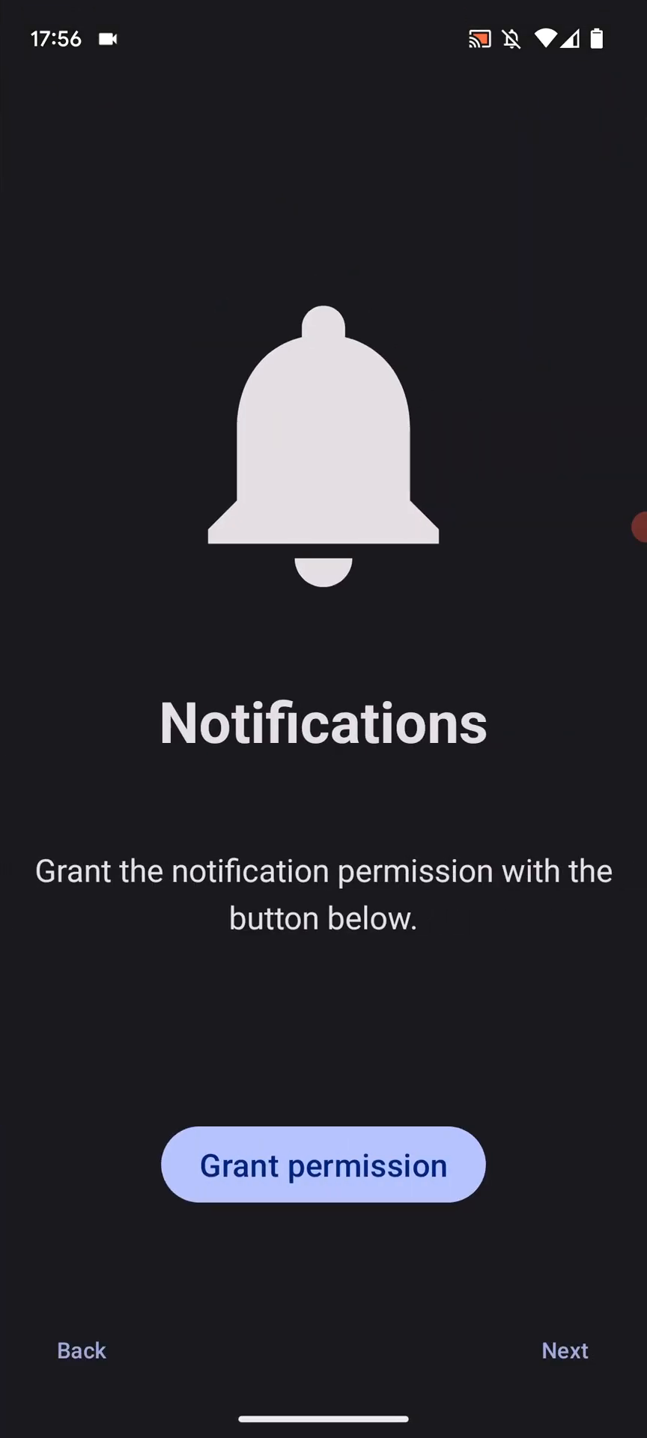
click(322, 1165)
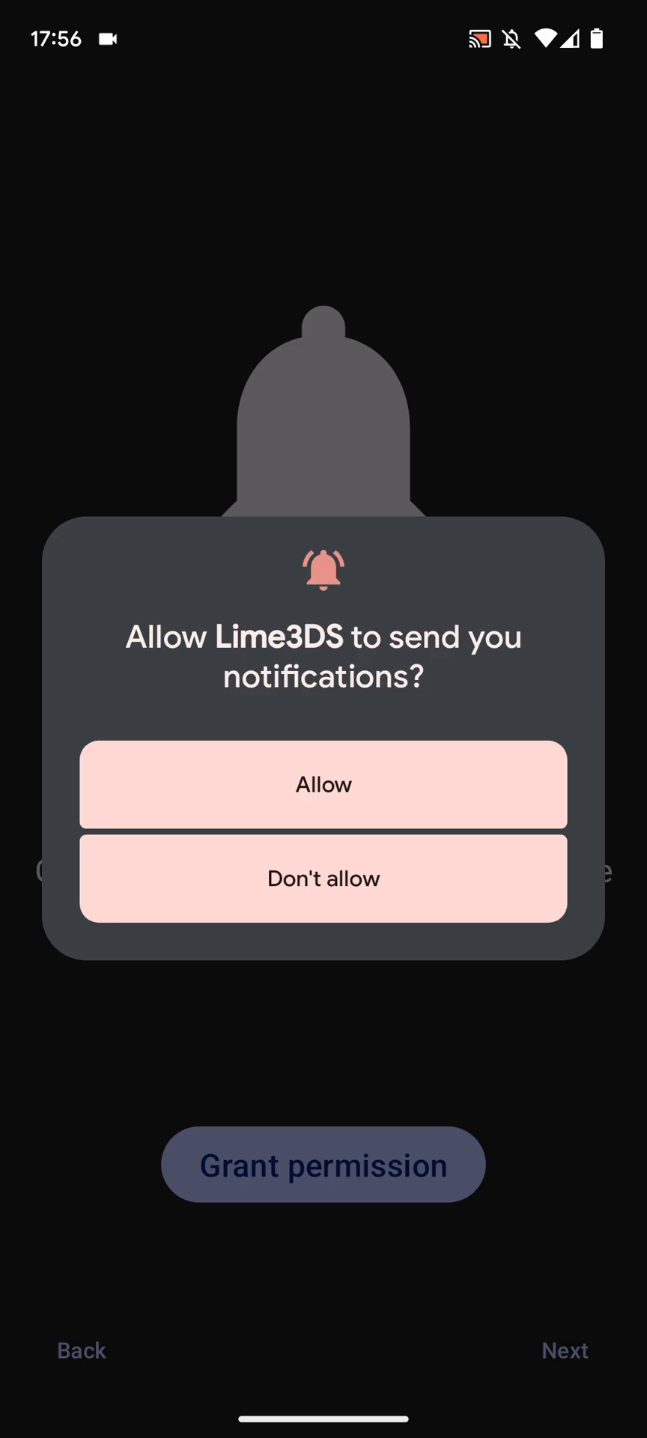
click(323, 785)
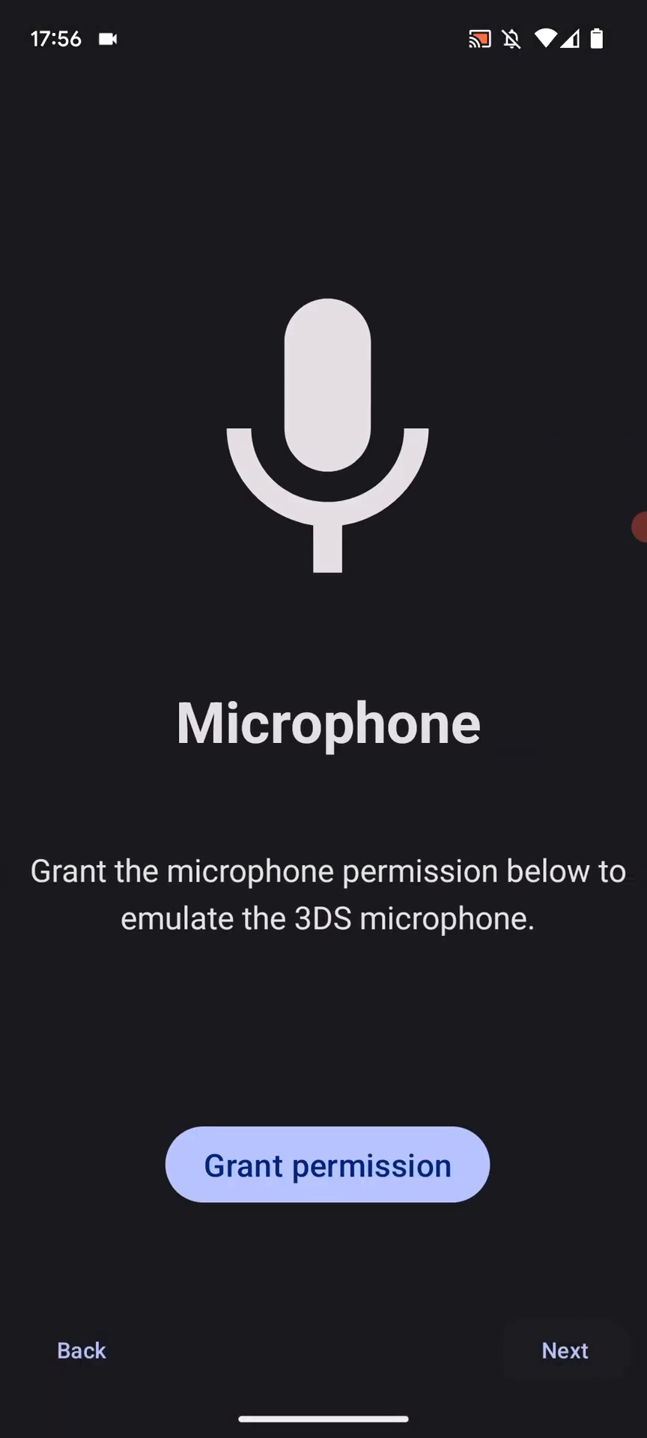
click(328, 1166)
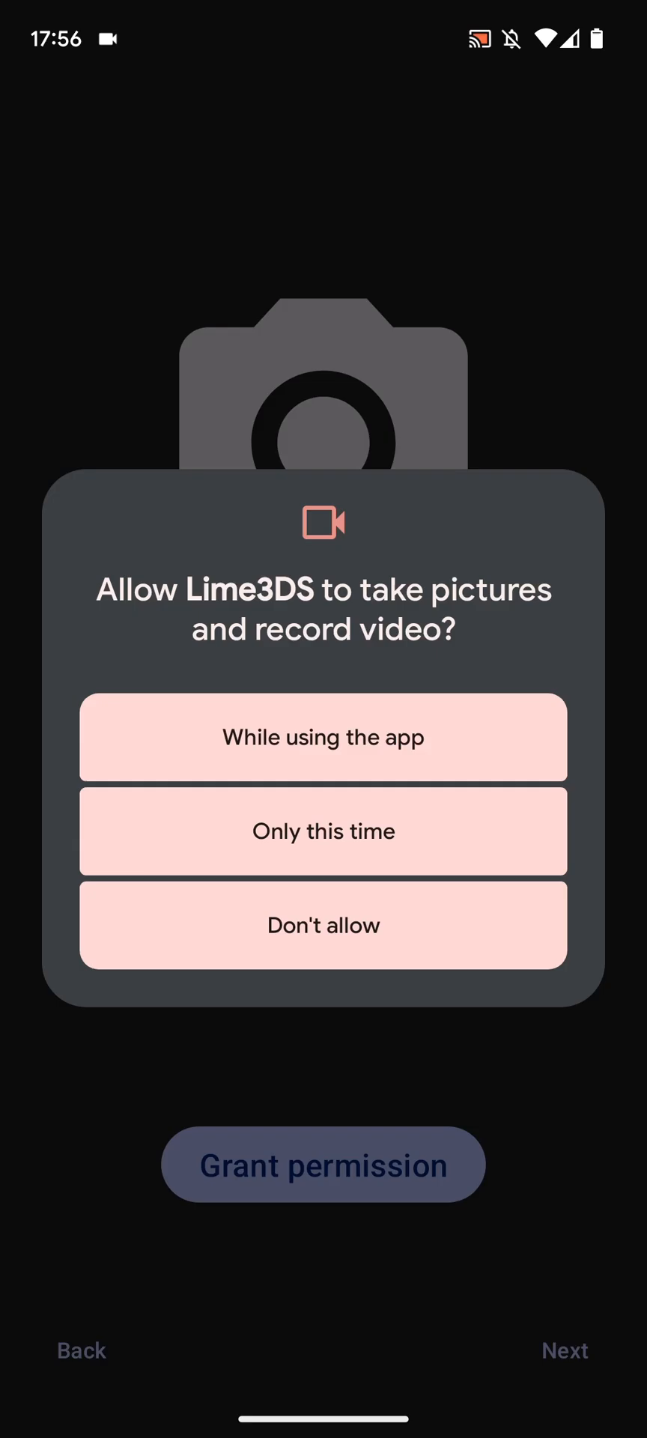
click(323, 738)
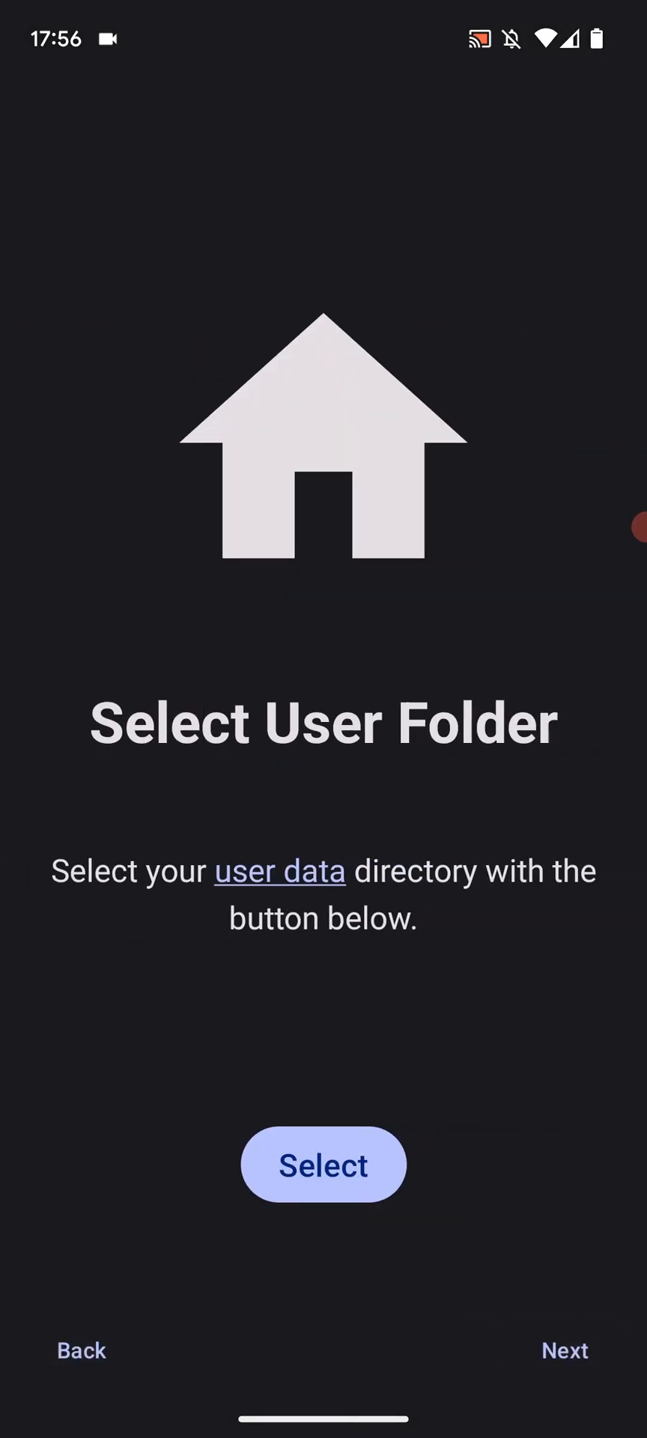
- Set Emulation/Lime3ds as the Lime3DS user folder and allow file access
click(322, 1165)
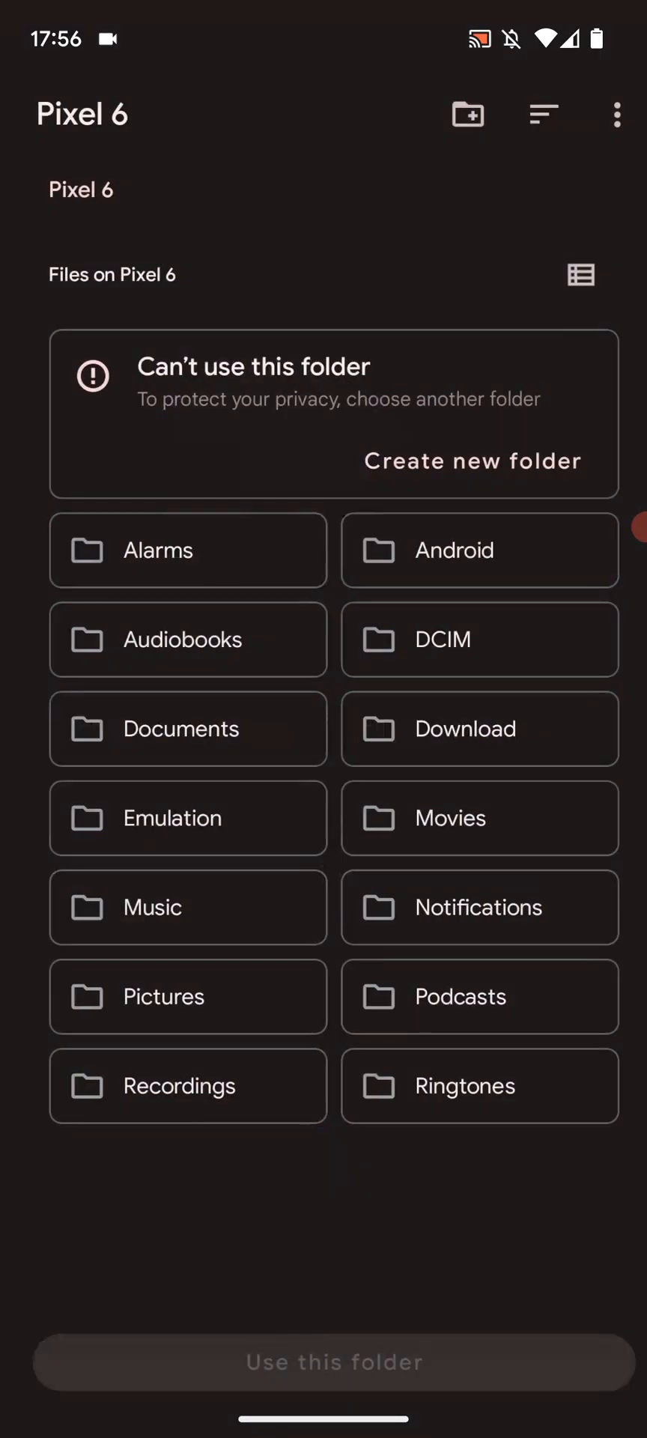
click(172, 819)
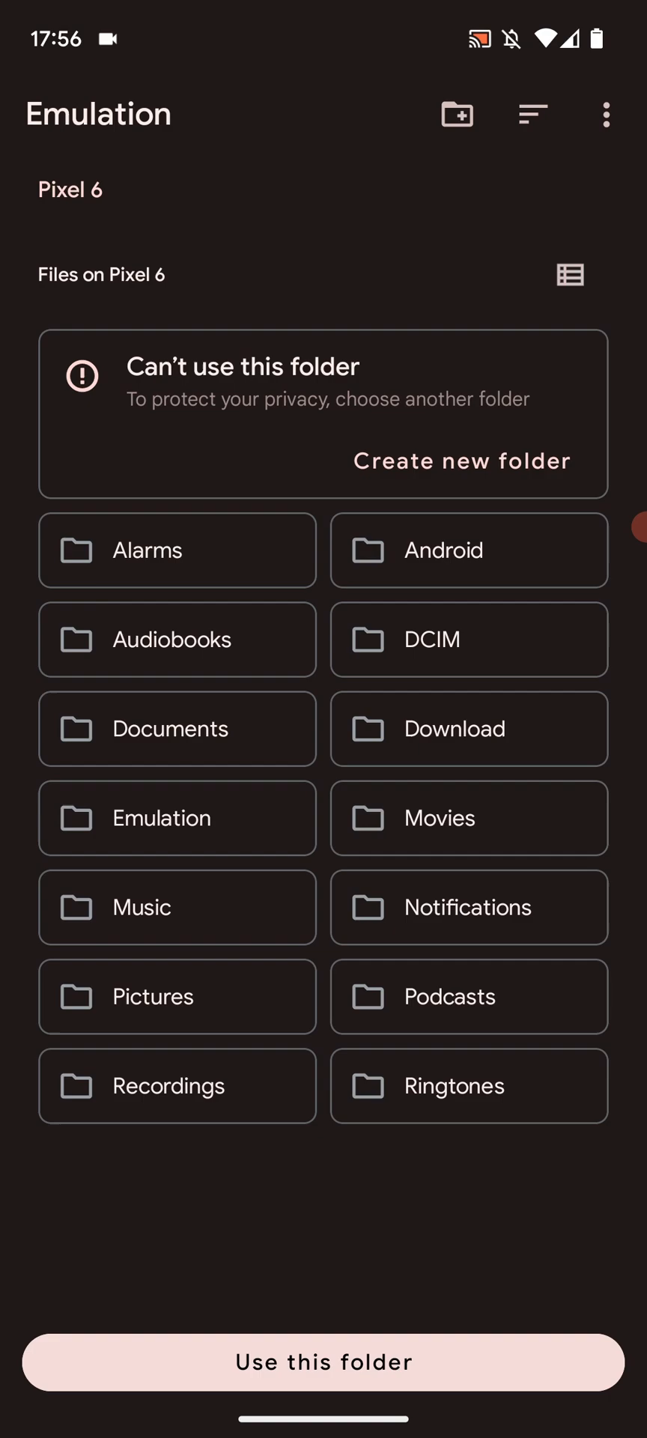
click(162, 818)
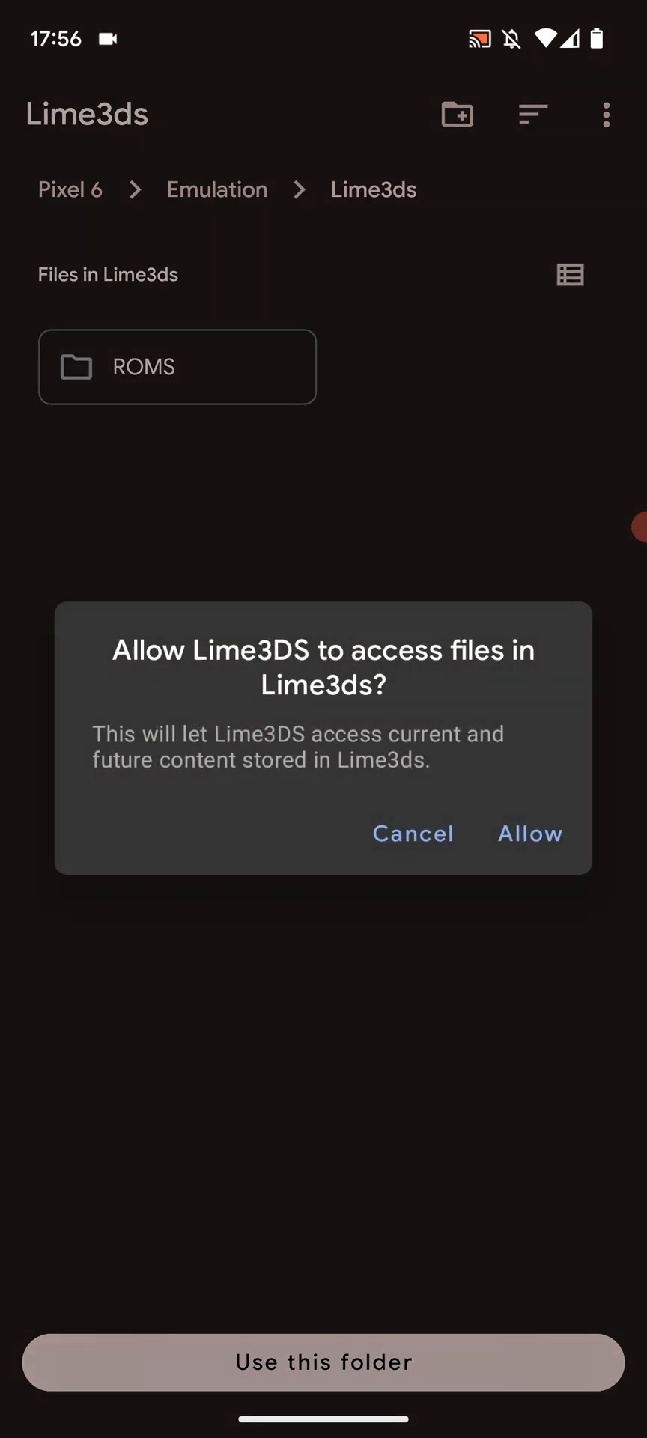
click(530, 836)
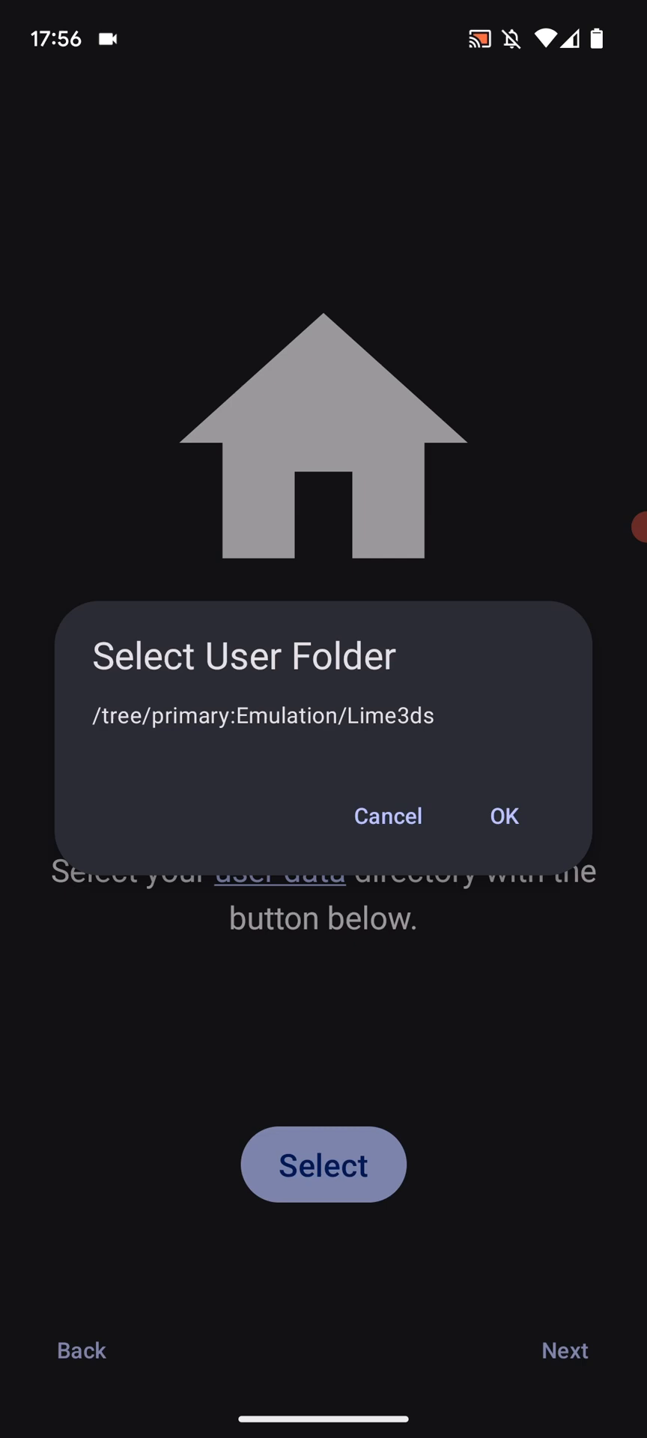
click(504, 816)
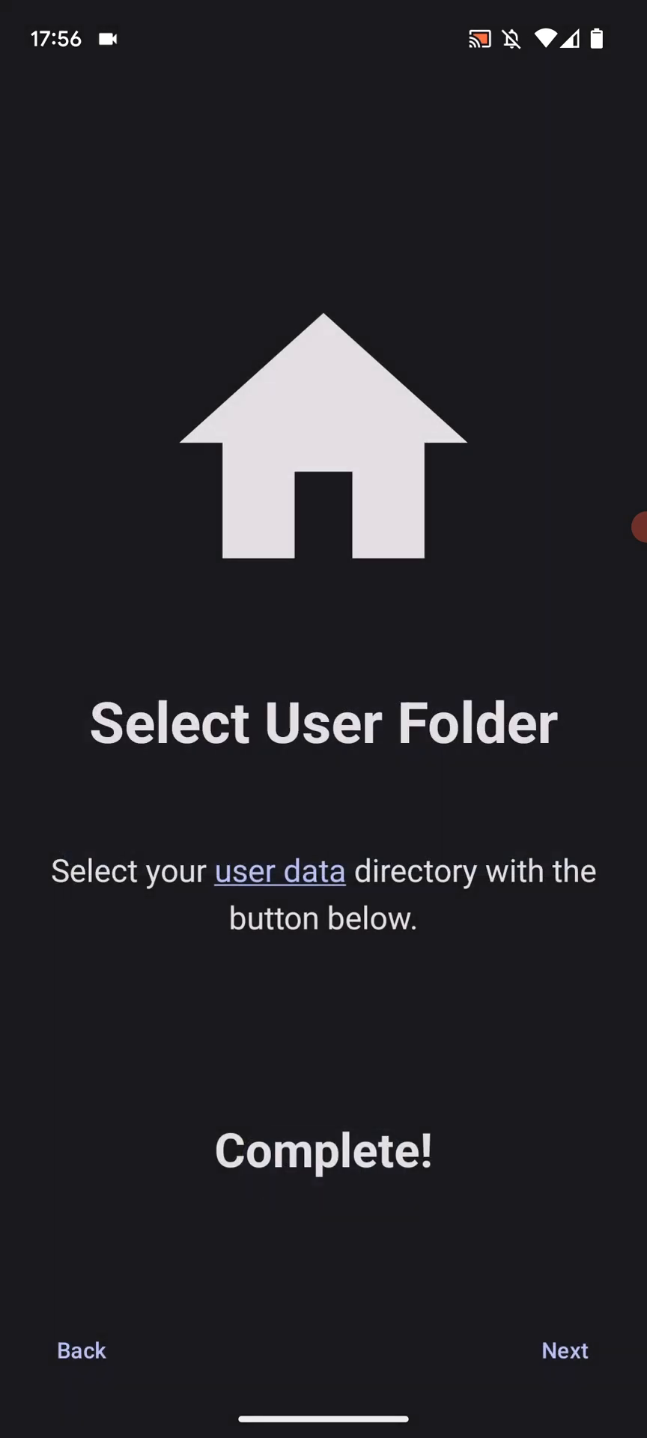
- Choose the ROMS folder as the Lime3DS games folder
click(563, 1352)
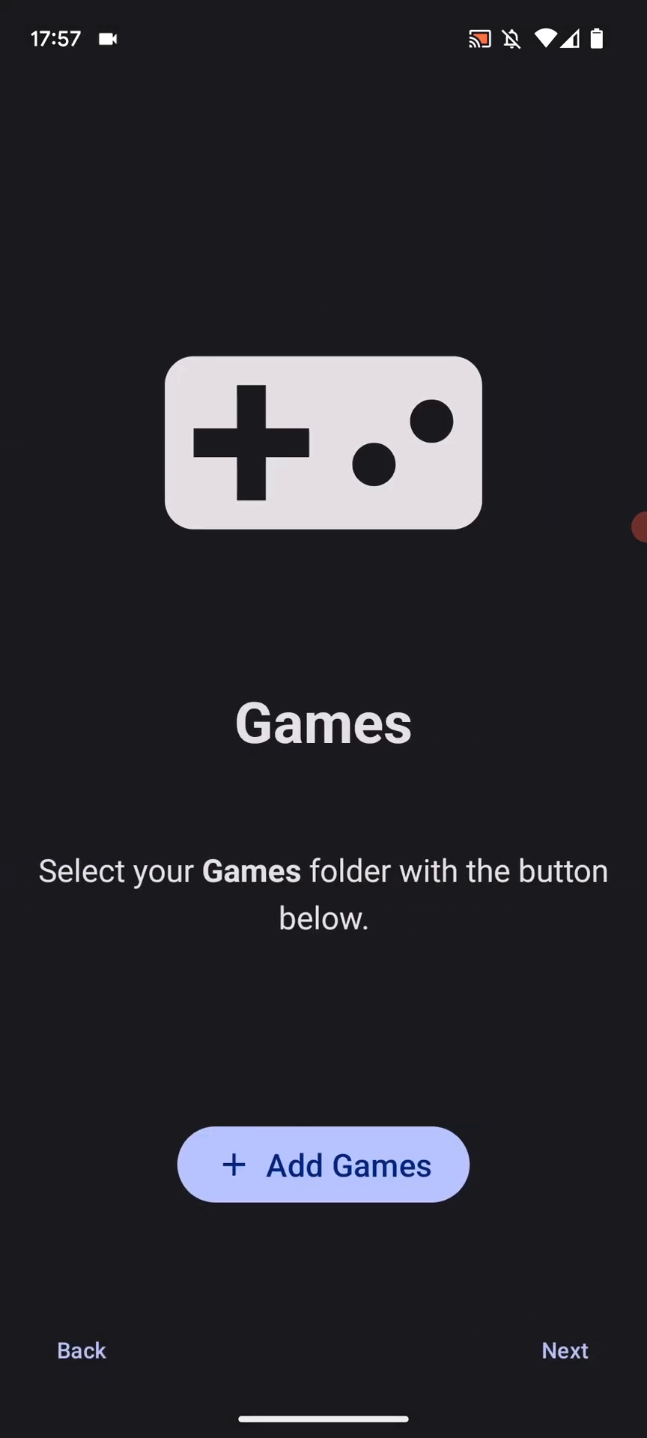
click(322, 1166)
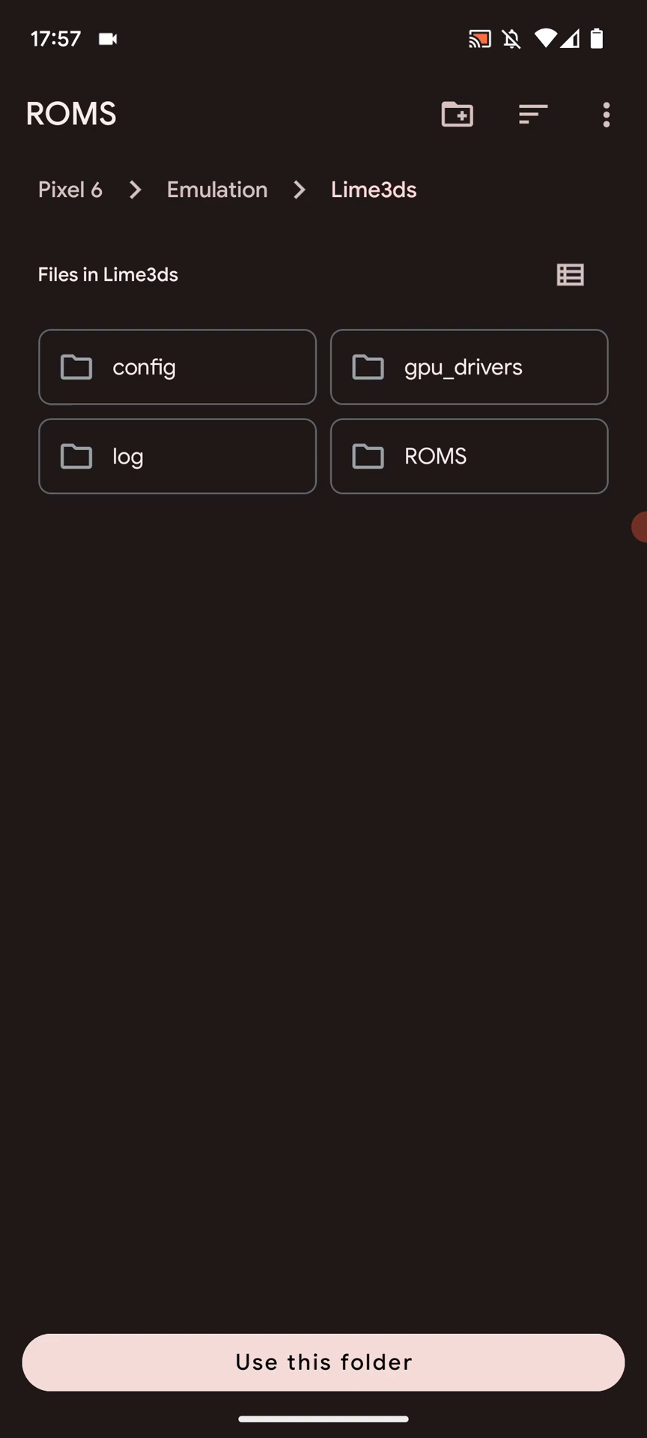
click(470, 455)
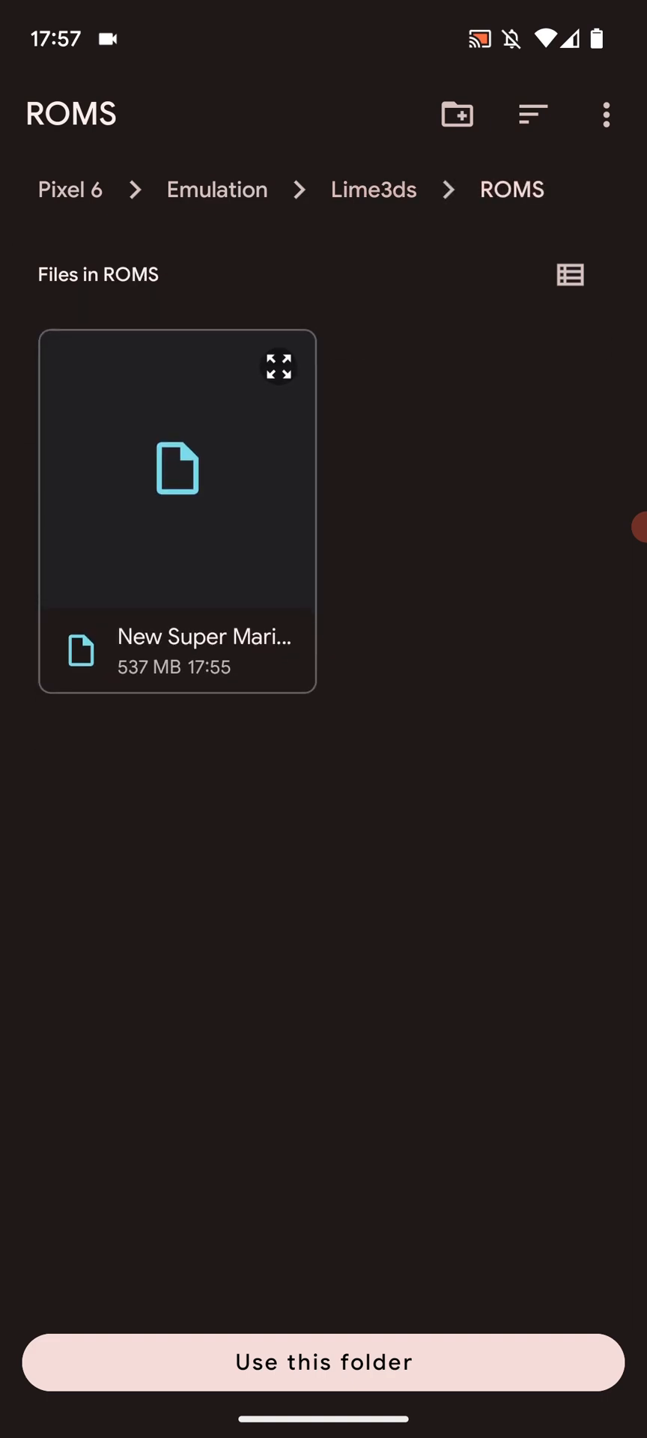
click(323, 1364)
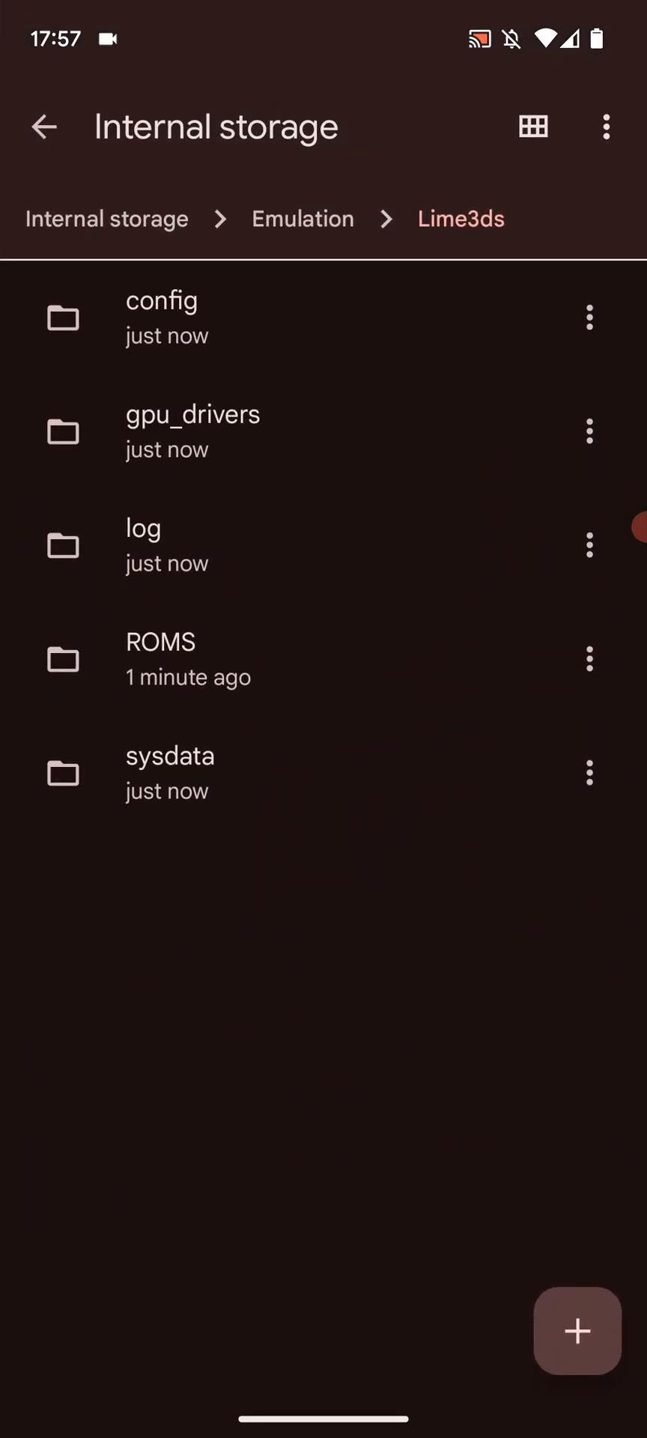
- Copy aes_keys.txt from Download into Emulation/Lime3ds/sysdata
click(169, 757)
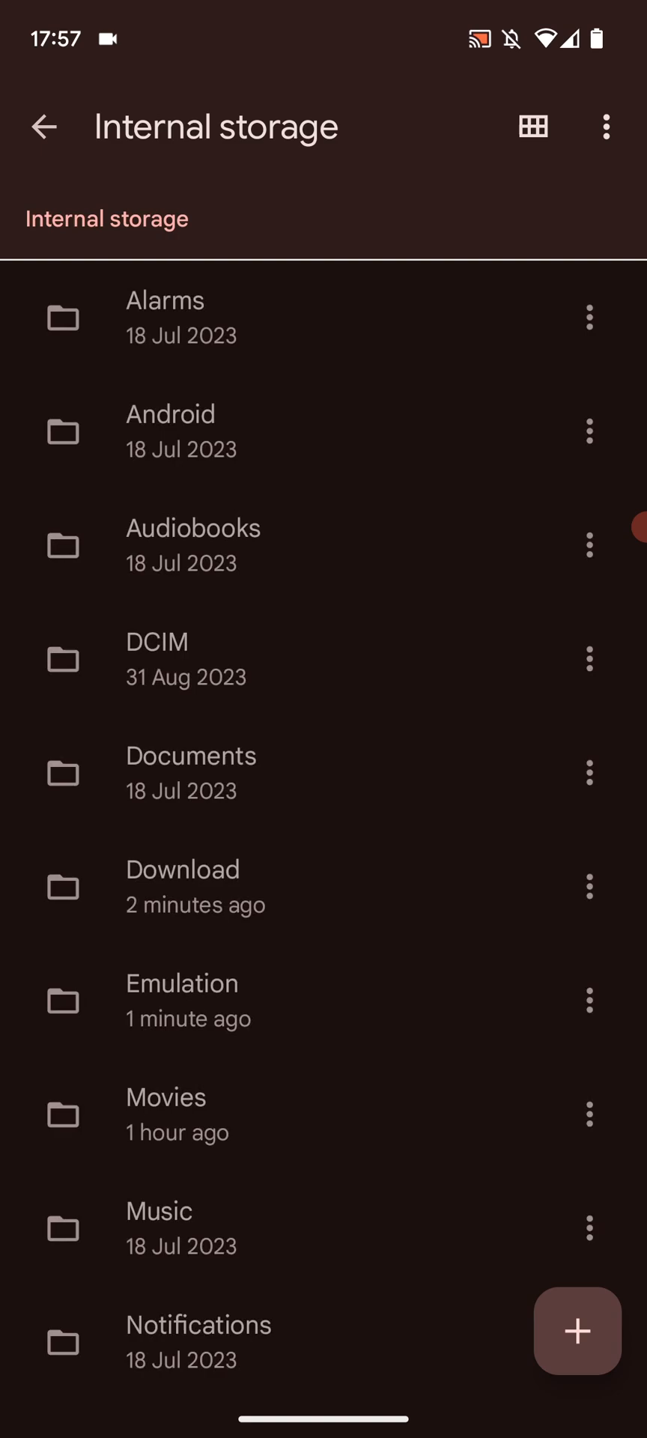
click(183, 887)
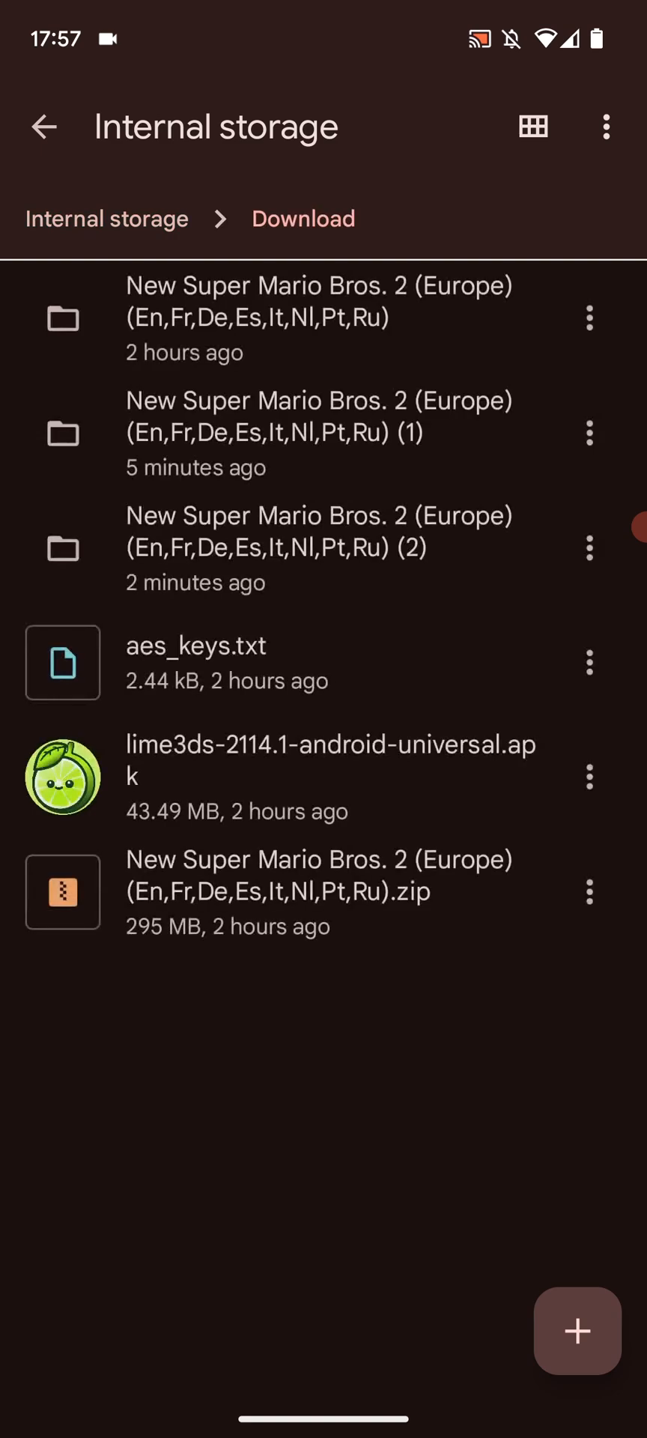
click(590, 664)
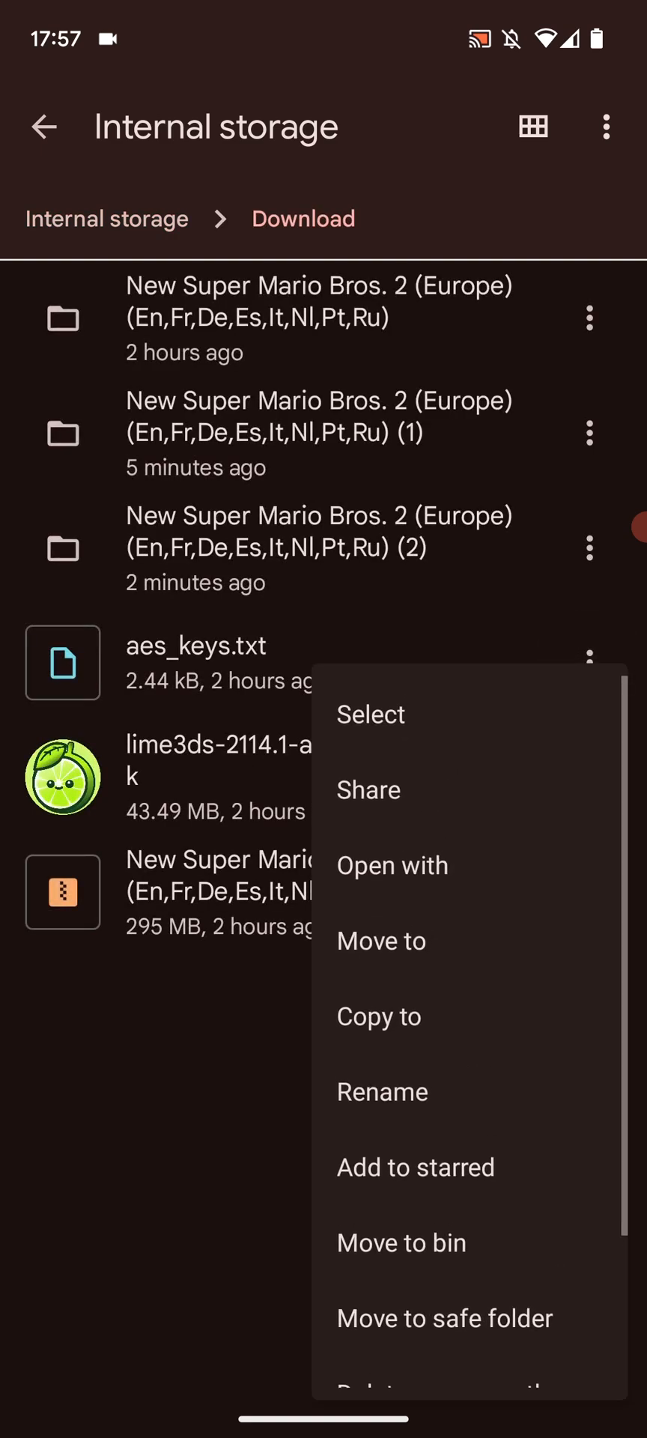
click(379, 1017)
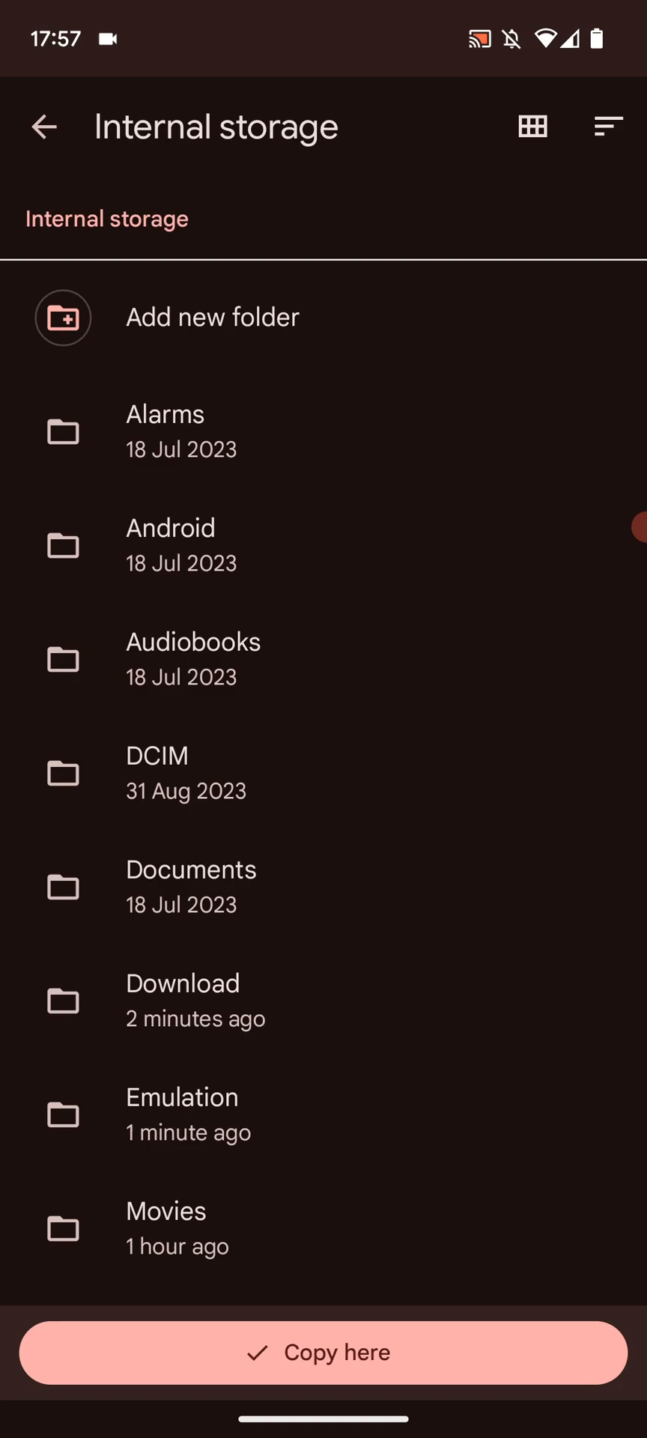
click(182, 1111)
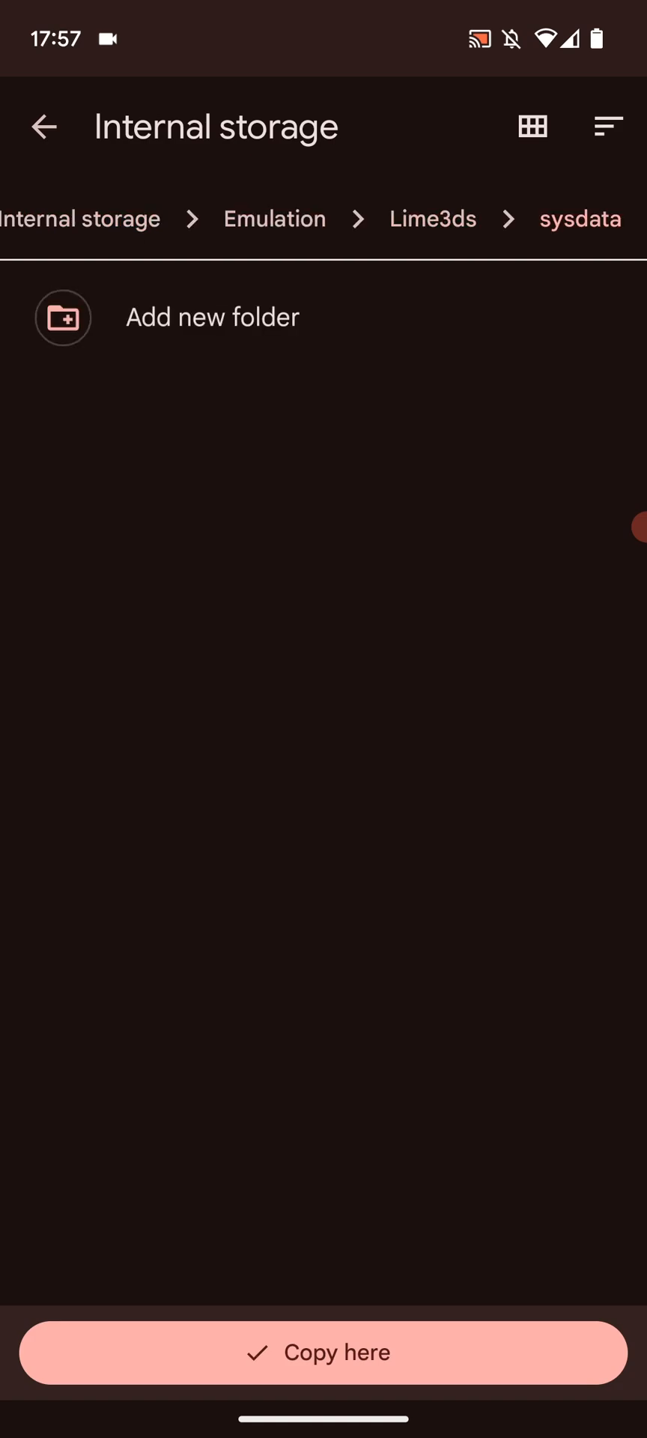
click(324, 1353)
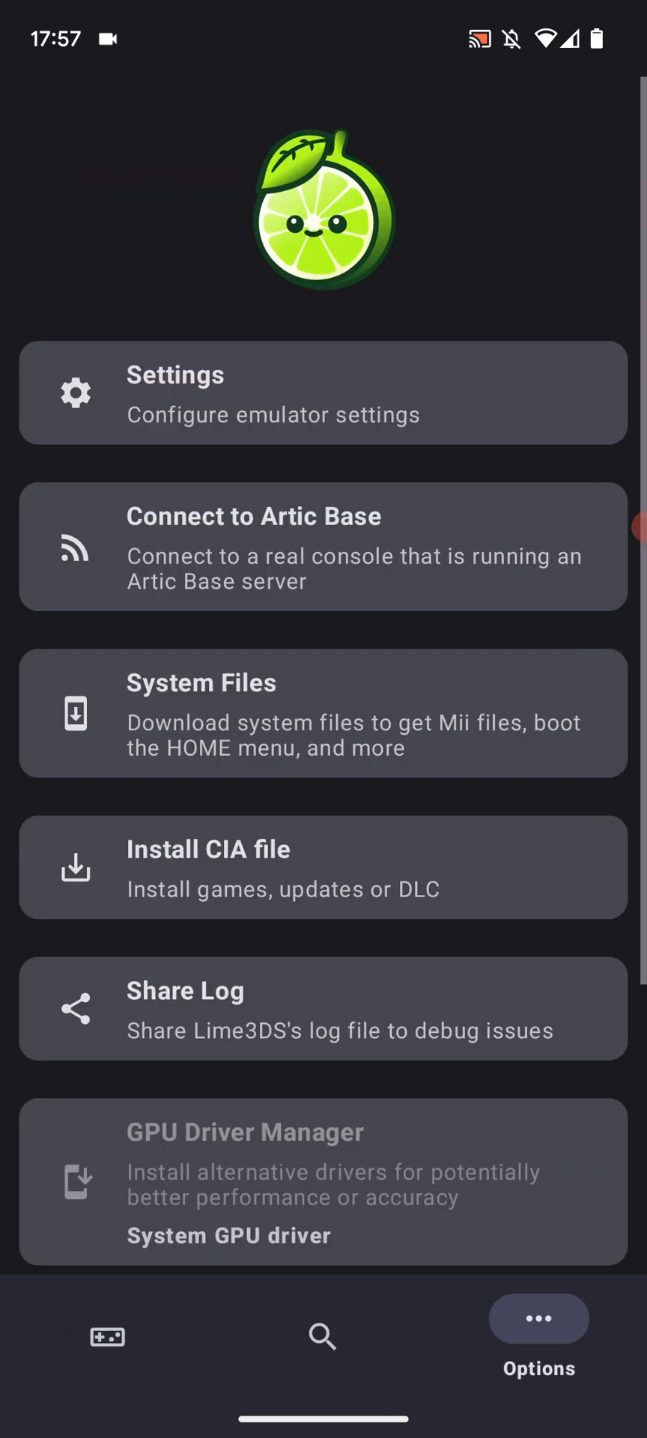
- Scroll the Lime3DS Options page to check the user and games folder paths
scroll(down, 3)
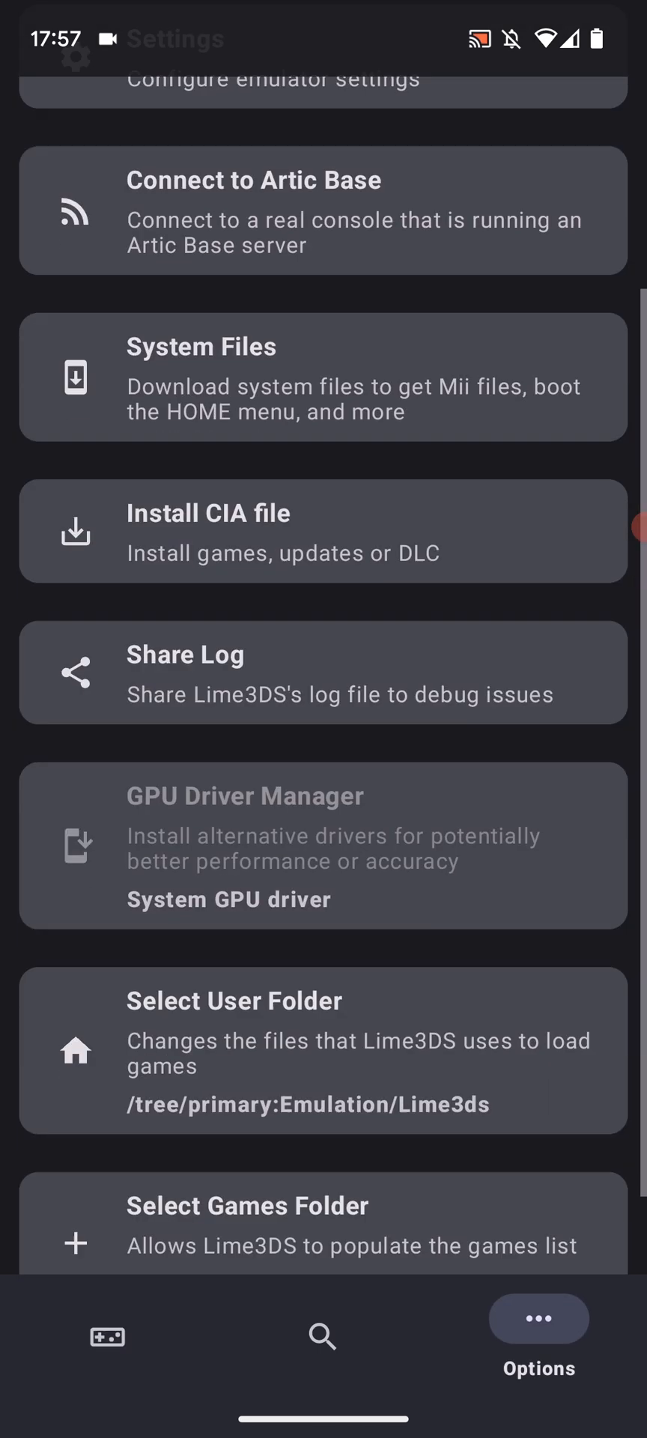
scroll(down, 3)
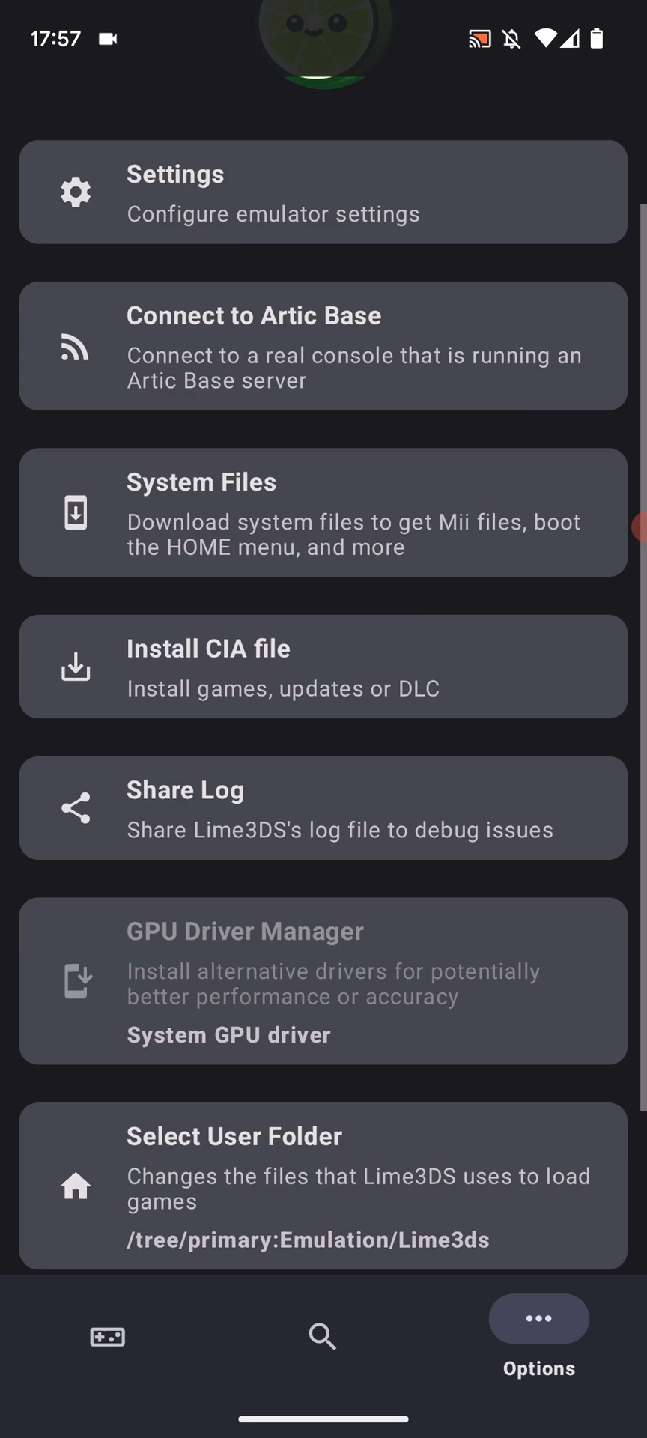
scroll(down, 3)
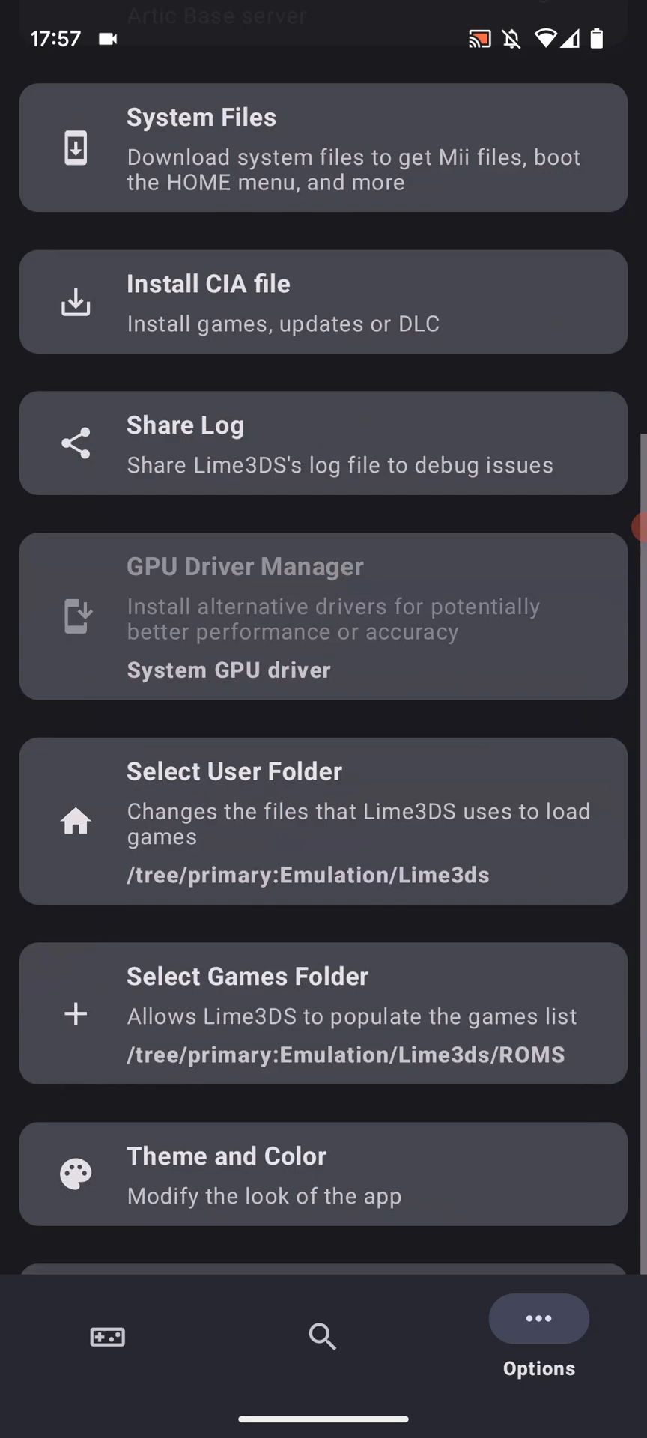
scroll(down, 3)
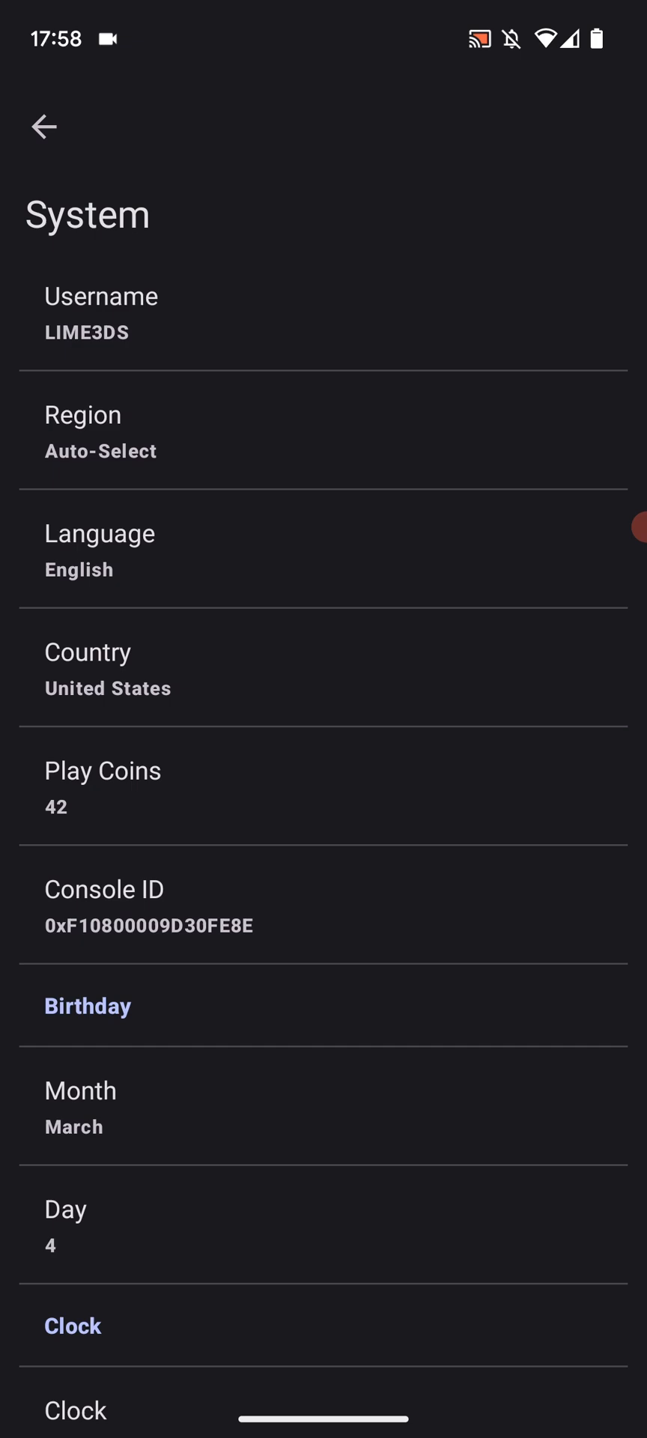
- Scroll through the System settings, go back to Settings, and open Camera settings
scroll(down, 3)
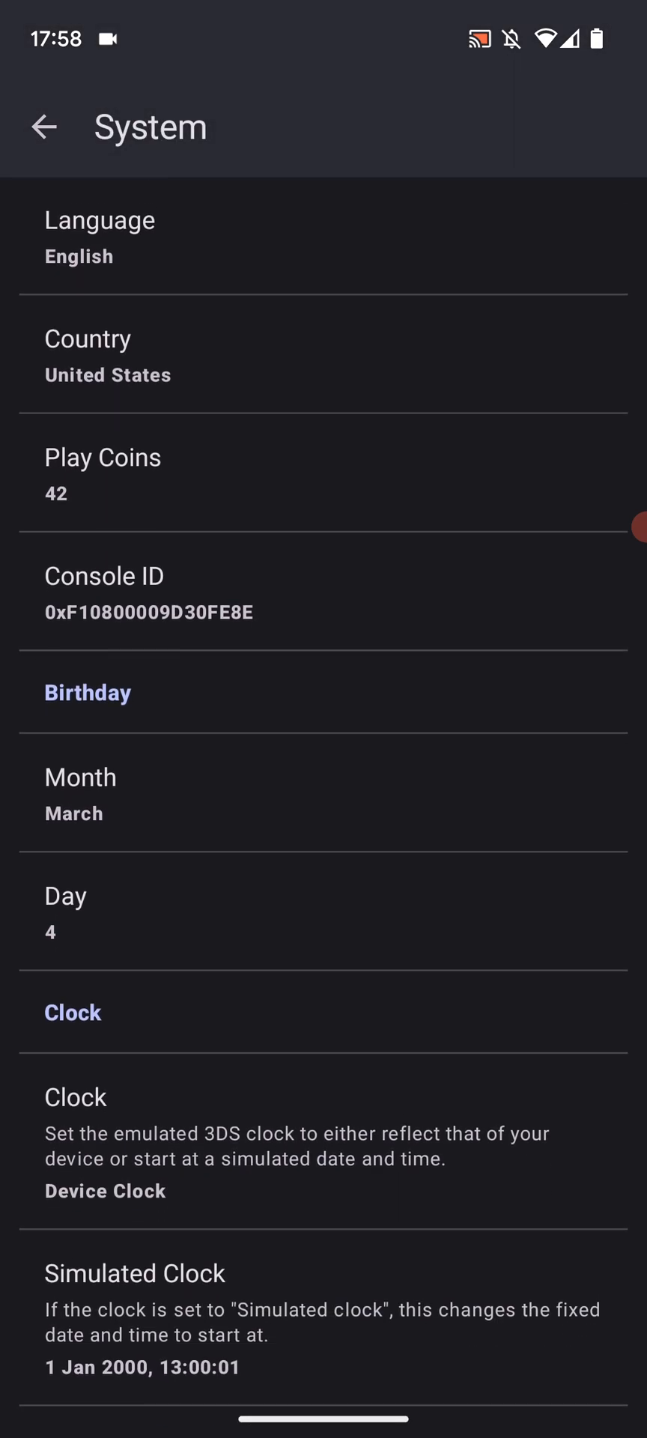
scroll(down, 3)
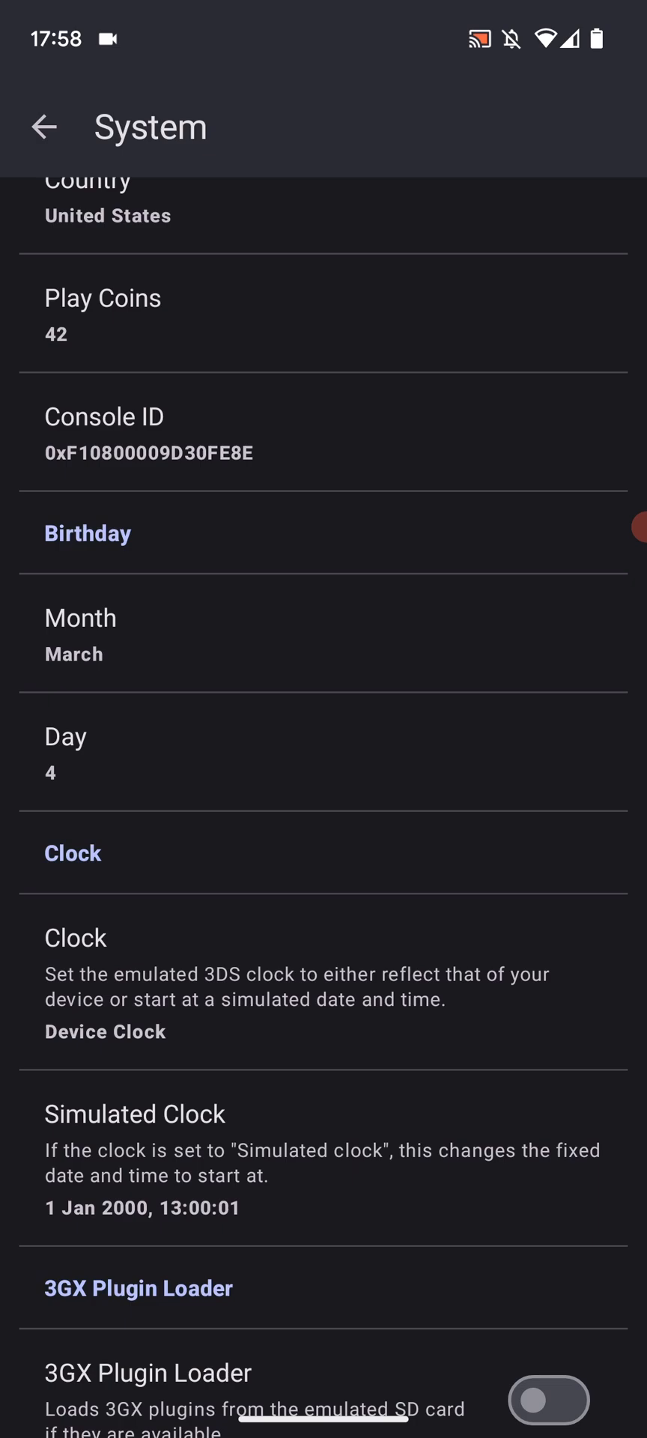
scroll(down, 3)
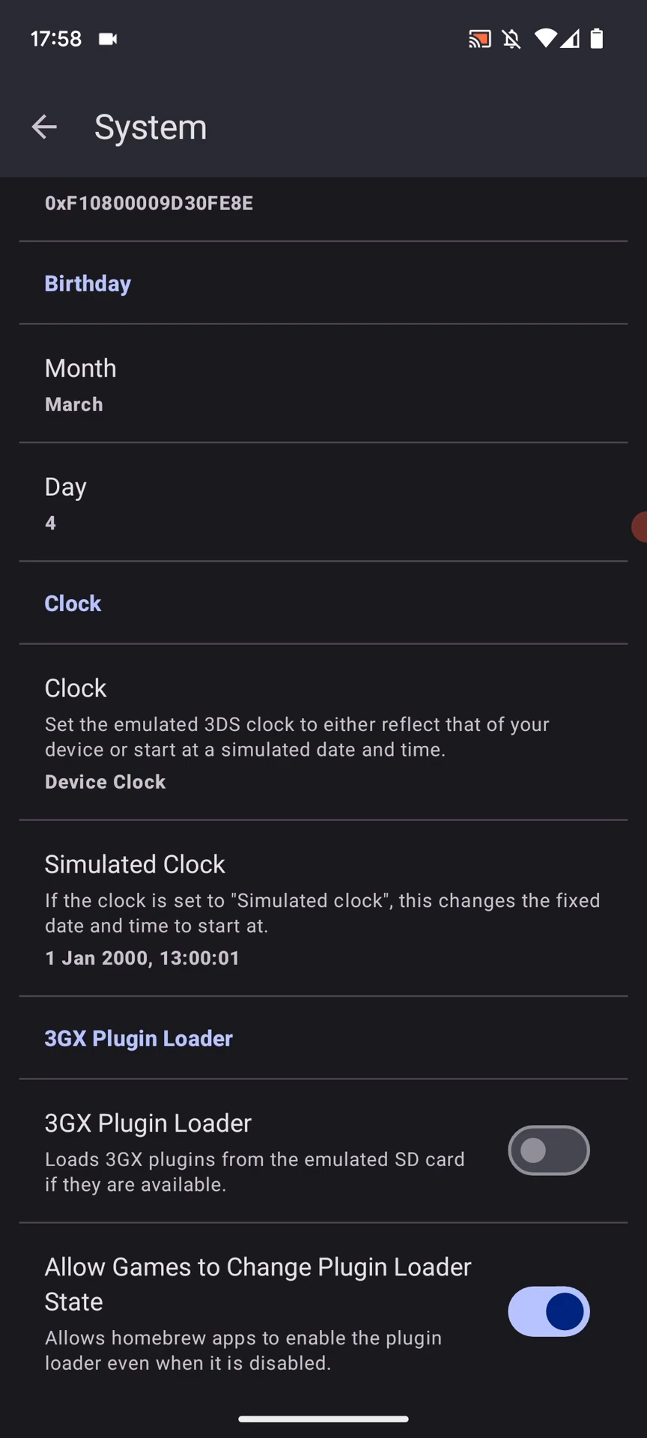
scroll(down, 3)
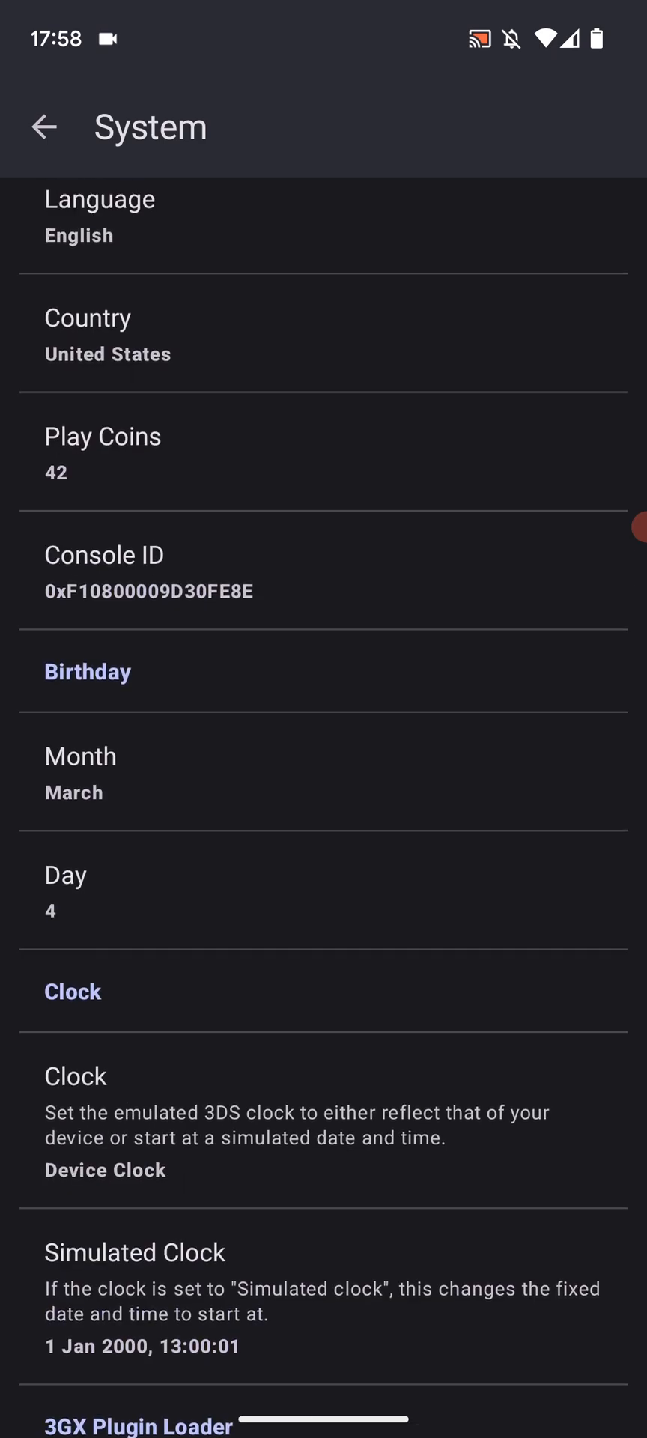
scroll(down, 3)
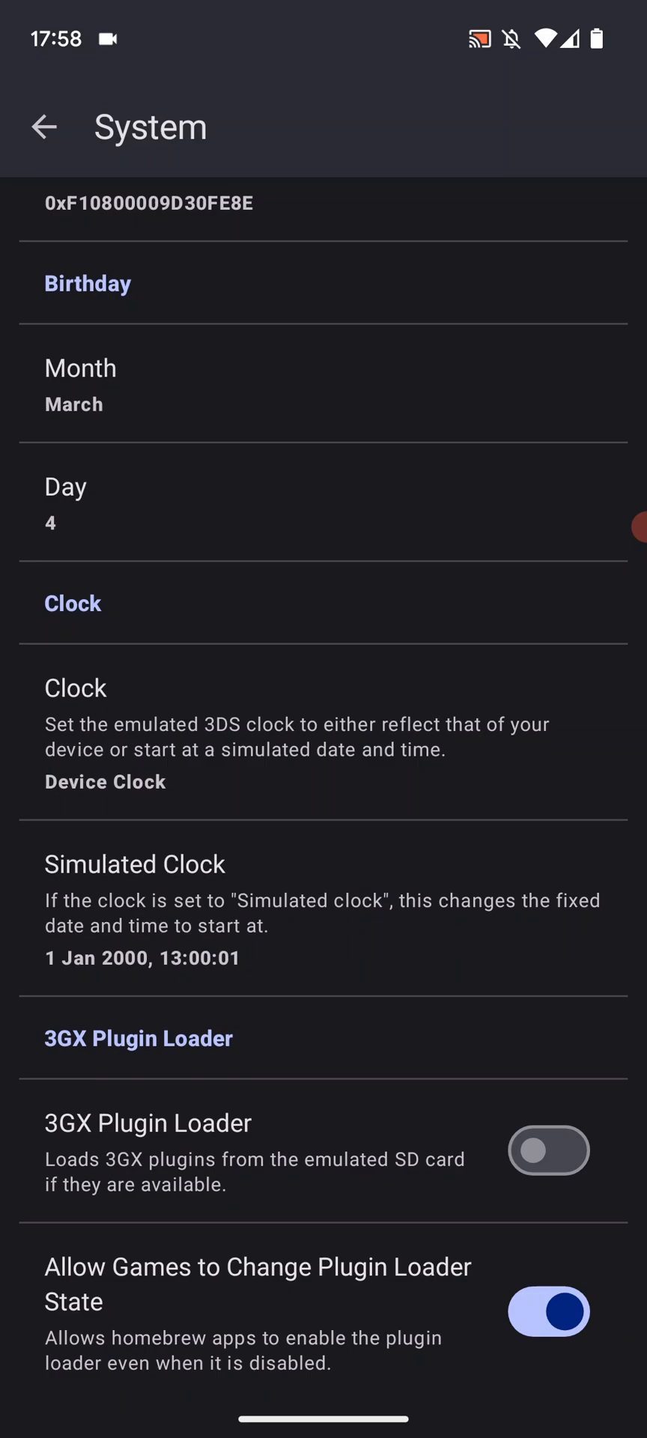
click(44, 126)
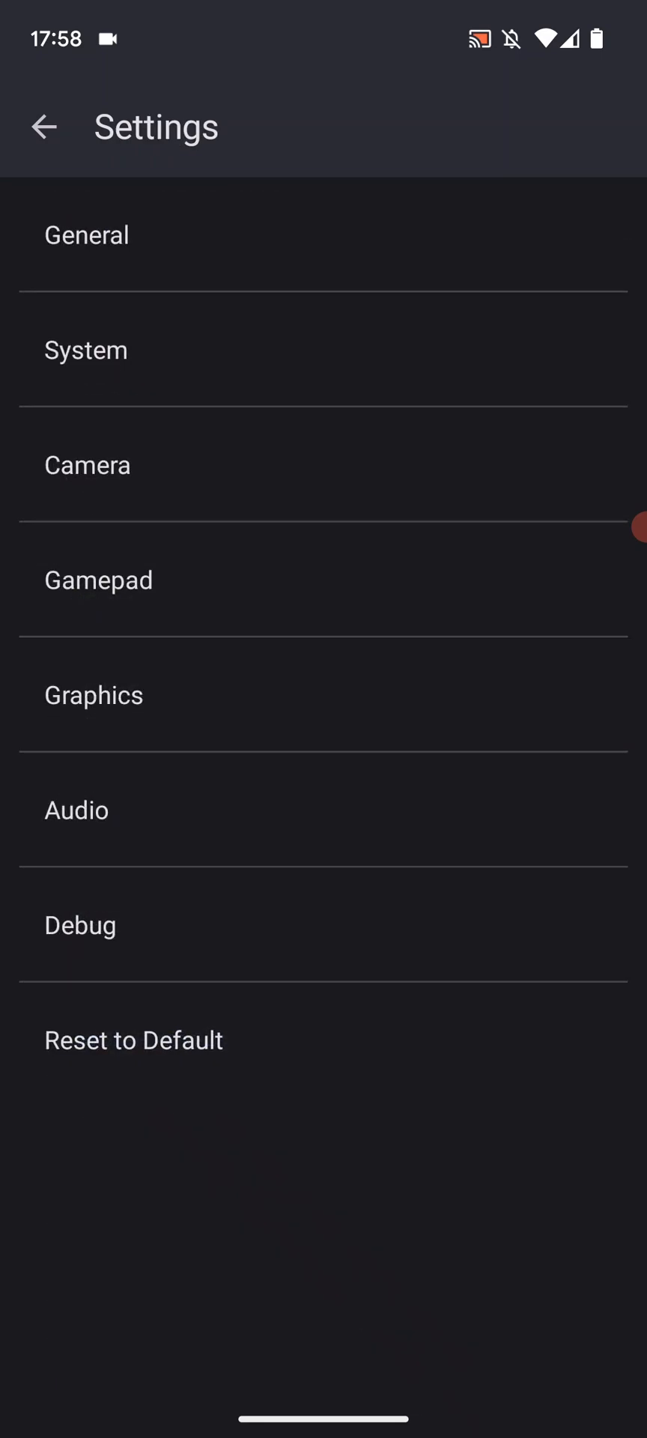
click(86, 465)
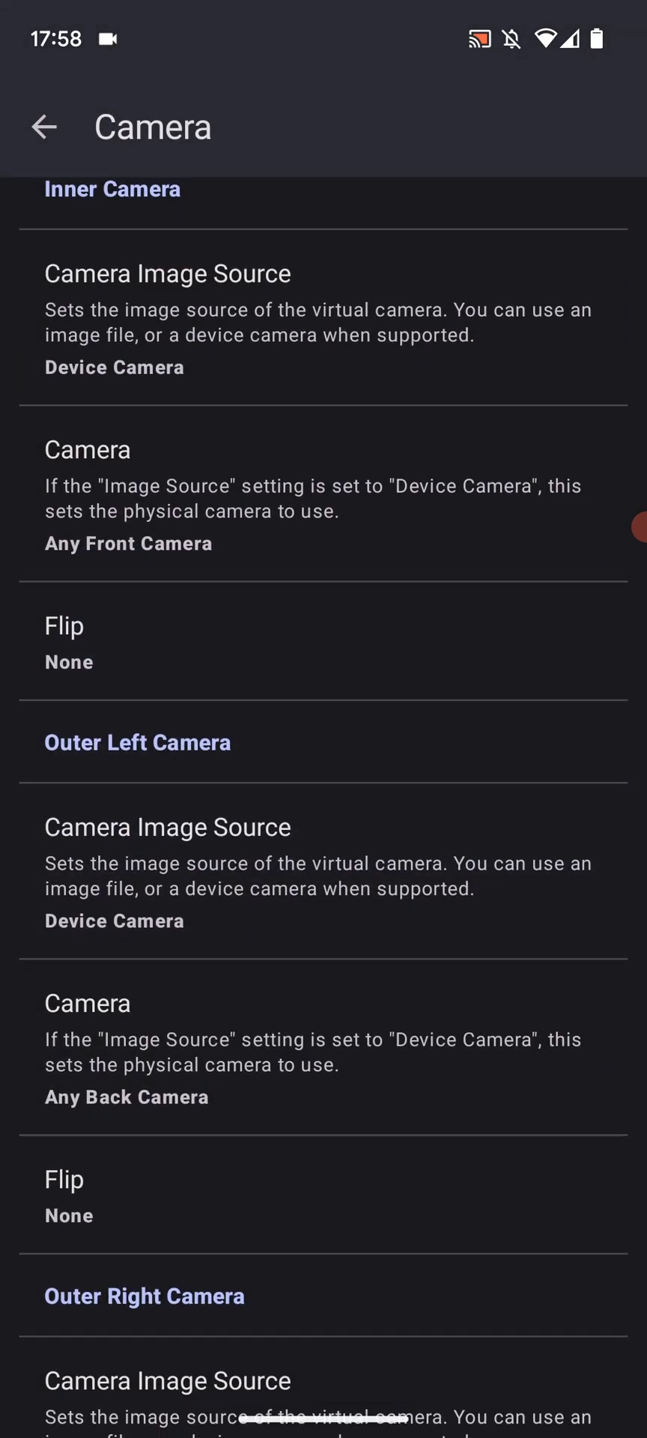
- Scroll through the Camera settings, then go back to the settings categories list
scroll(down, 3)
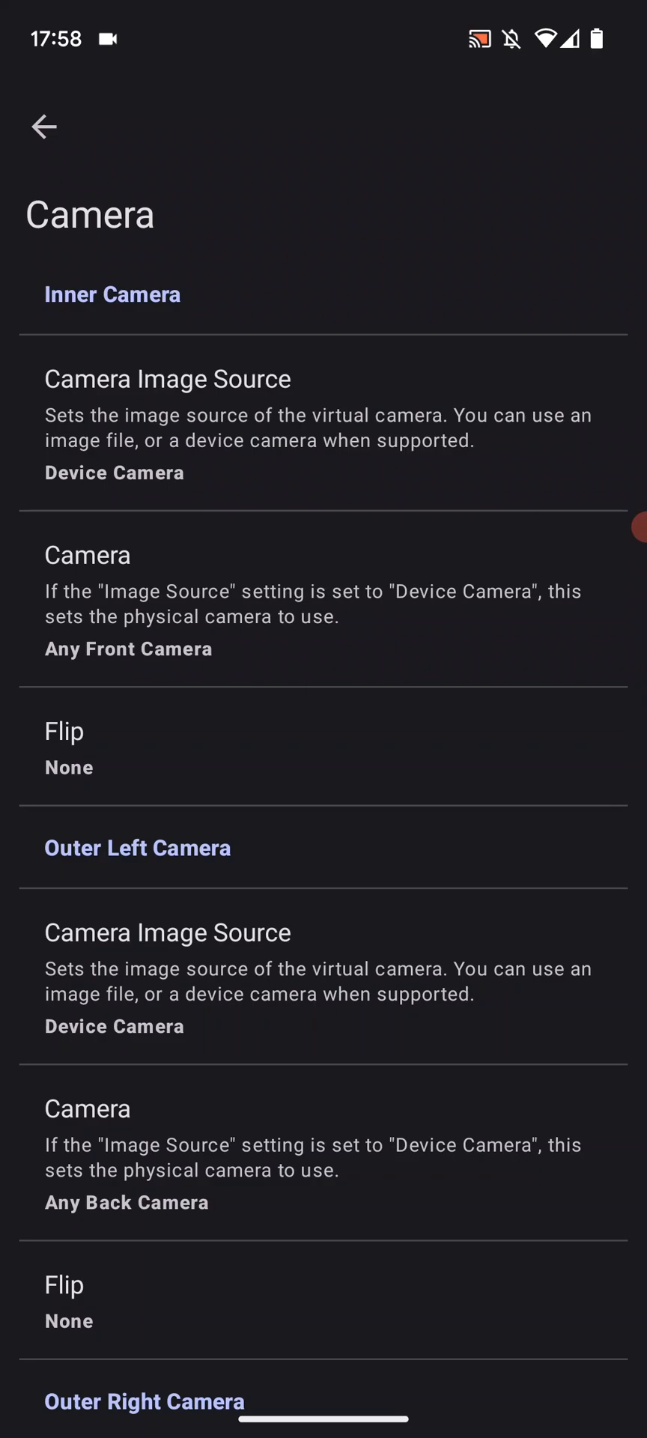
click(42, 126)
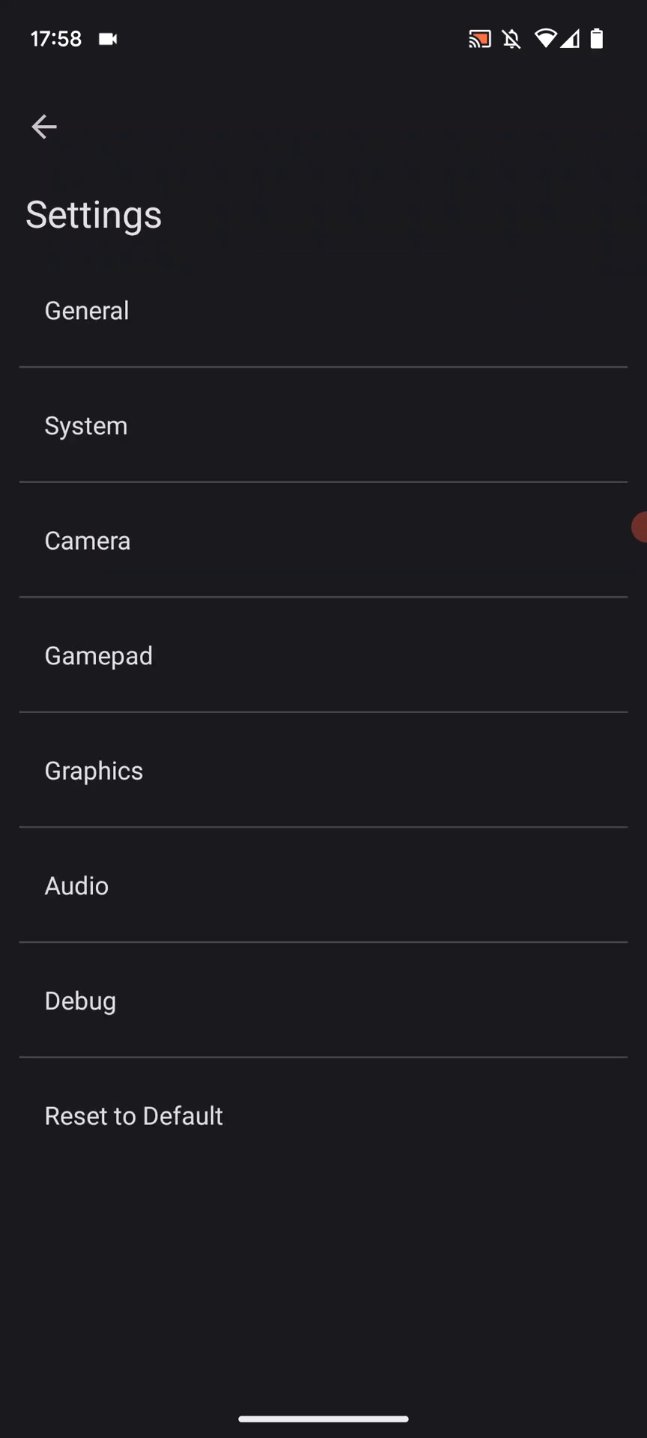
click(98, 656)
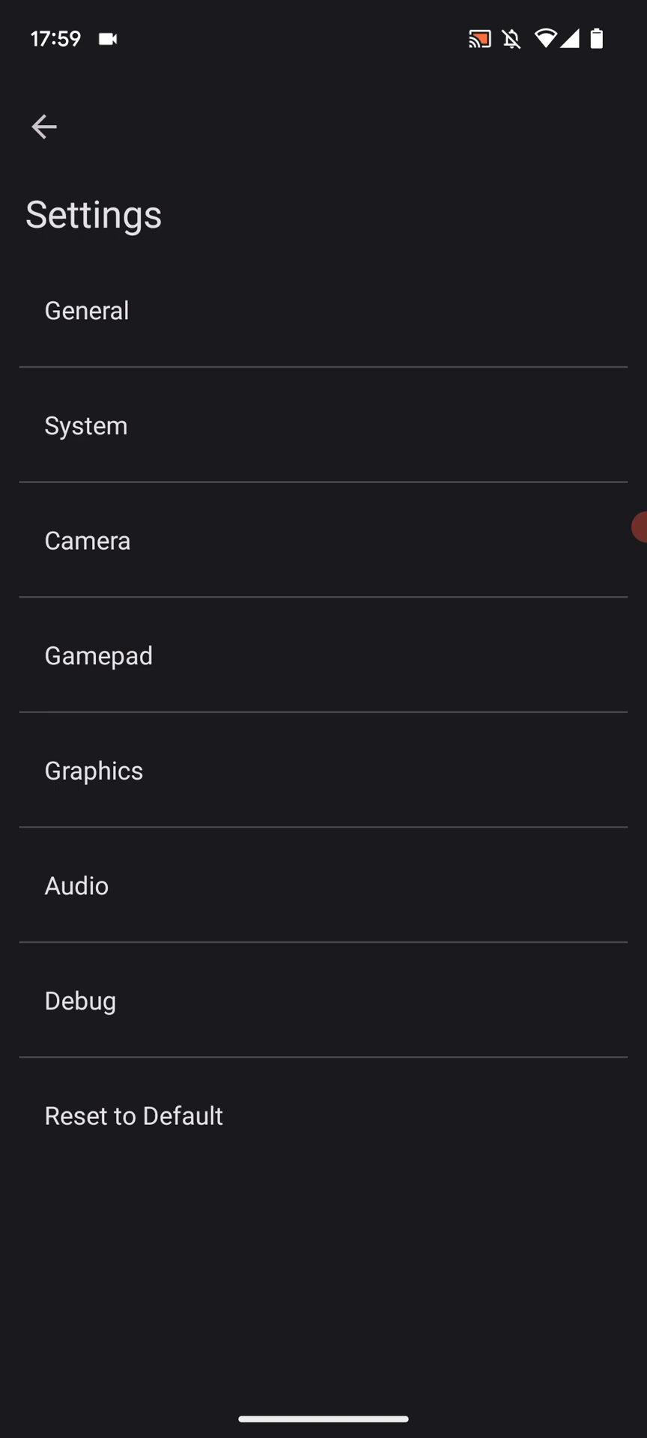
- In Graphics, turn on asynchronous shader compilation and set the Graphics API to Vulkan
click(93, 770)
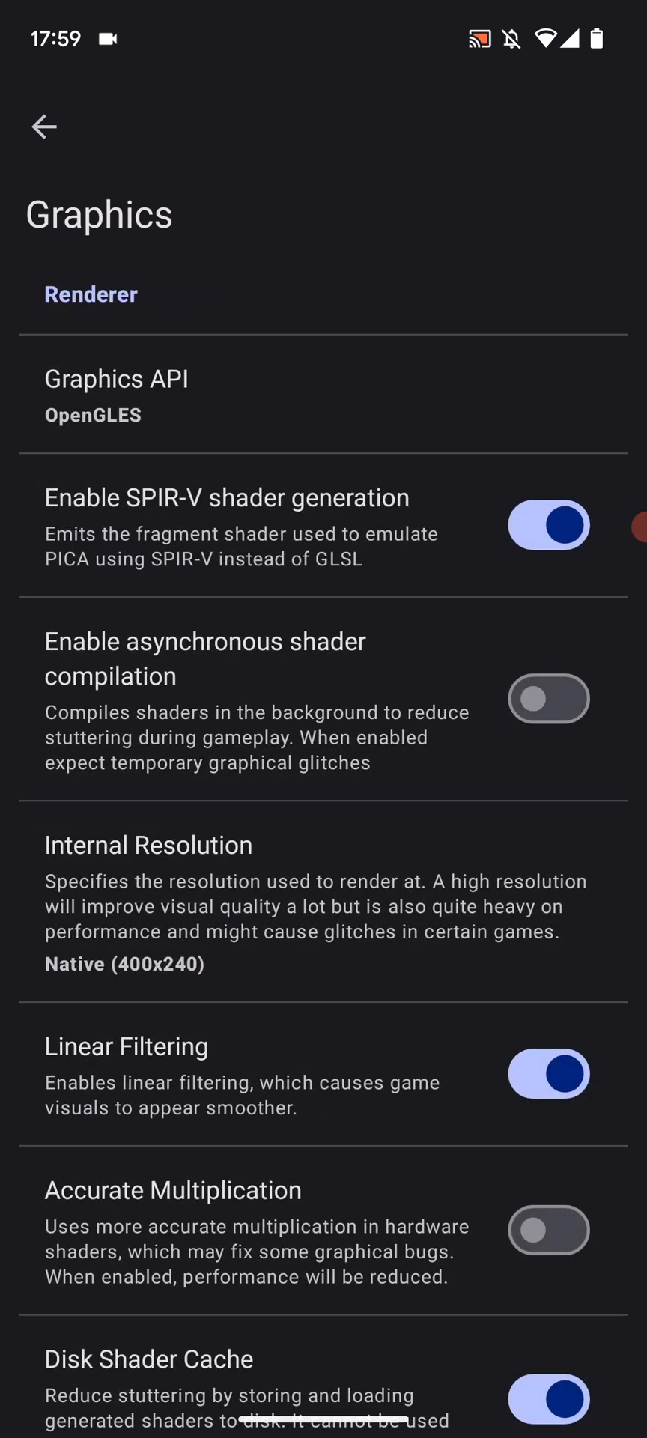
click(549, 700)
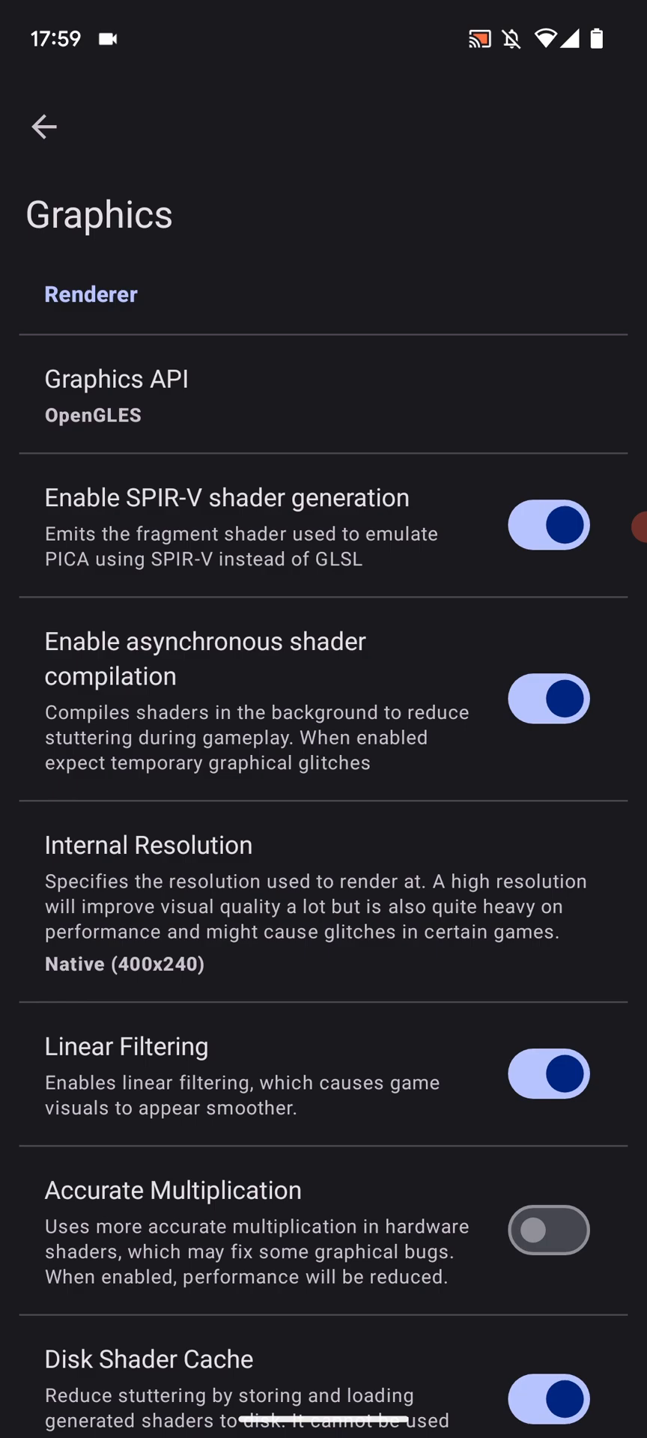
click(116, 394)
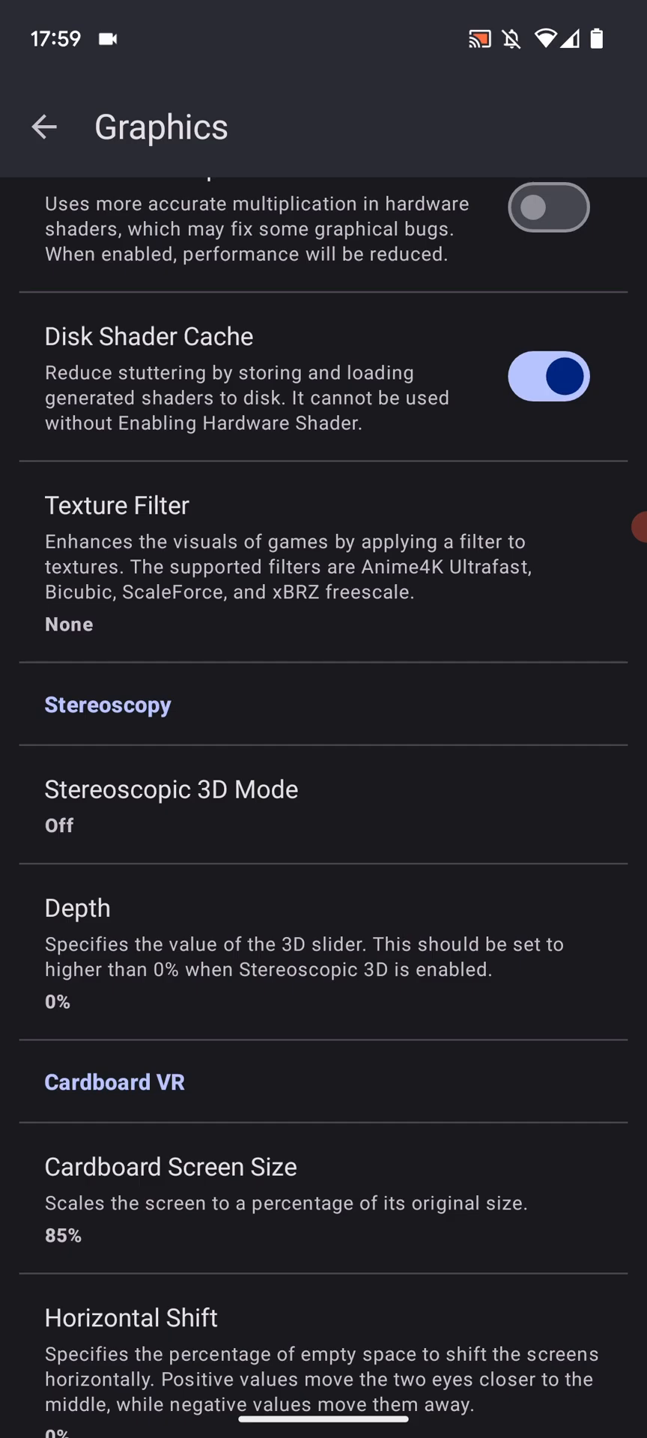
scroll(down, 3)
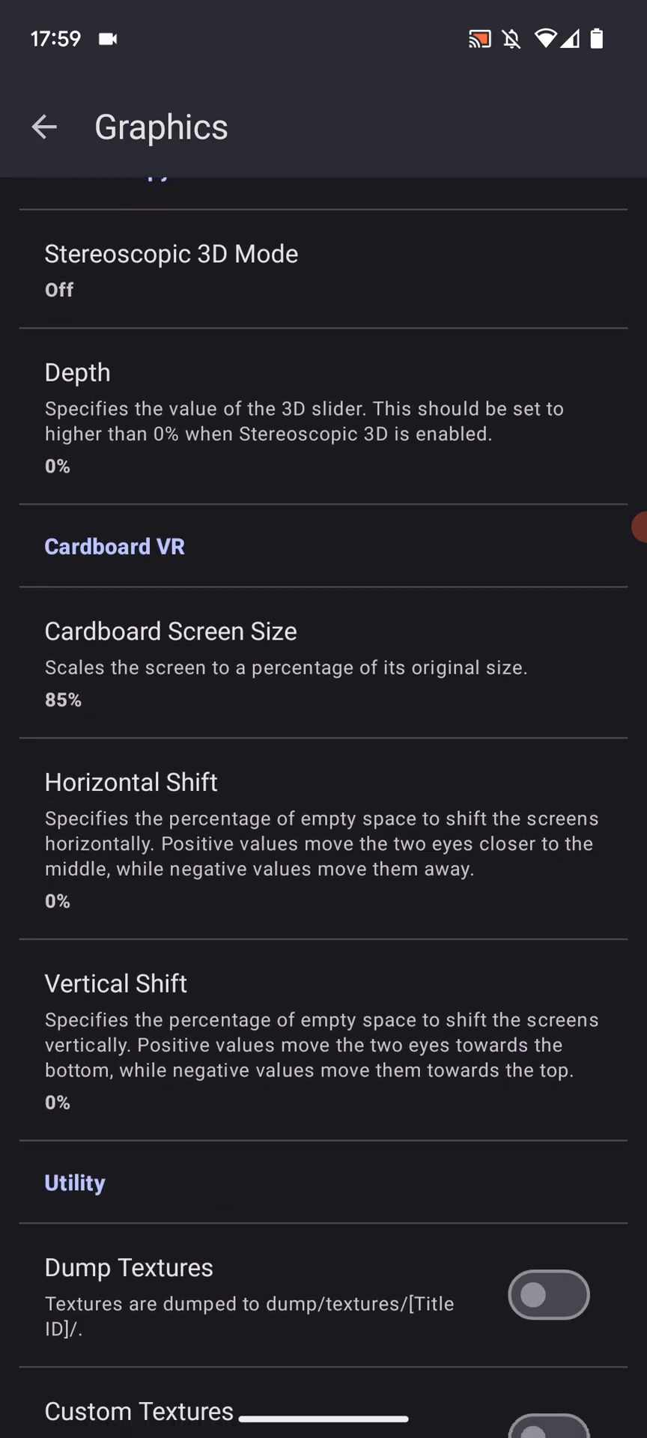
scroll(down, 3)
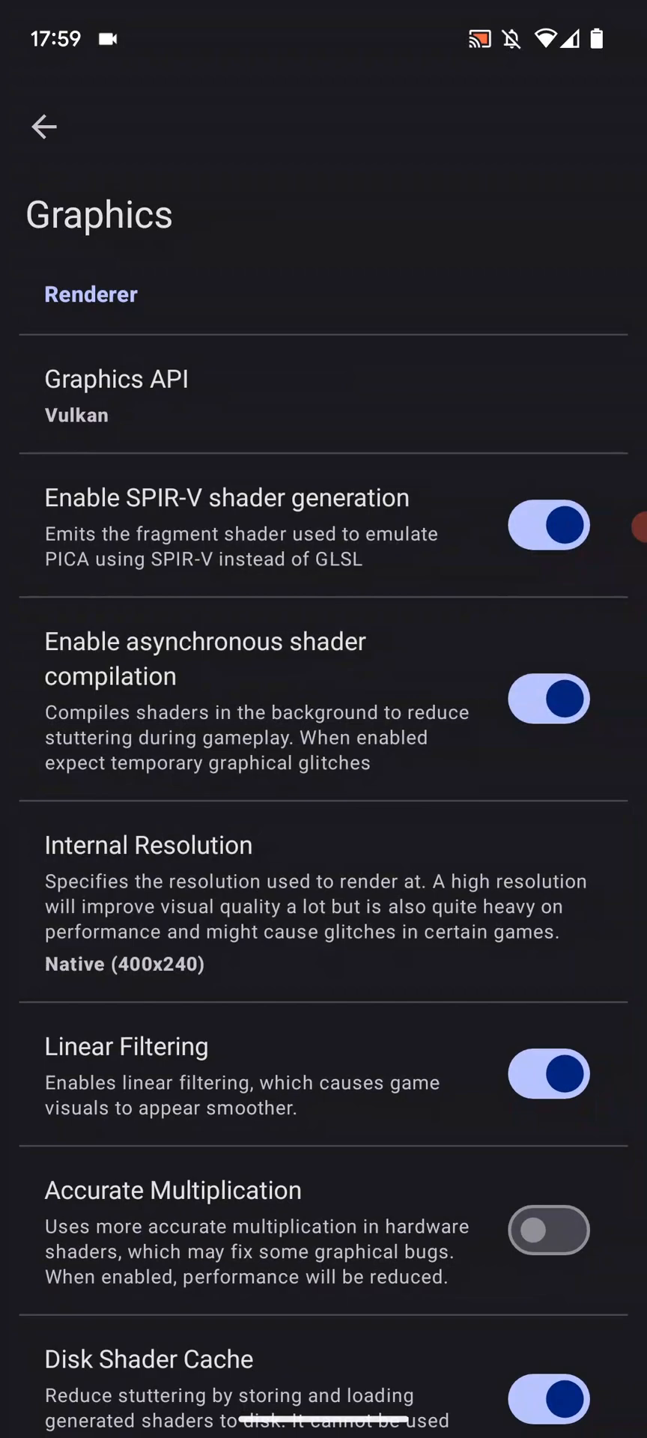
click(43, 126)
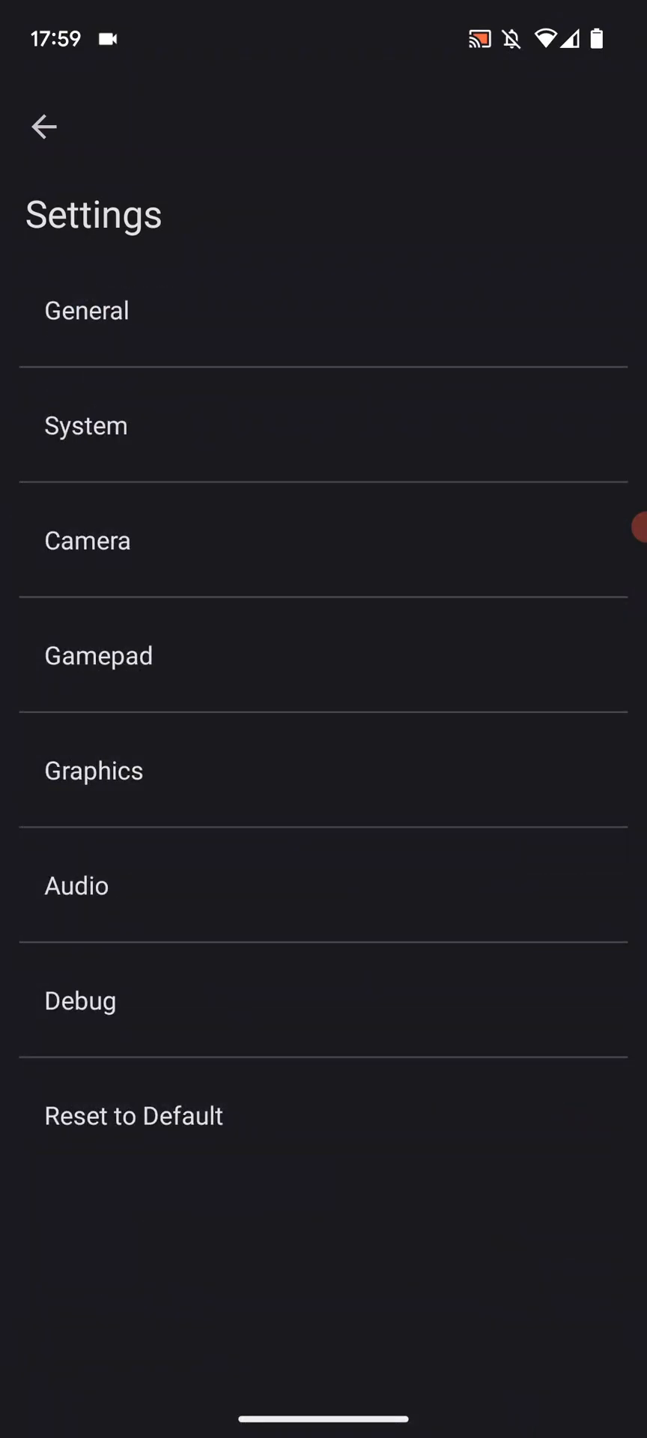
- View the Audio settings, exit Settings to save changes, and check the empty cheats list
click(75, 887)
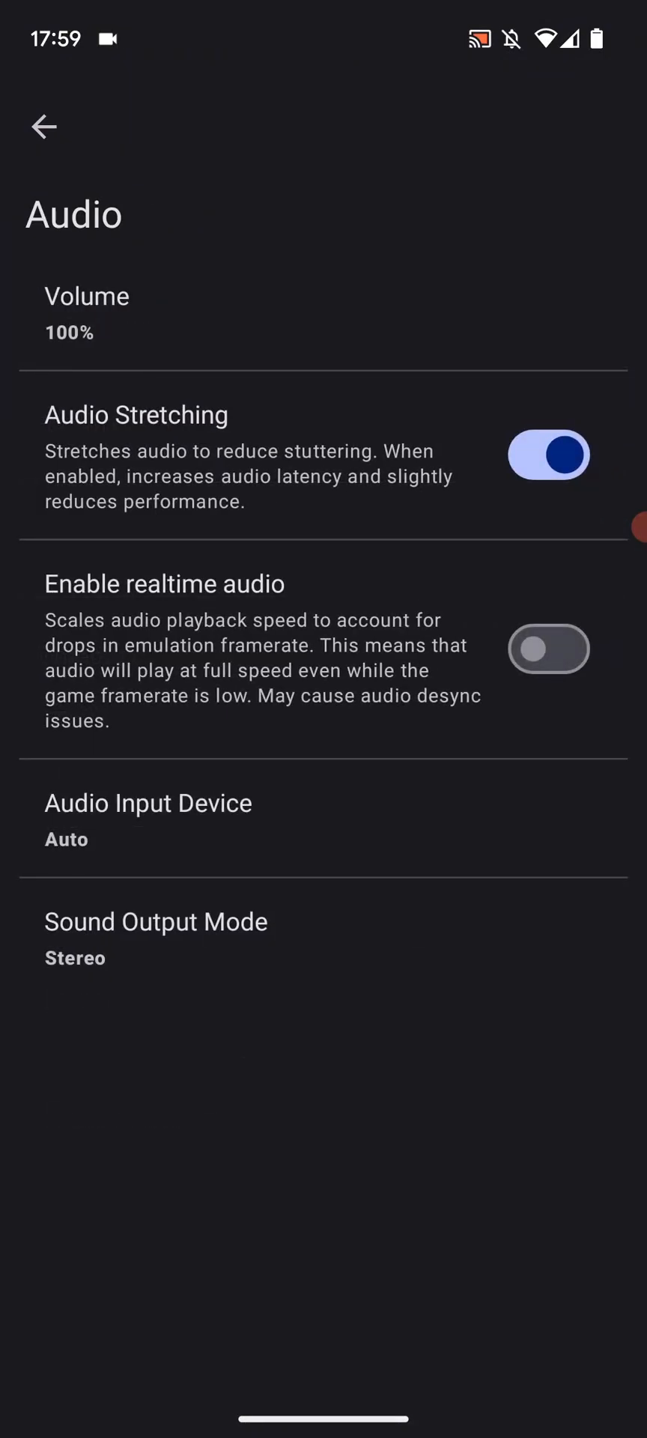
click(148, 803)
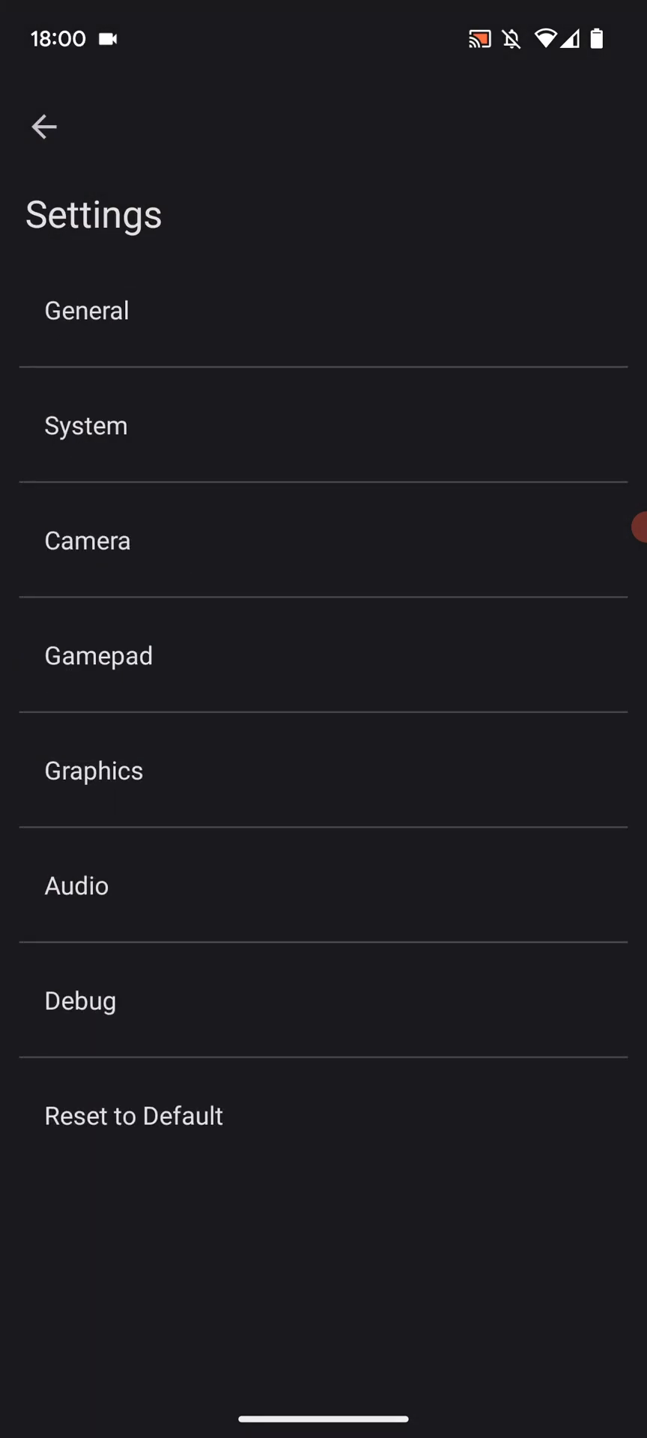
click(42, 125)
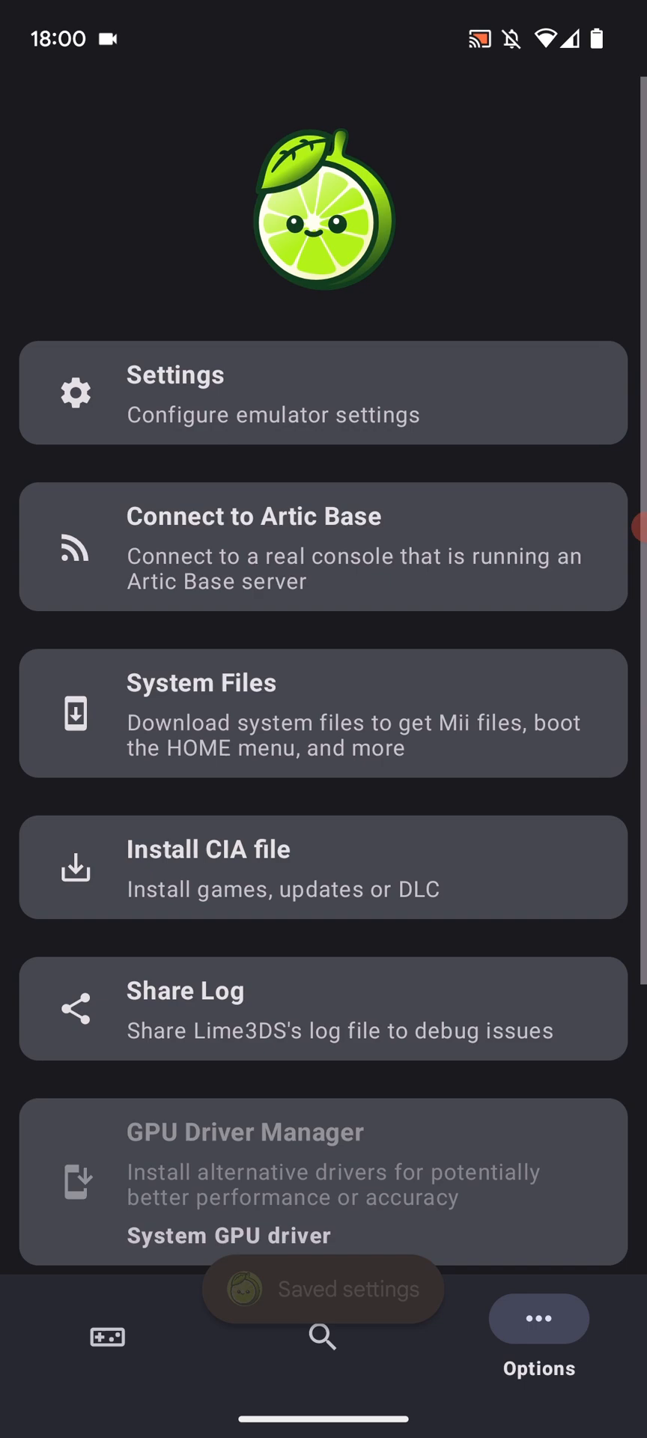
click(107, 1339)
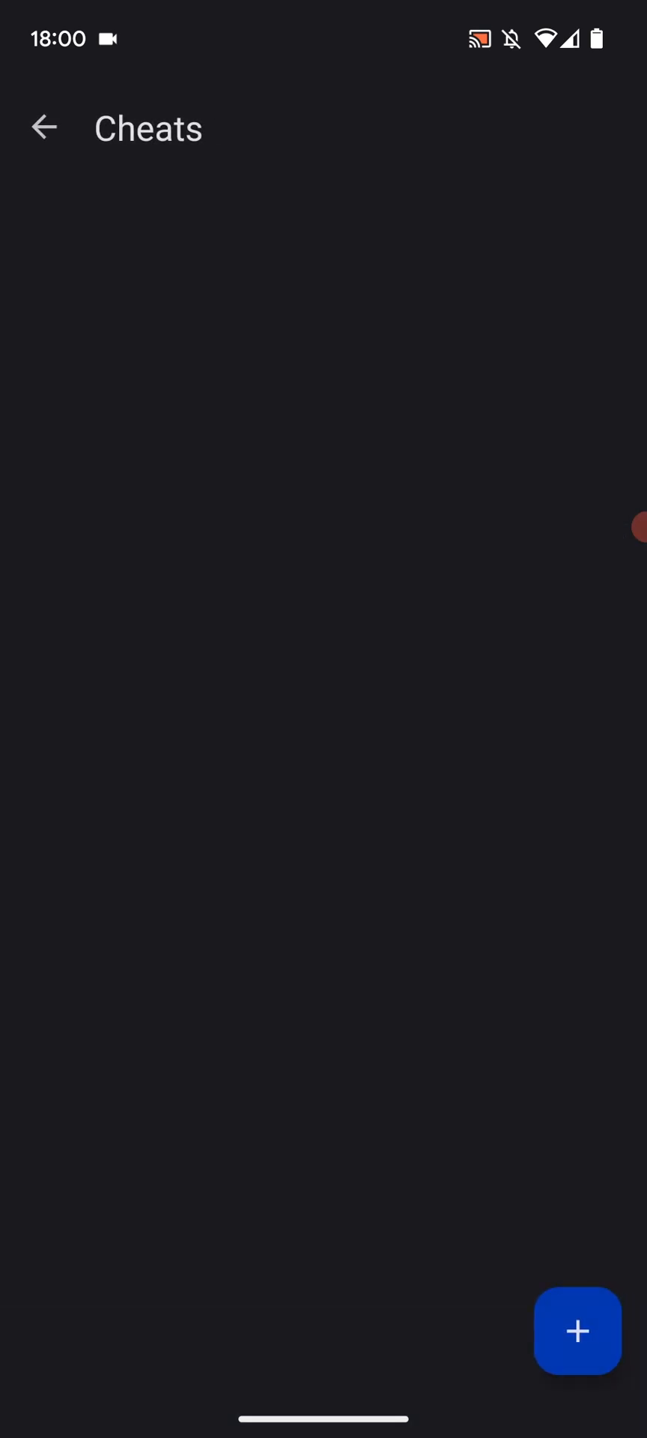
click(578, 1333)
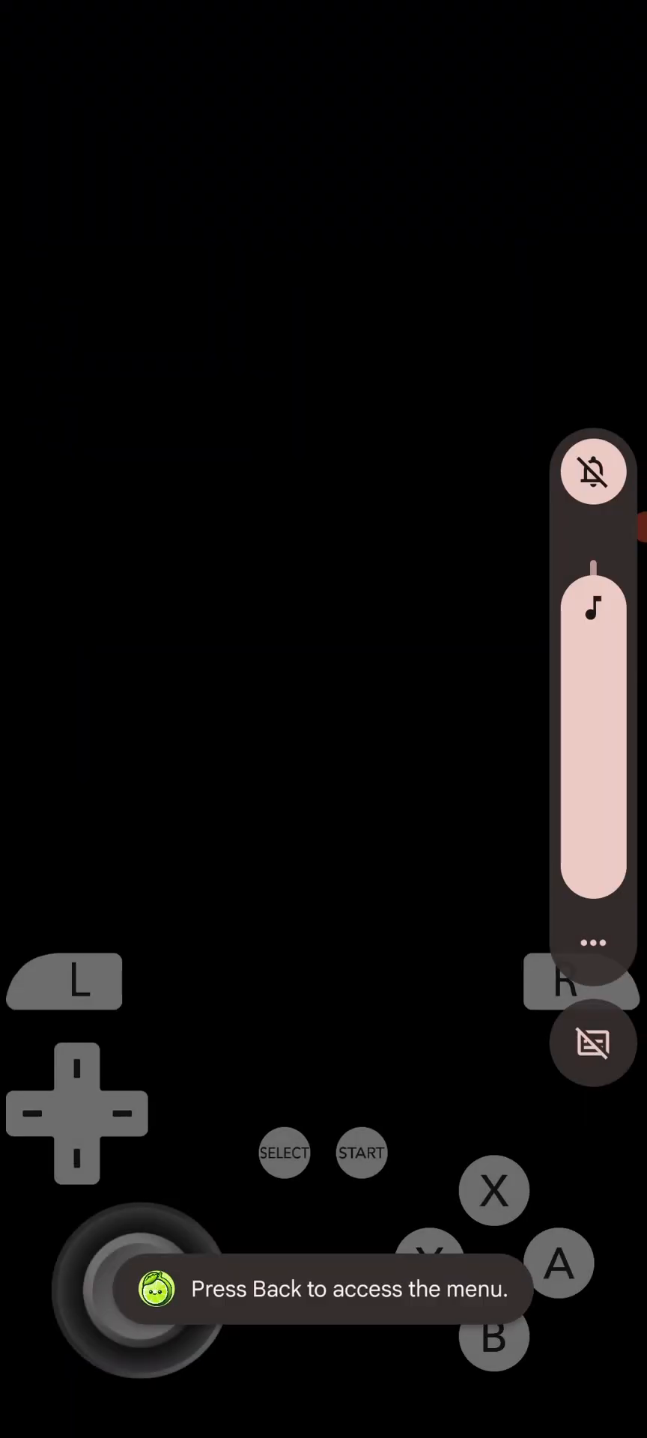
- Launch New Super Mario Bros. 2, skip the coin tip, and decline SpotPass
drag(591, 642, 591, 866)
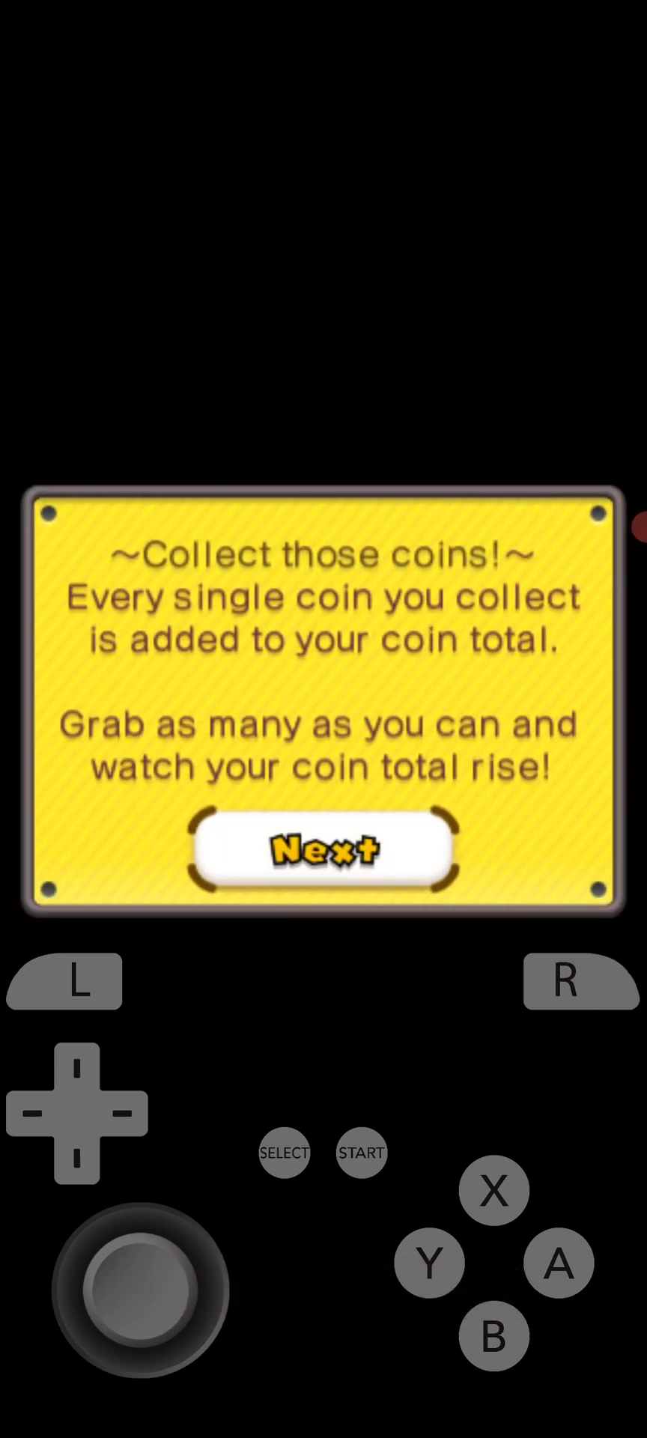
click(322, 852)
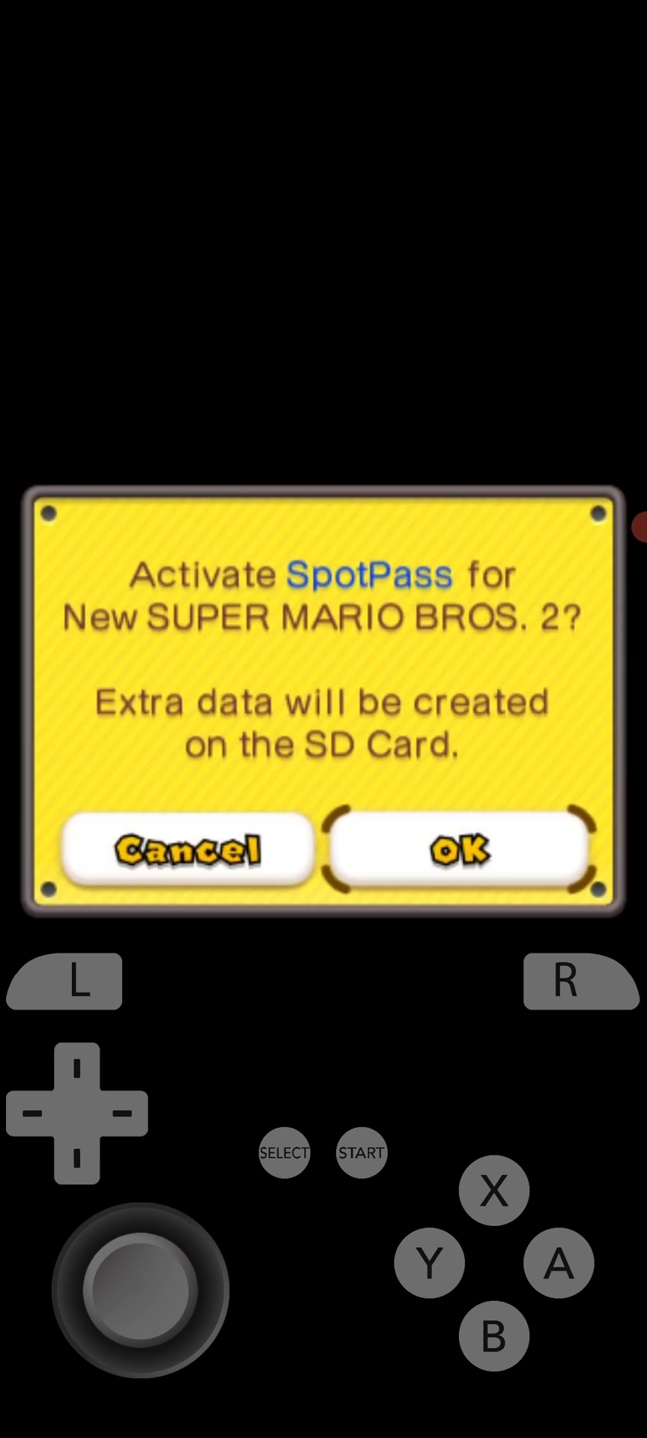
click(457, 850)
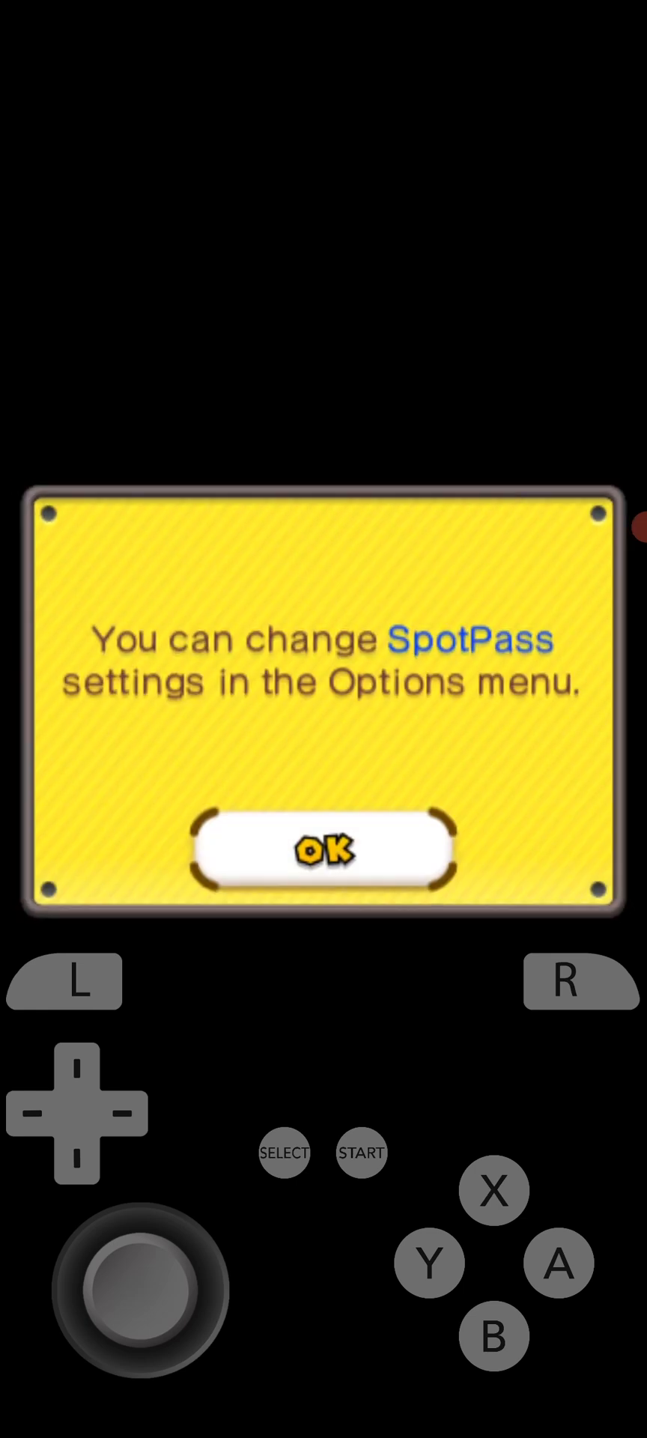
click(324, 853)
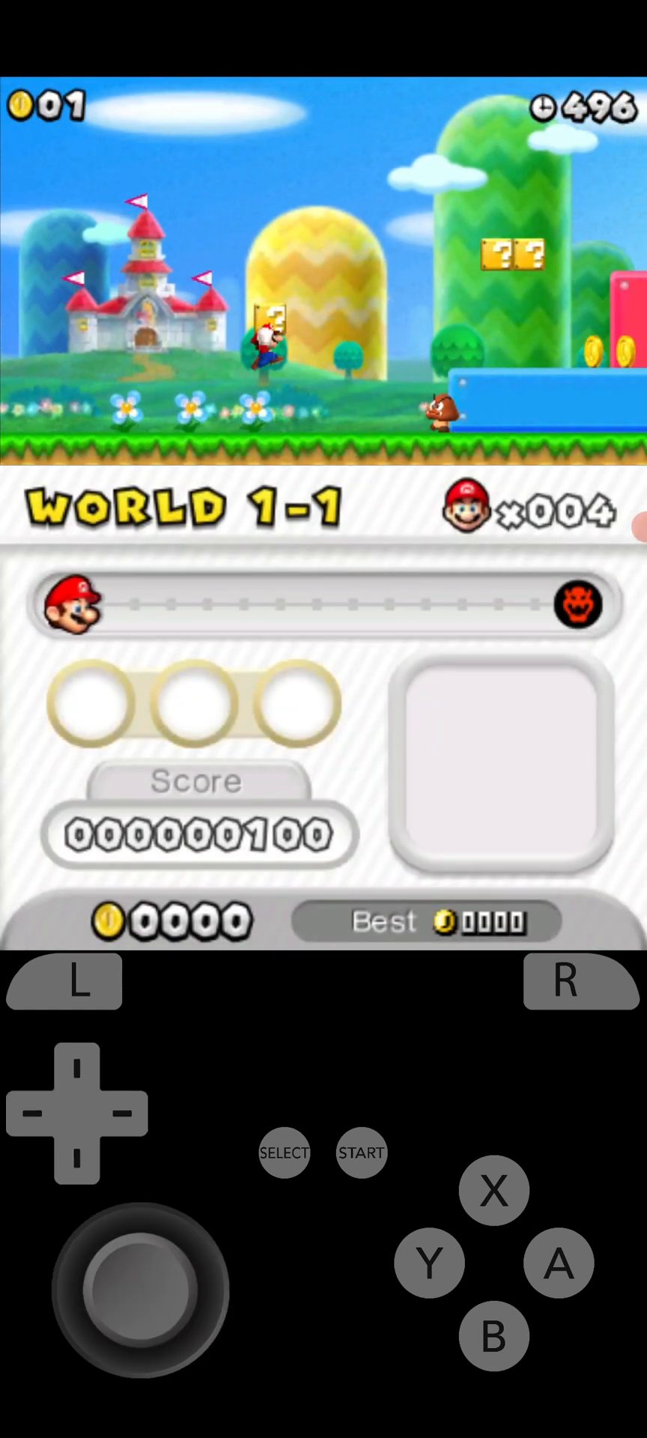
- Play World 1-1, then open Lime3DS's in-game menu
click(557, 1265)
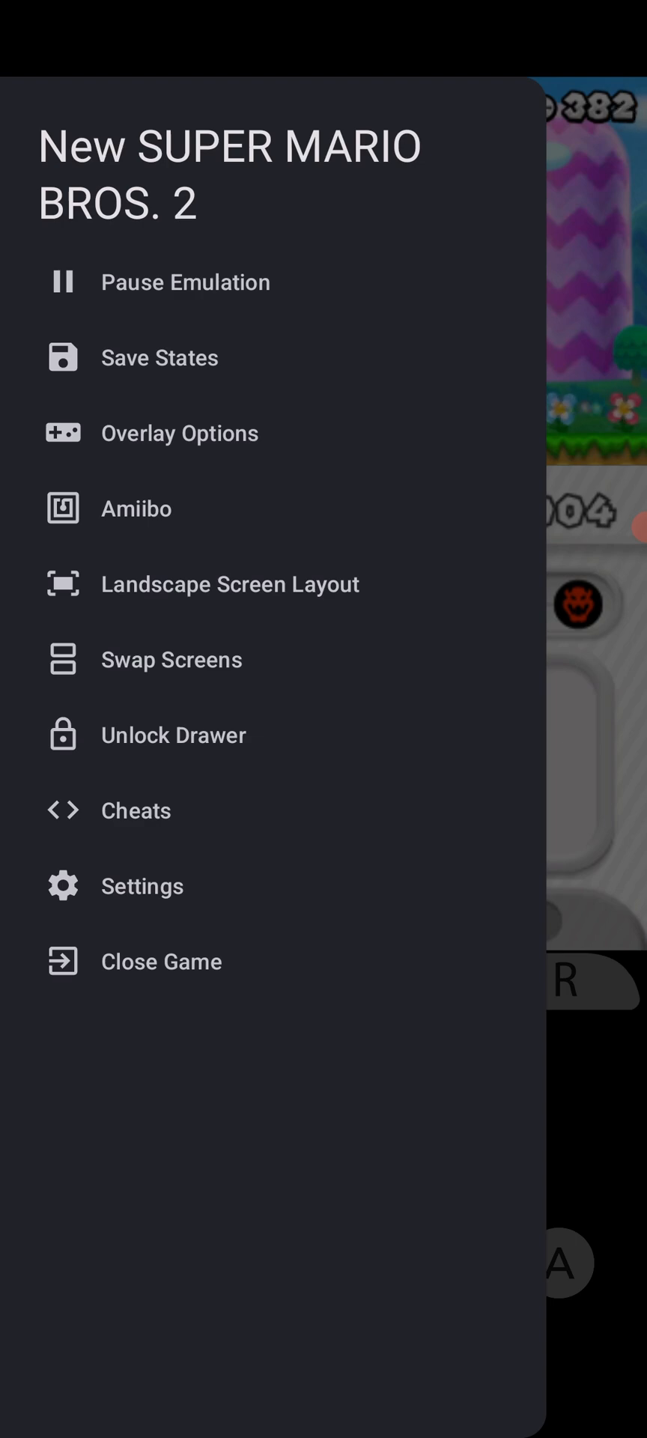
click(180, 433)
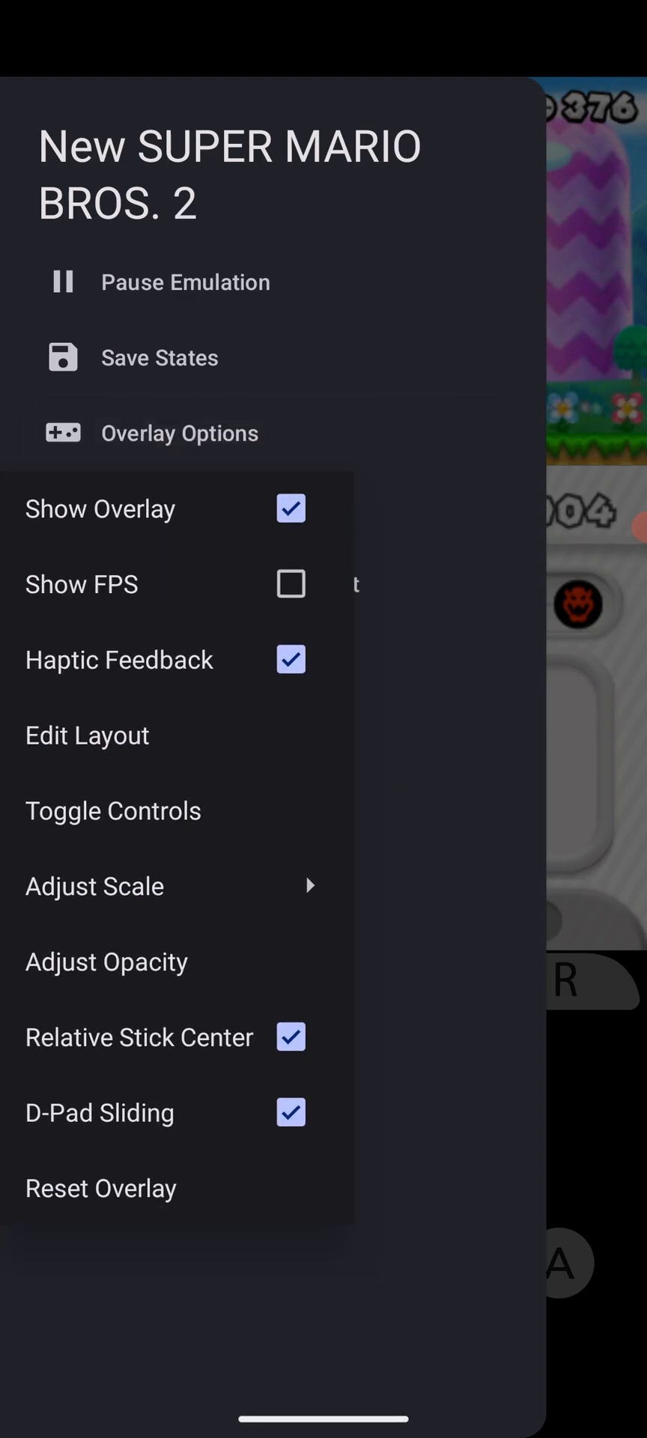
click(180, 433)
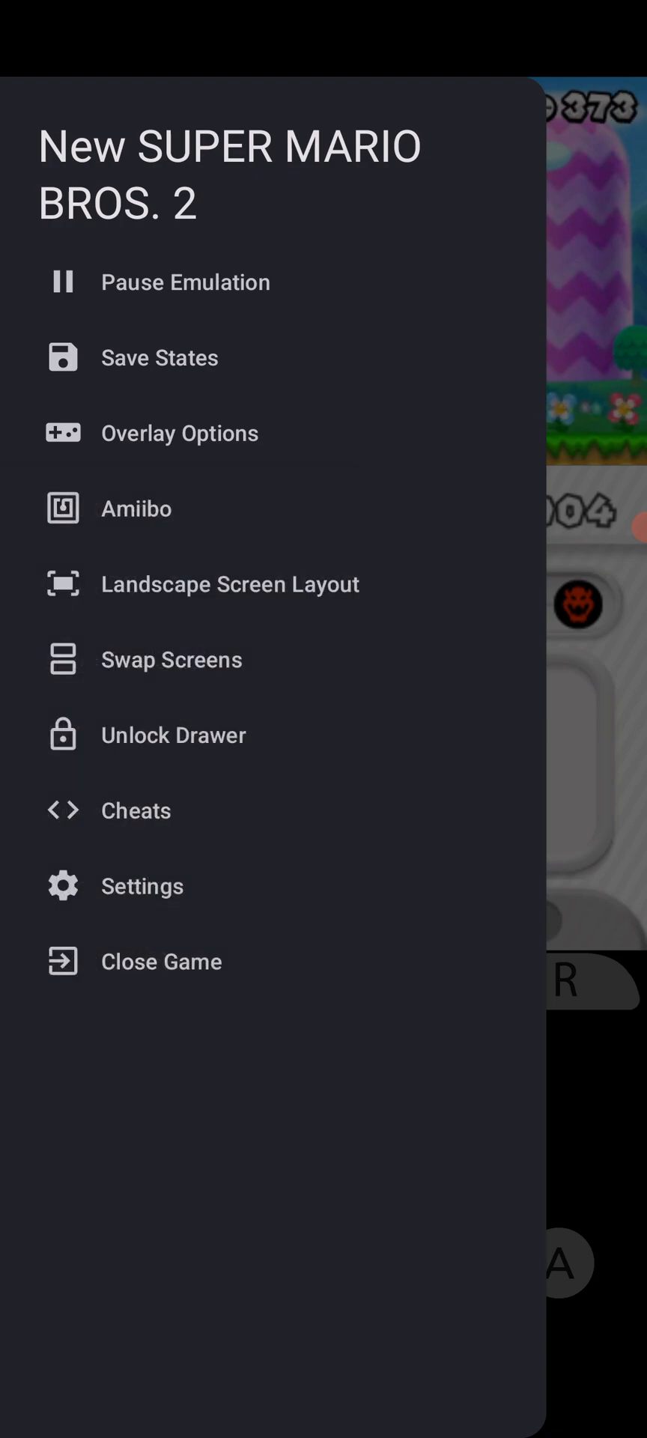
click(180, 433)
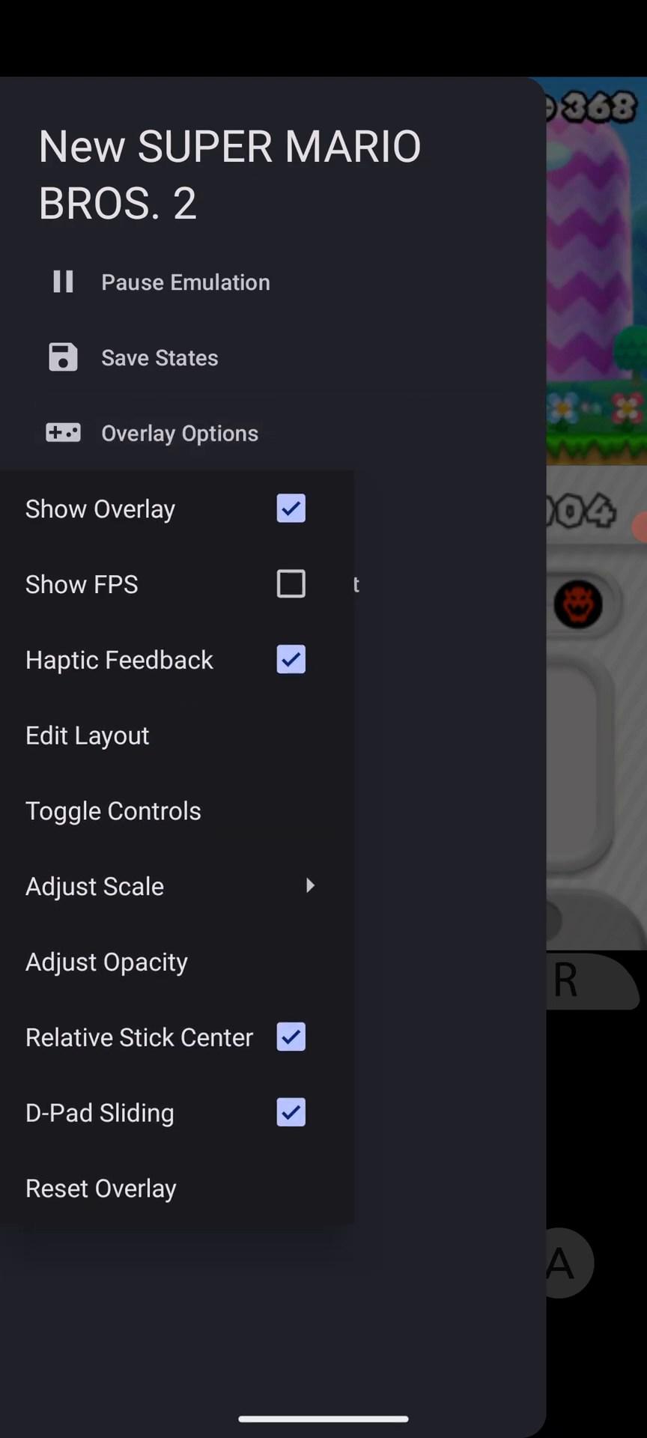
click(179, 433)
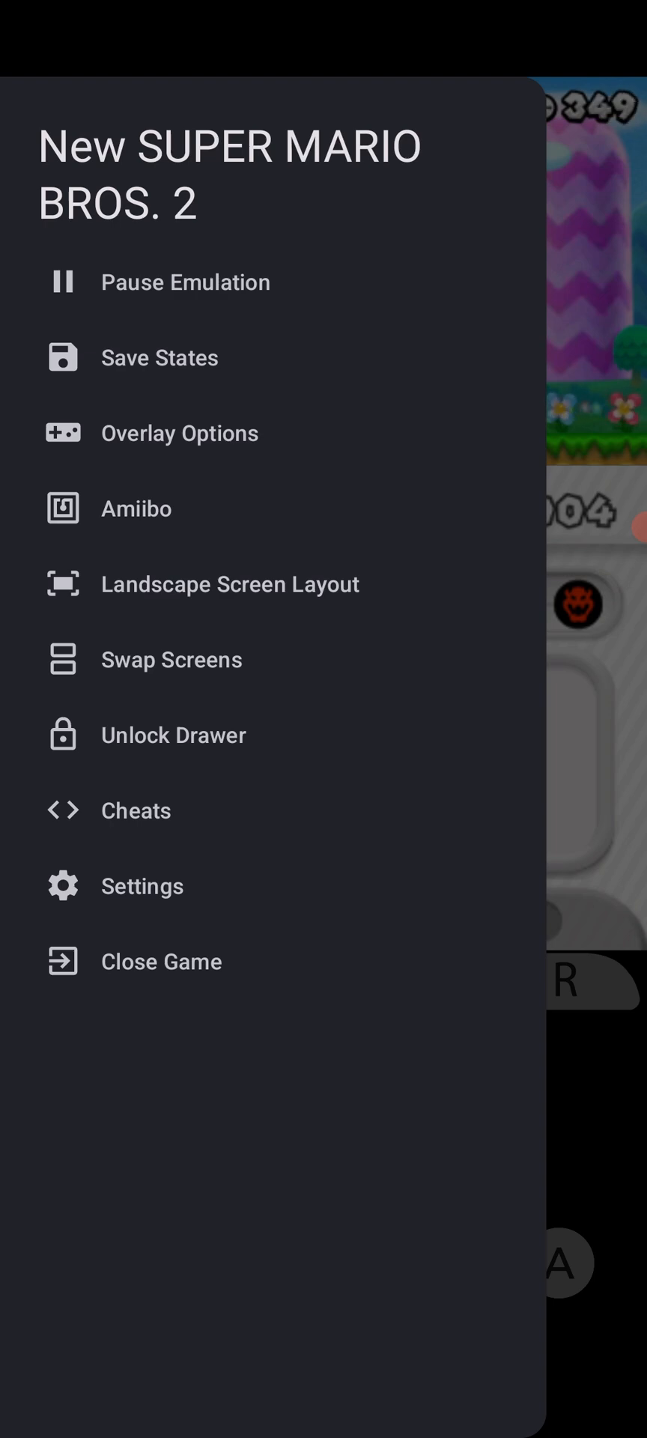
- Save the current game state to Slot 1, then load Slot 1 back
click(159, 358)
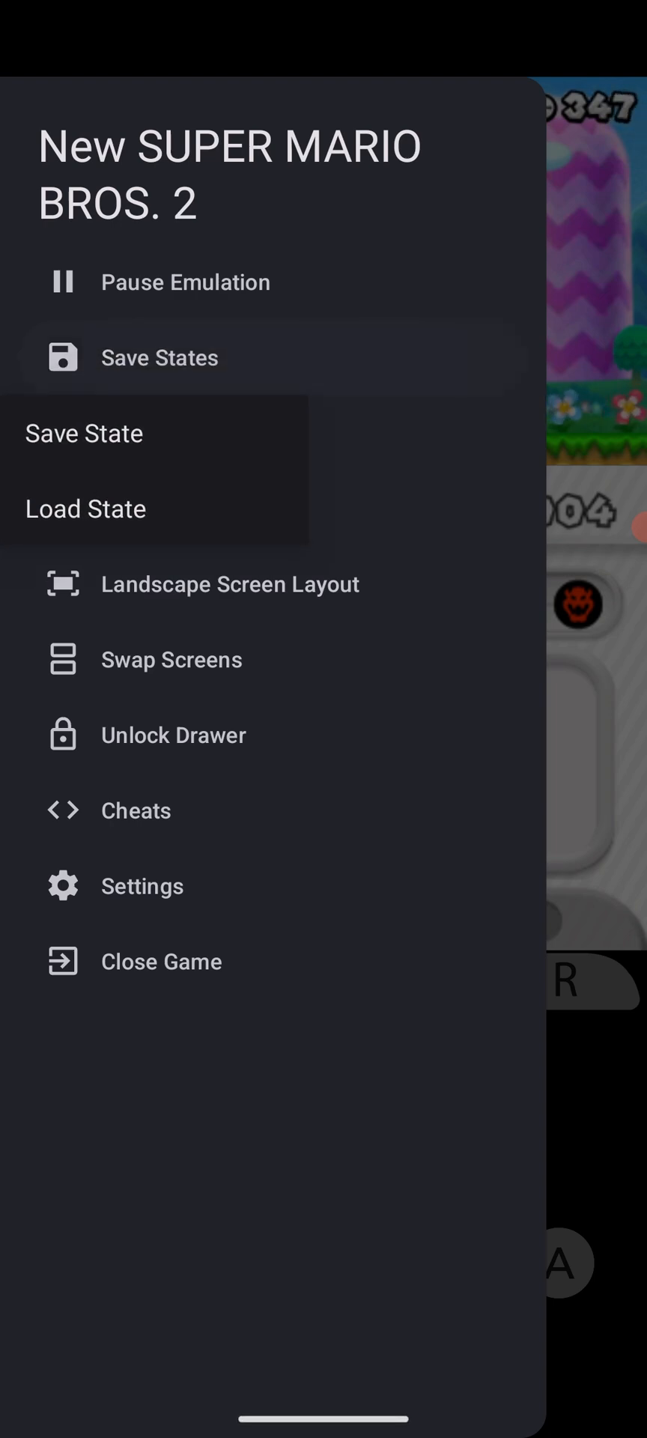
click(83, 433)
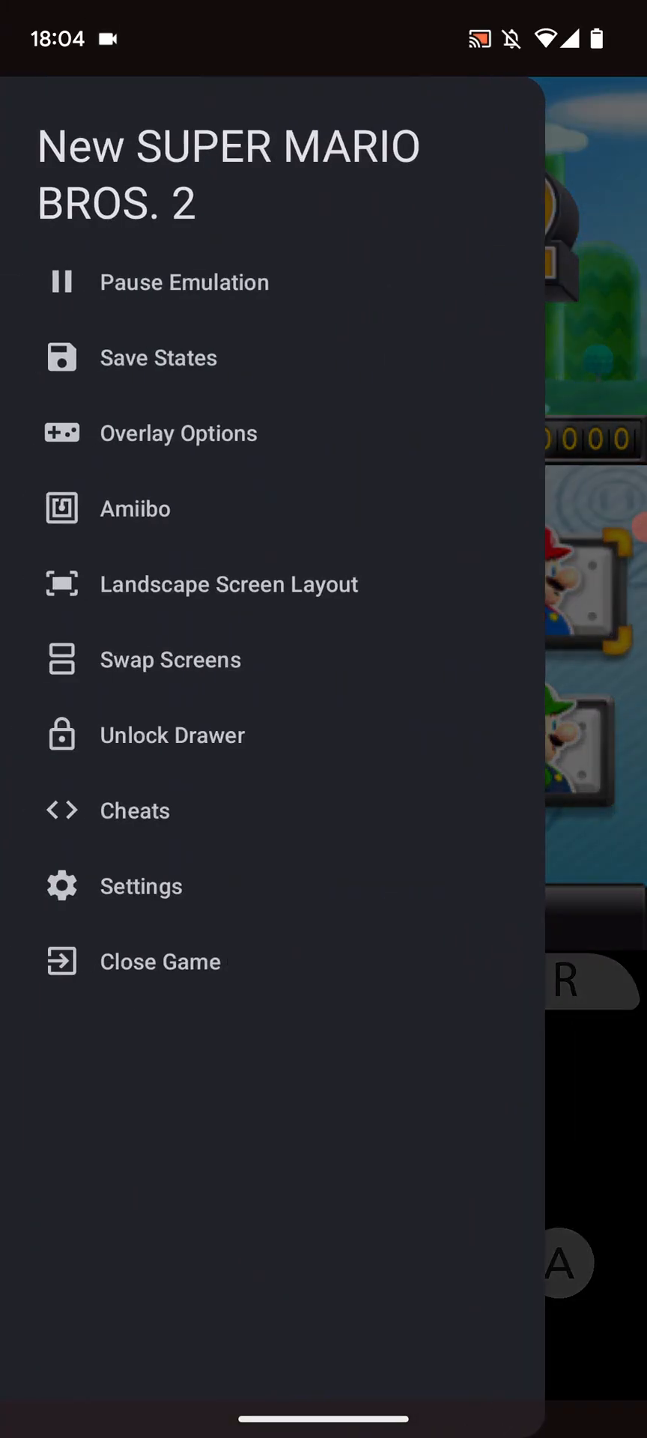
click(158, 357)
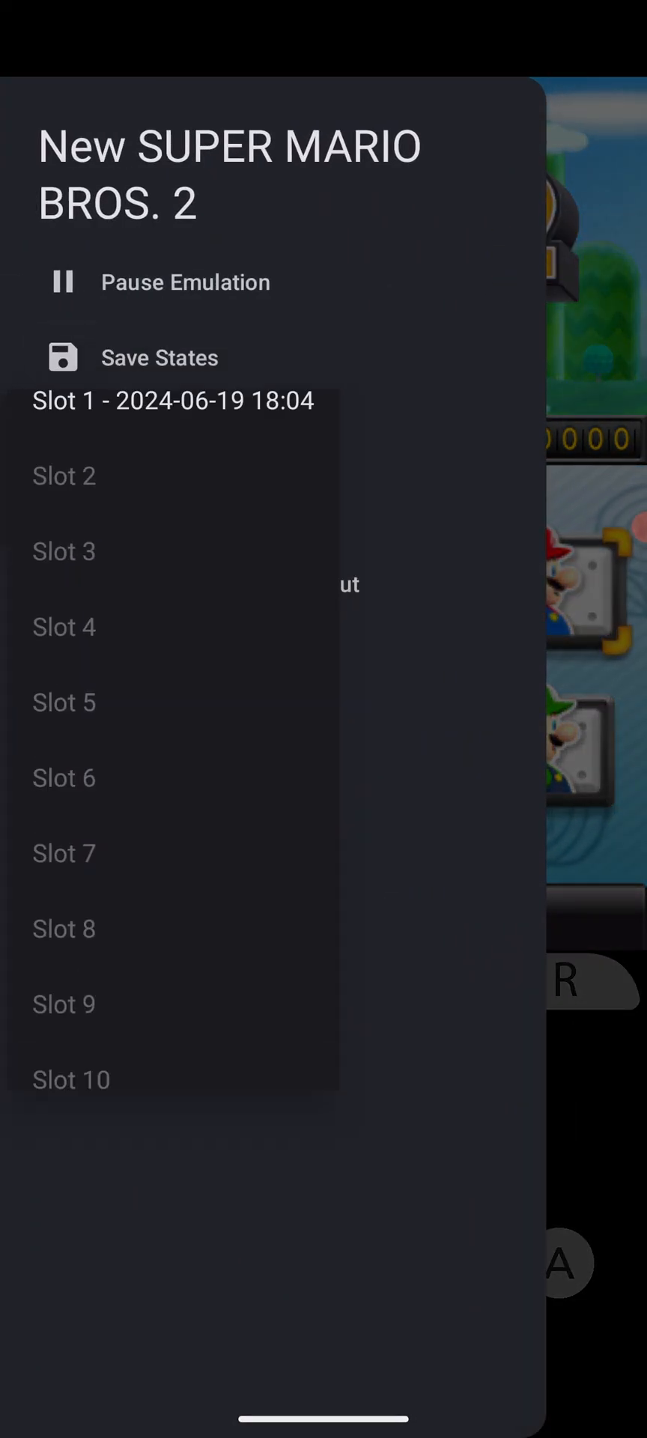
click(160, 357)
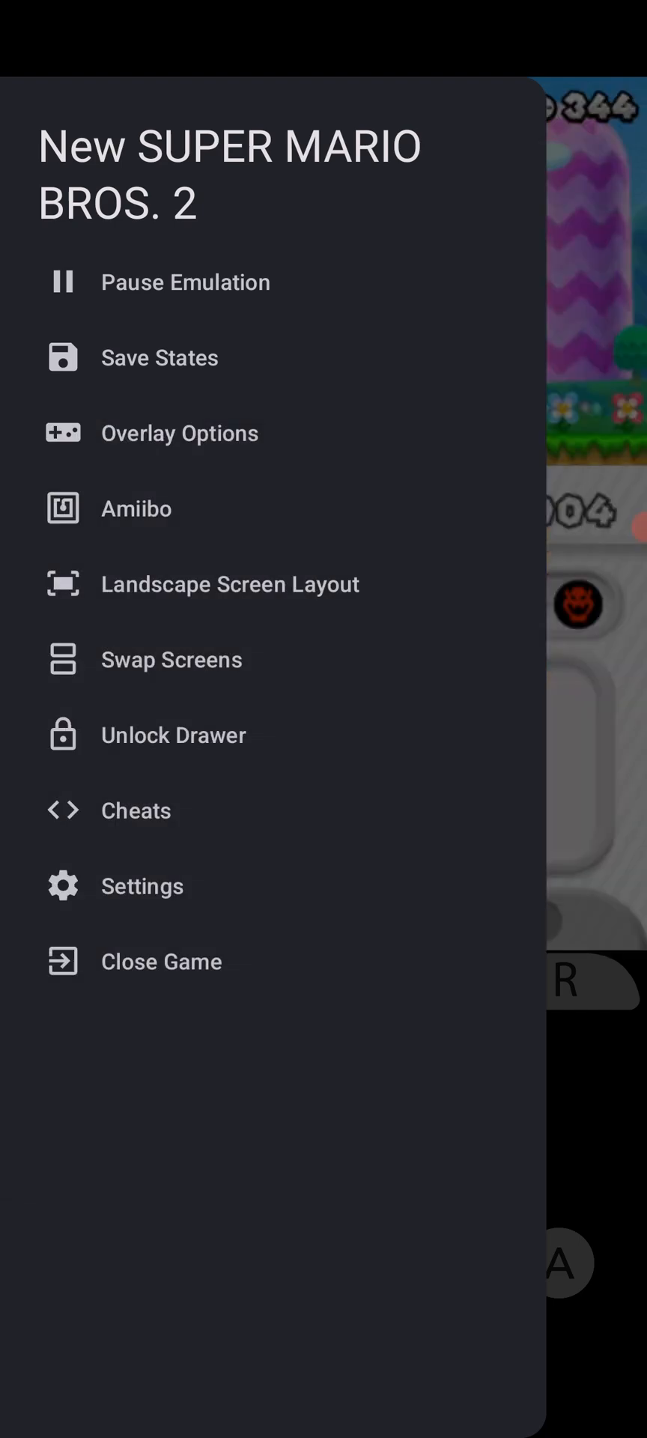